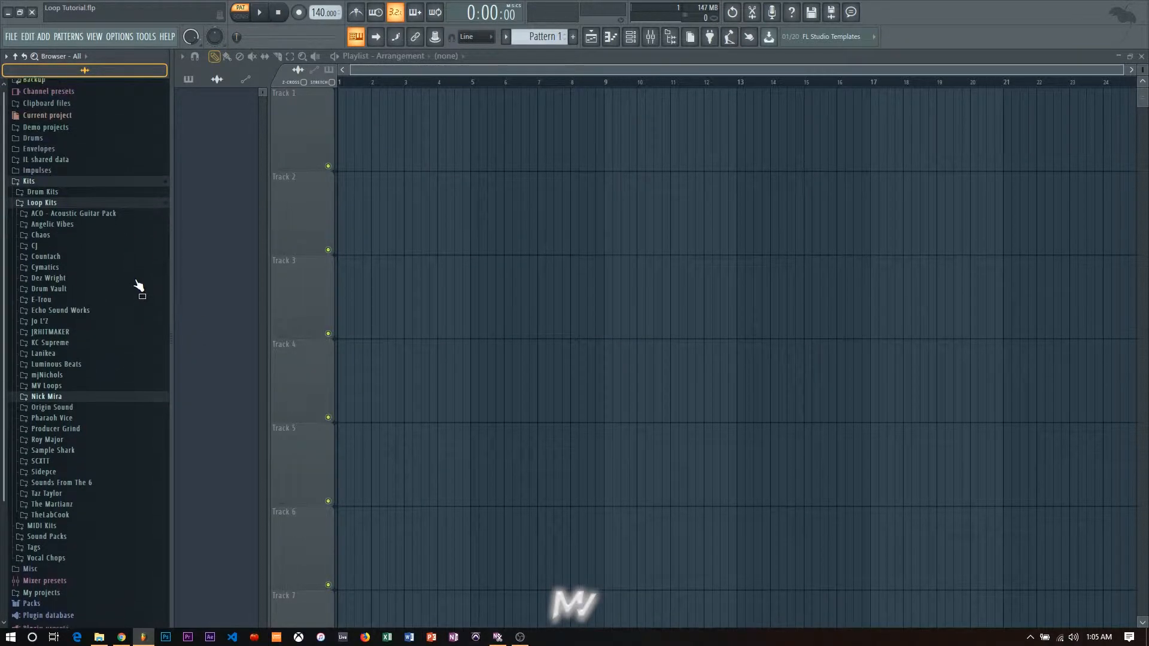
# Step: Expand the Nick Mira loop kit, collapse Integra, and open the FRENZY folder
pyautogui.click(46, 395)
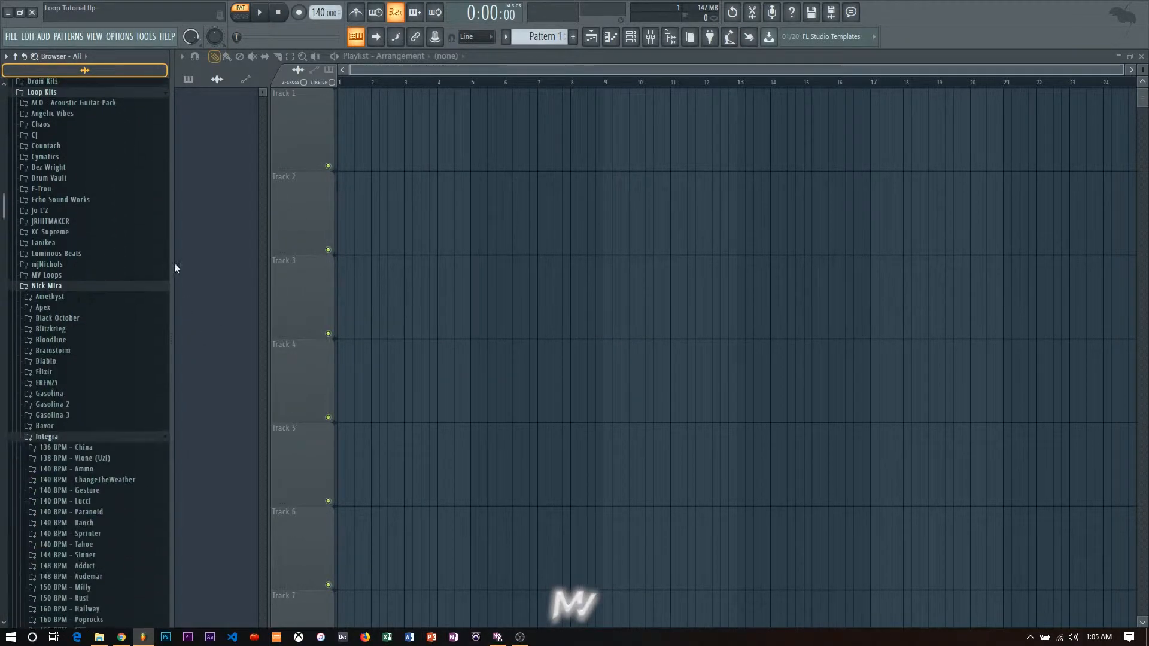
pyautogui.scroll(-3)
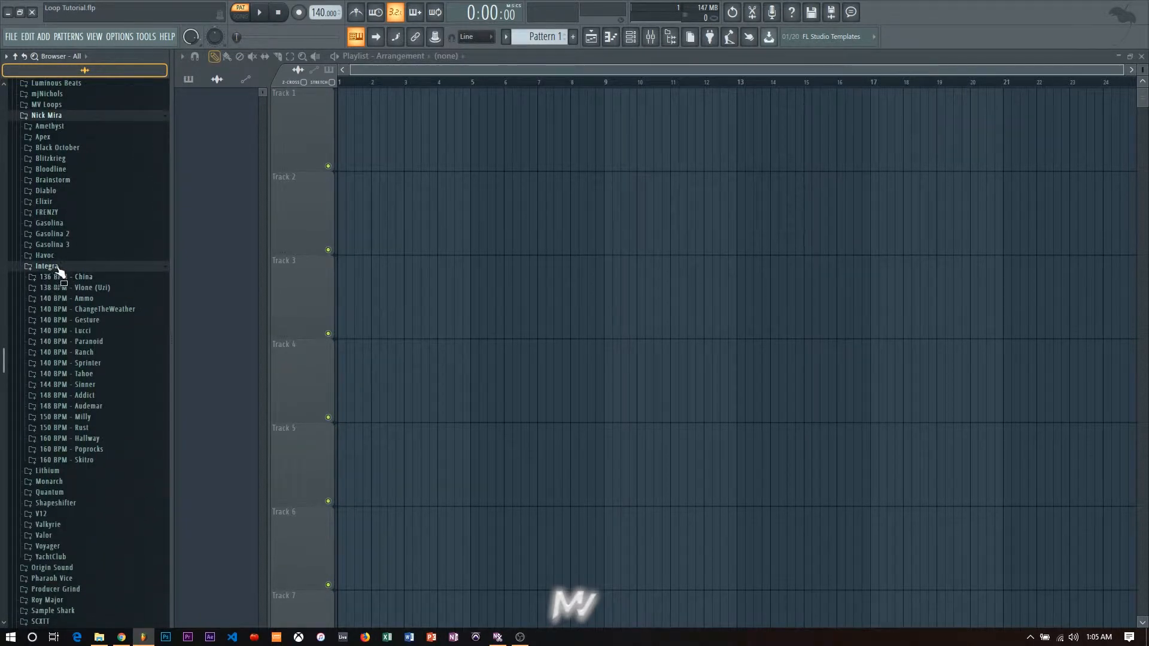
pyautogui.click(46, 266)
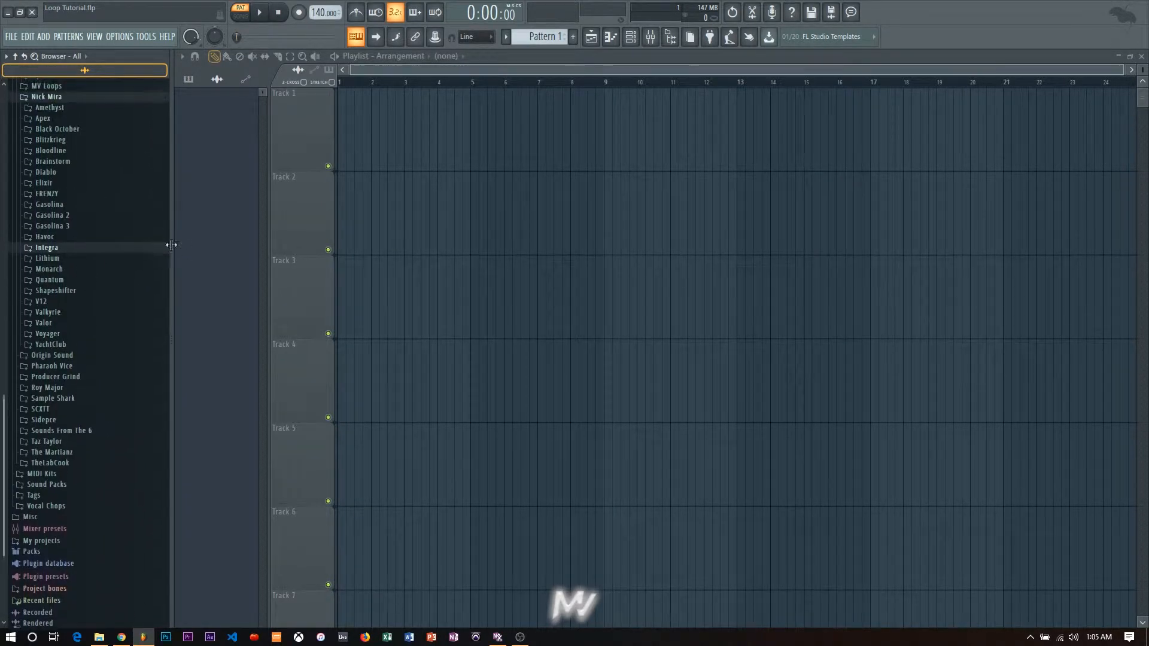
pyautogui.moveTo(102, 226)
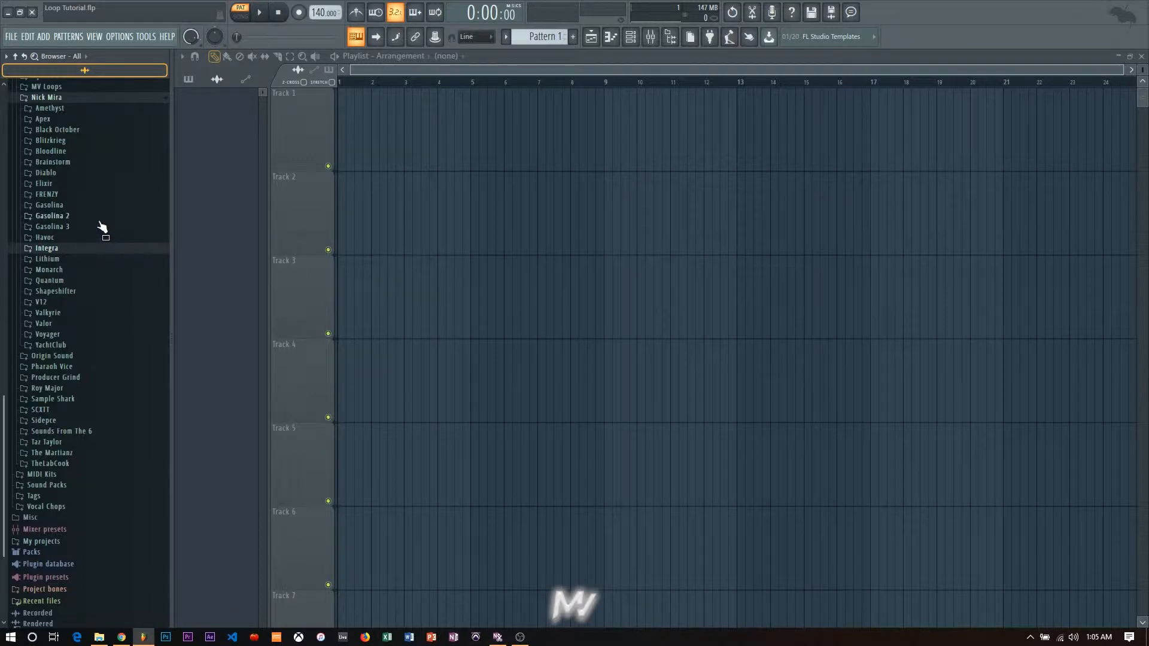
pyautogui.click(46, 248)
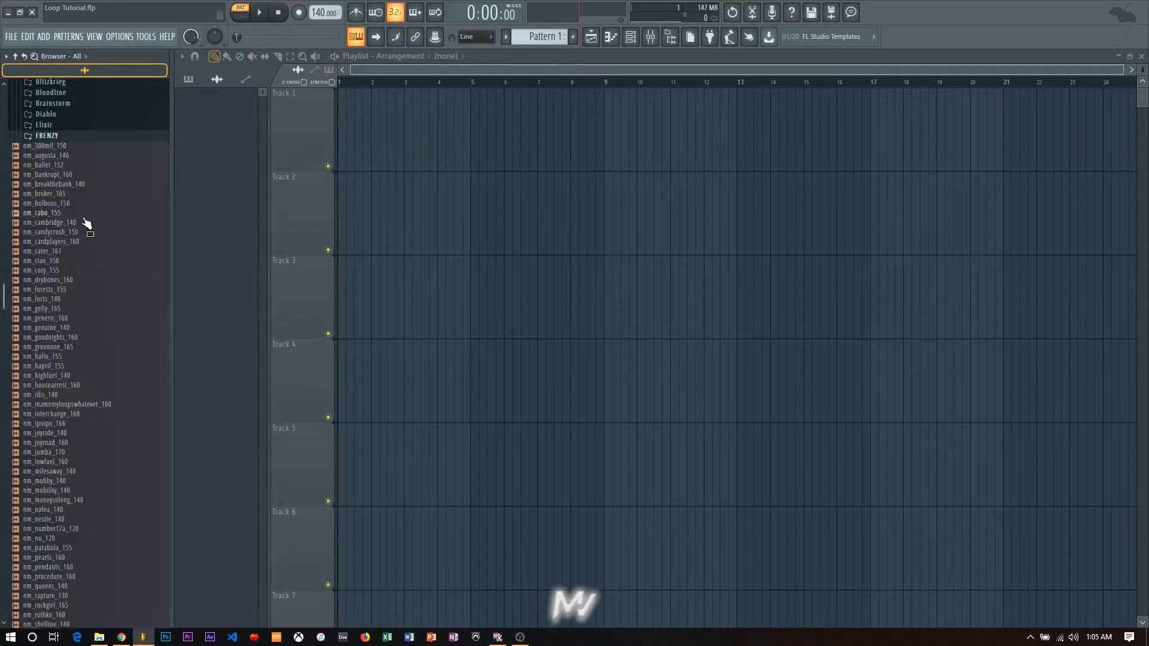
pyautogui.scroll(3)
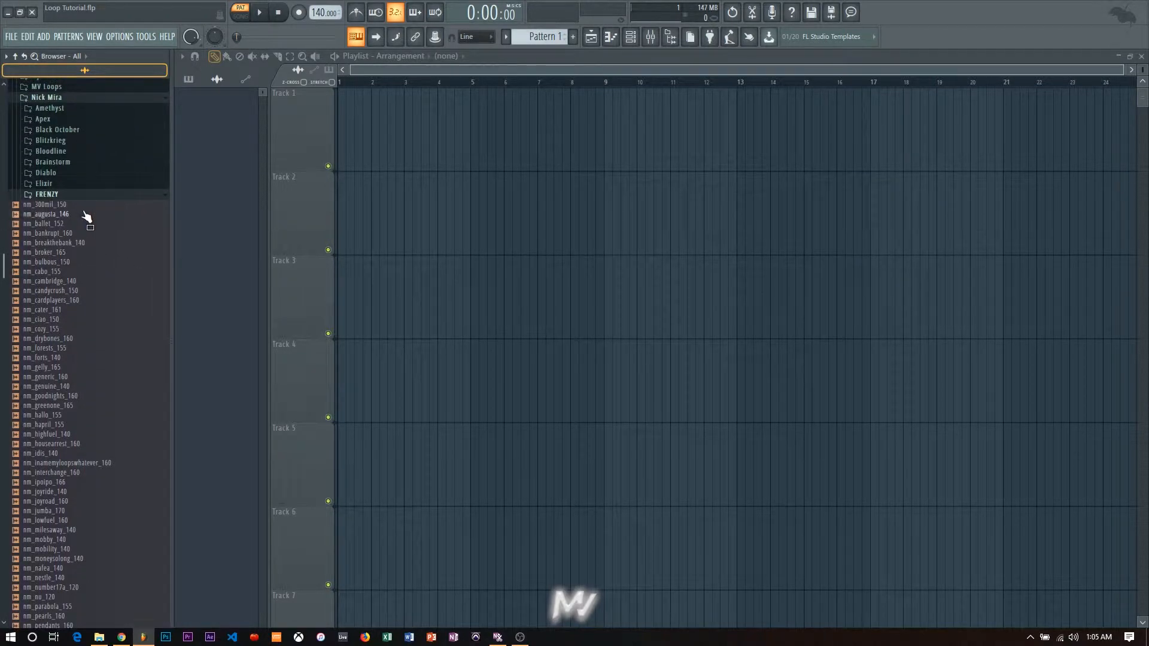
# Step: Preview FRENZY loops from nm_augusta_146 to nm_cater_161 and choose nm_cardplayers_160
pyautogui.click(50, 213)
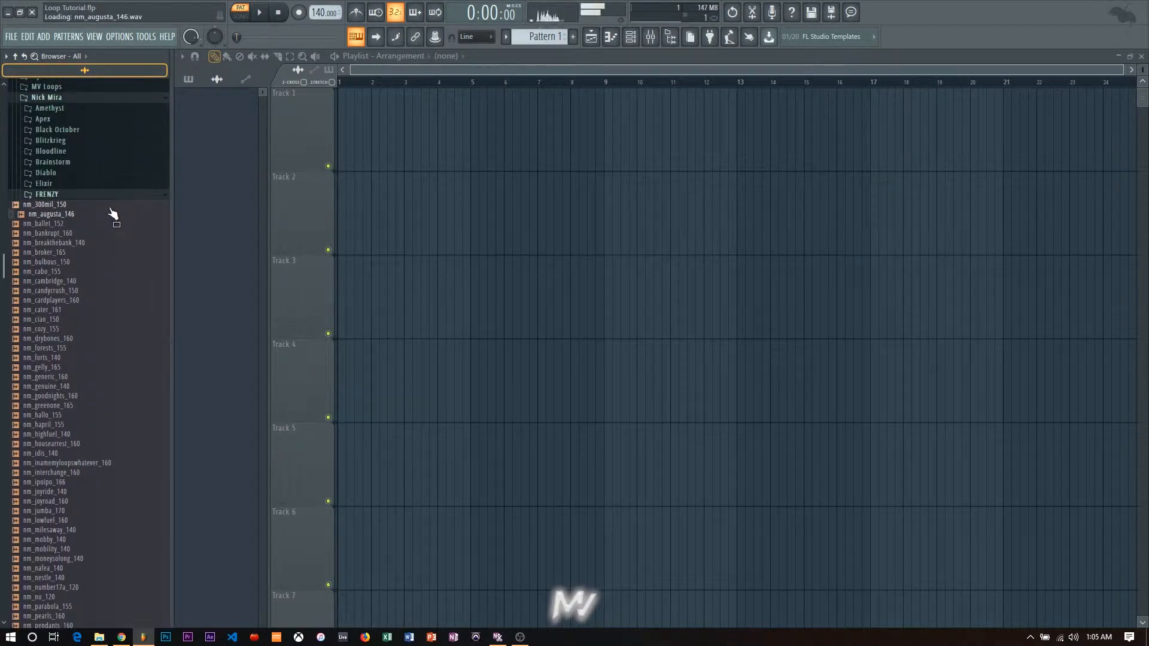
pyautogui.click(50, 252)
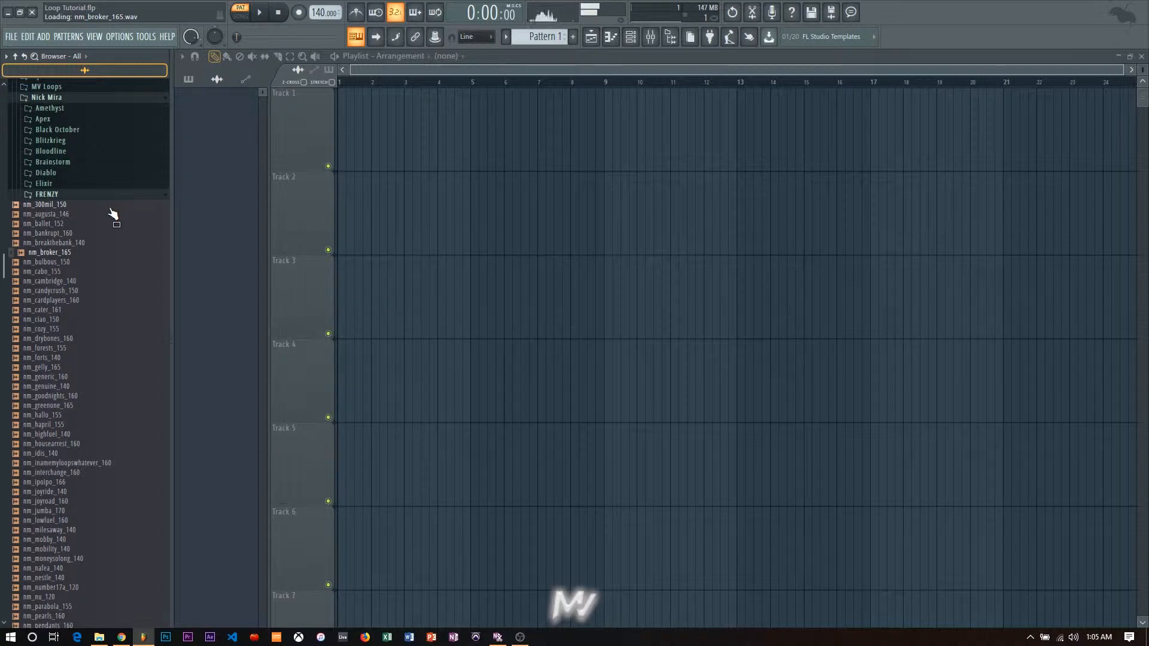
pyautogui.click(47, 271)
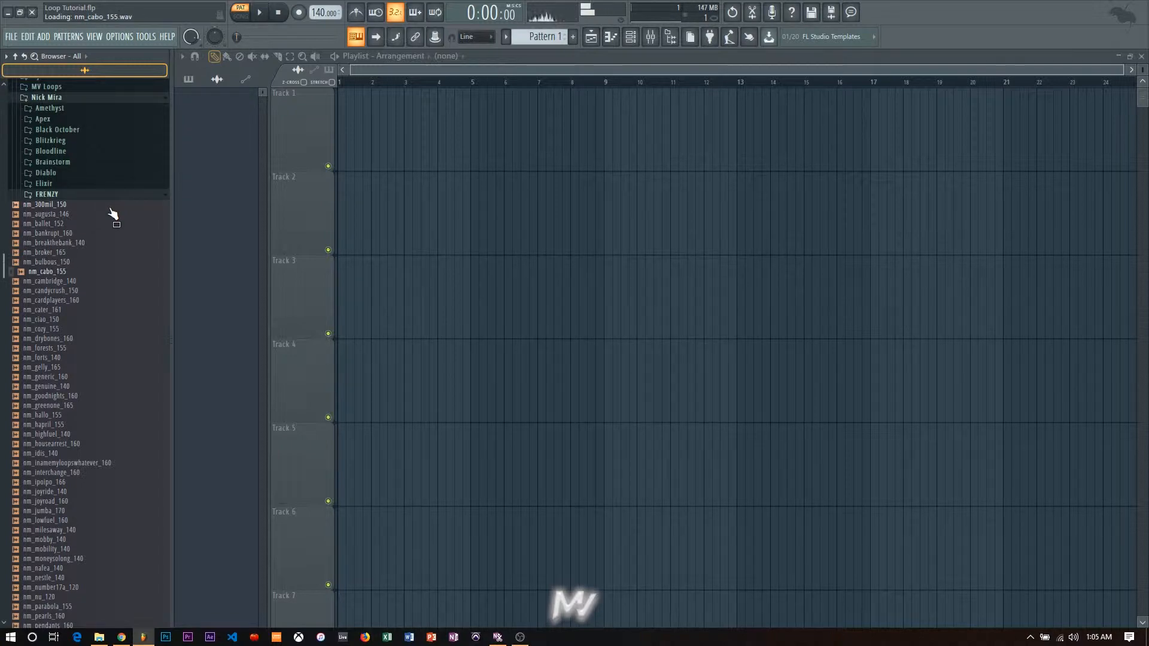
pyautogui.click(51, 290)
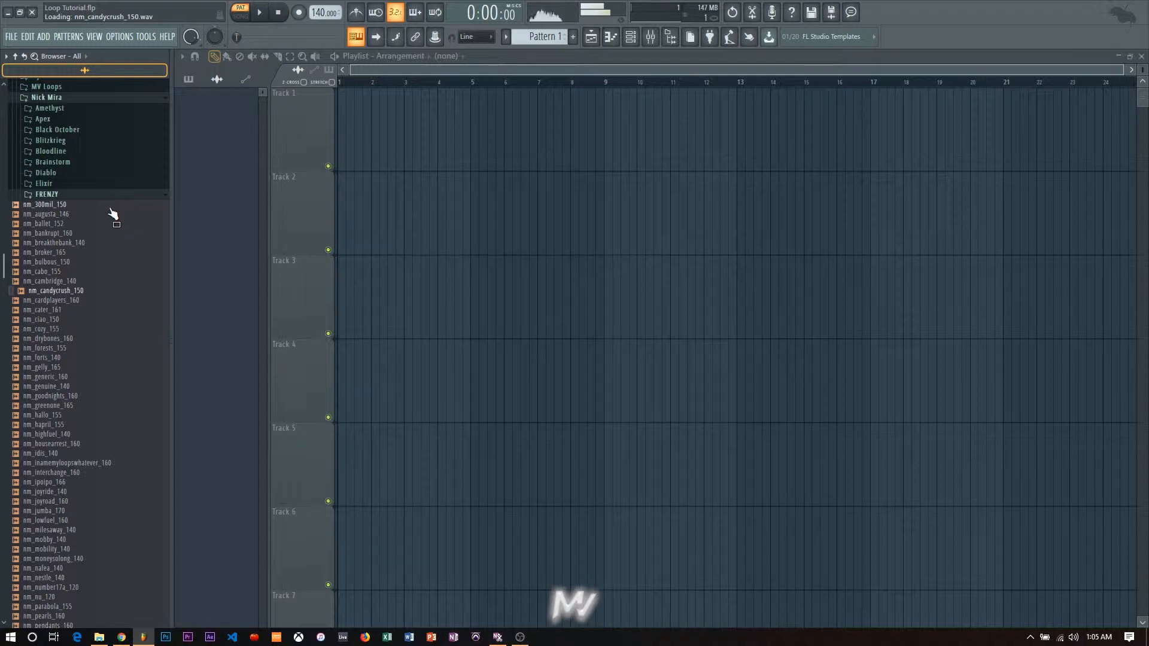
pyautogui.click(52, 300)
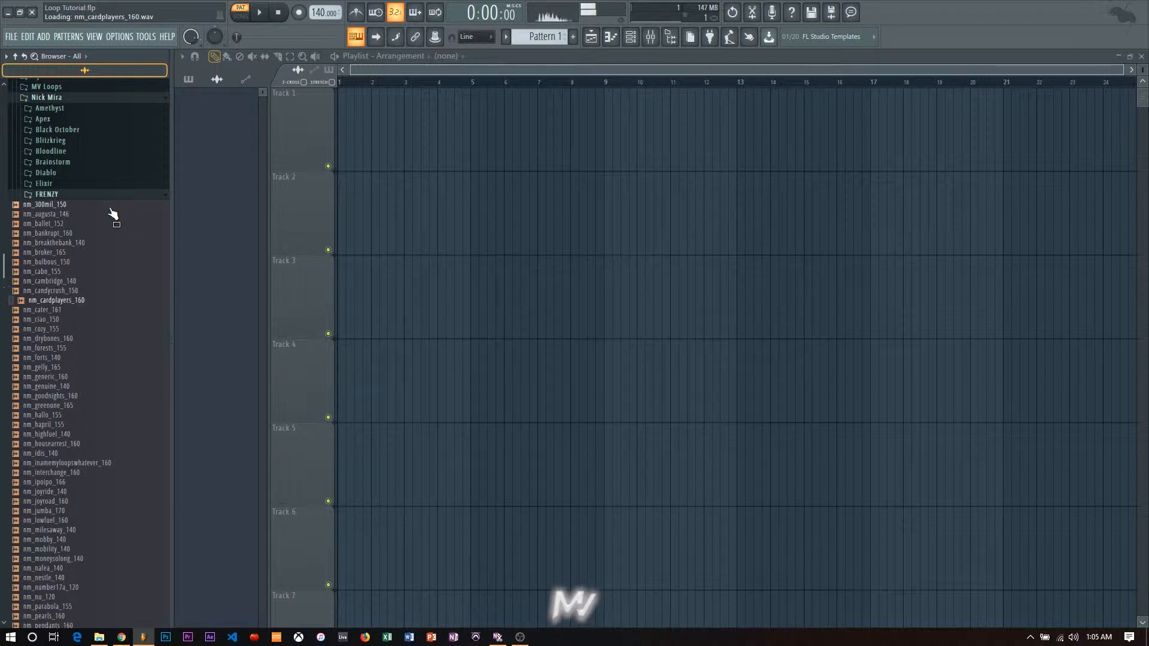
pyautogui.click(46, 309)
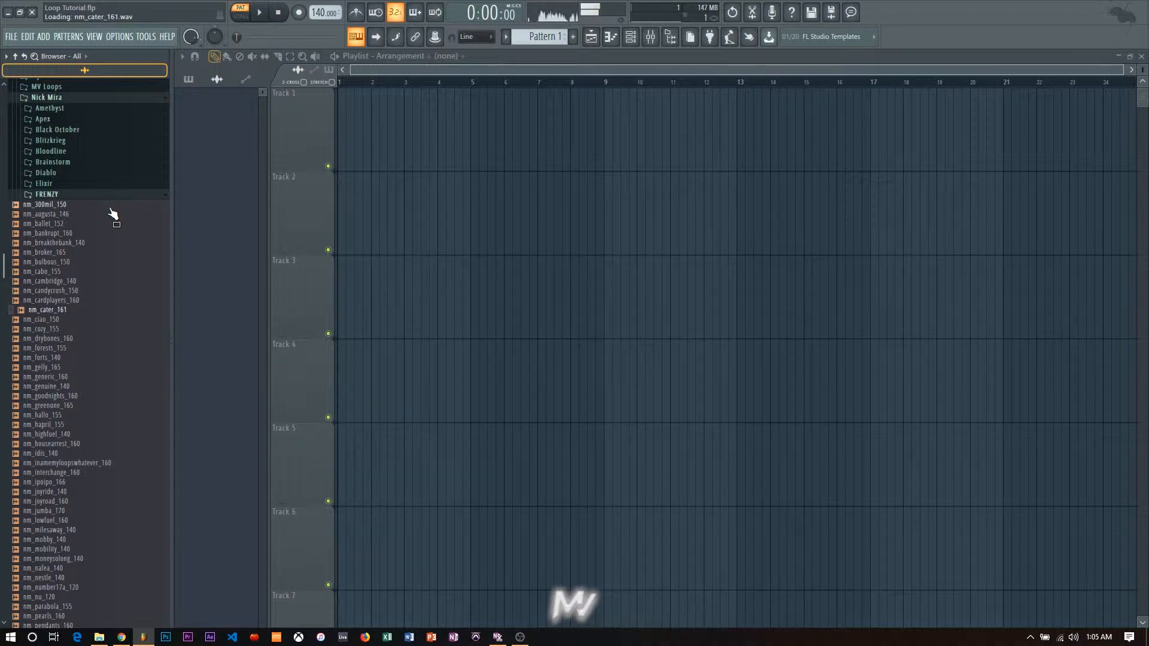
pyautogui.click(46, 319)
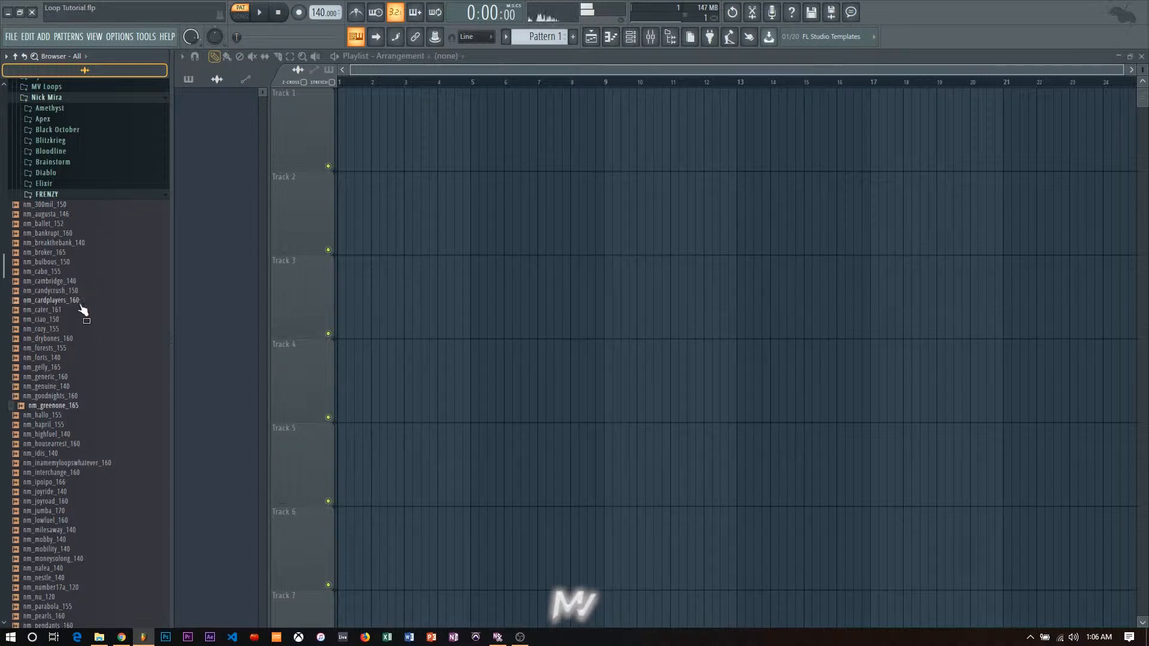
pyautogui.scroll(-3)
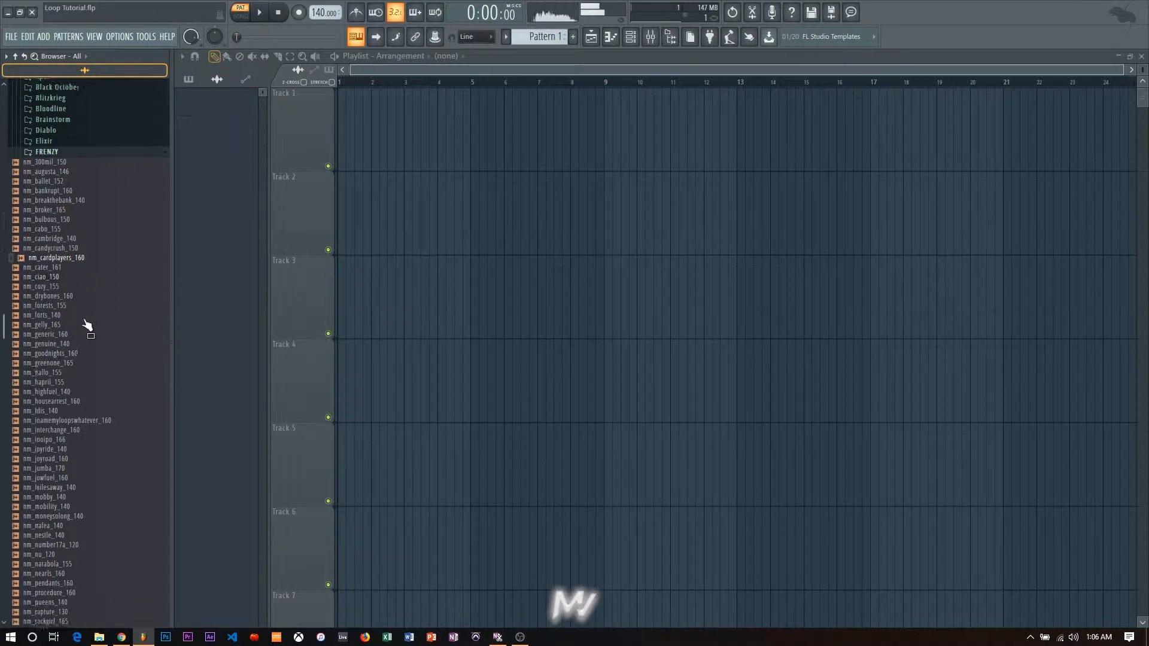
pyautogui.scroll(3)
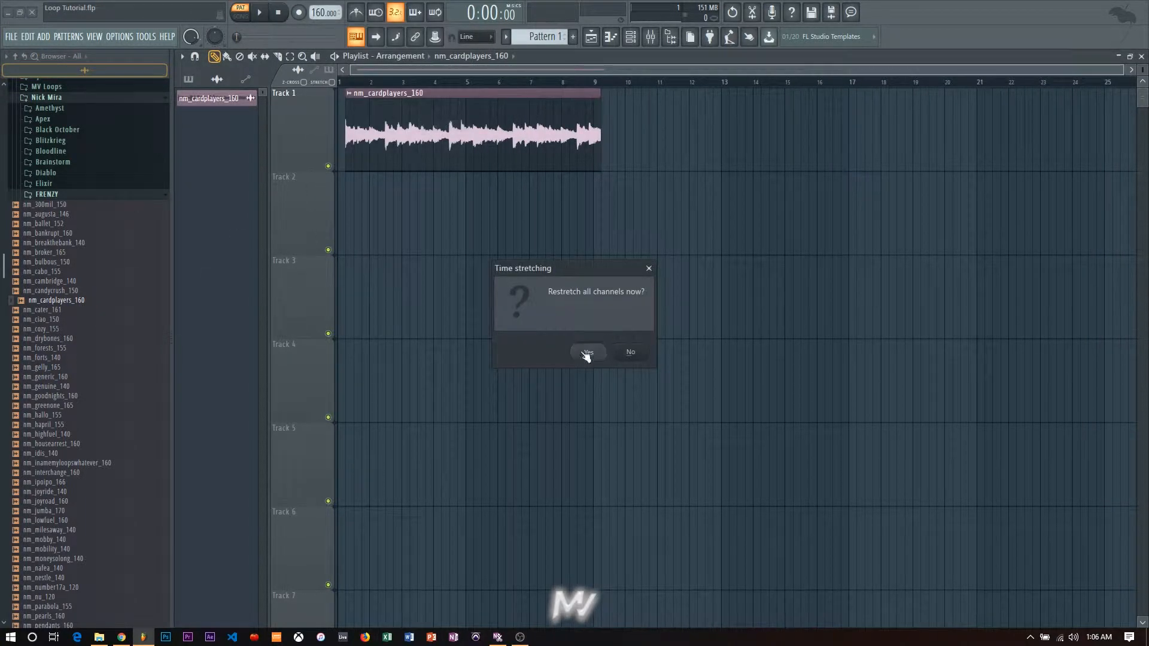
# Step: Confirm restretching all channels to 160 BPM, then play and stop the loop
pyautogui.click(586, 352)
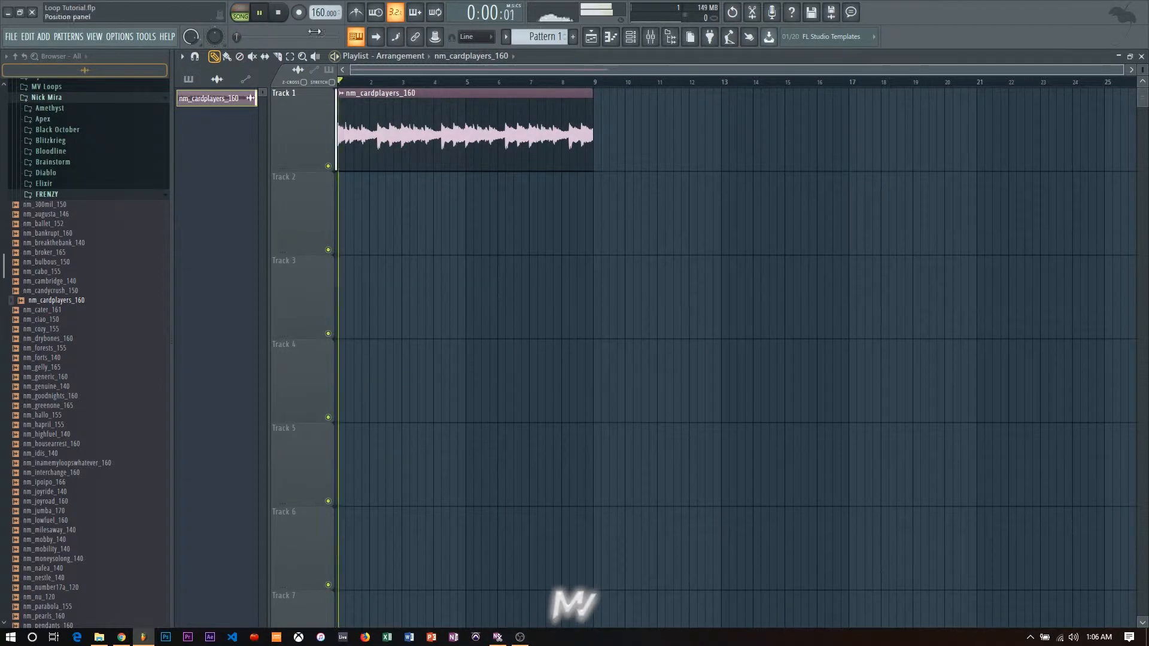
pyautogui.click(257, 13)
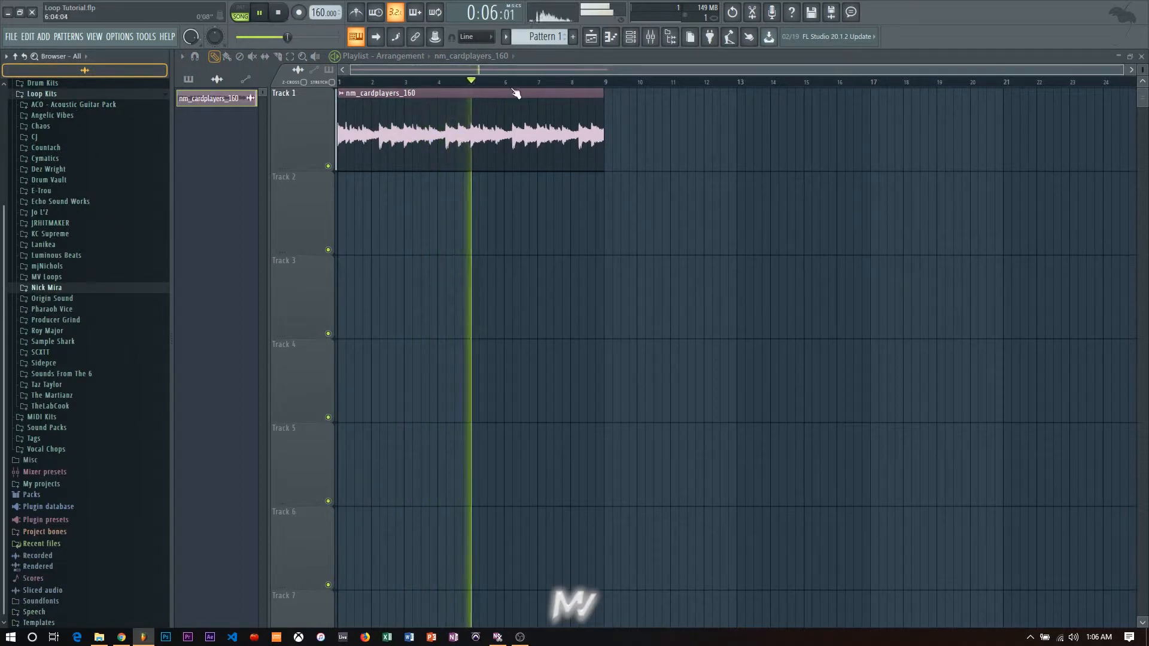
pyautogui.click(277, 13)
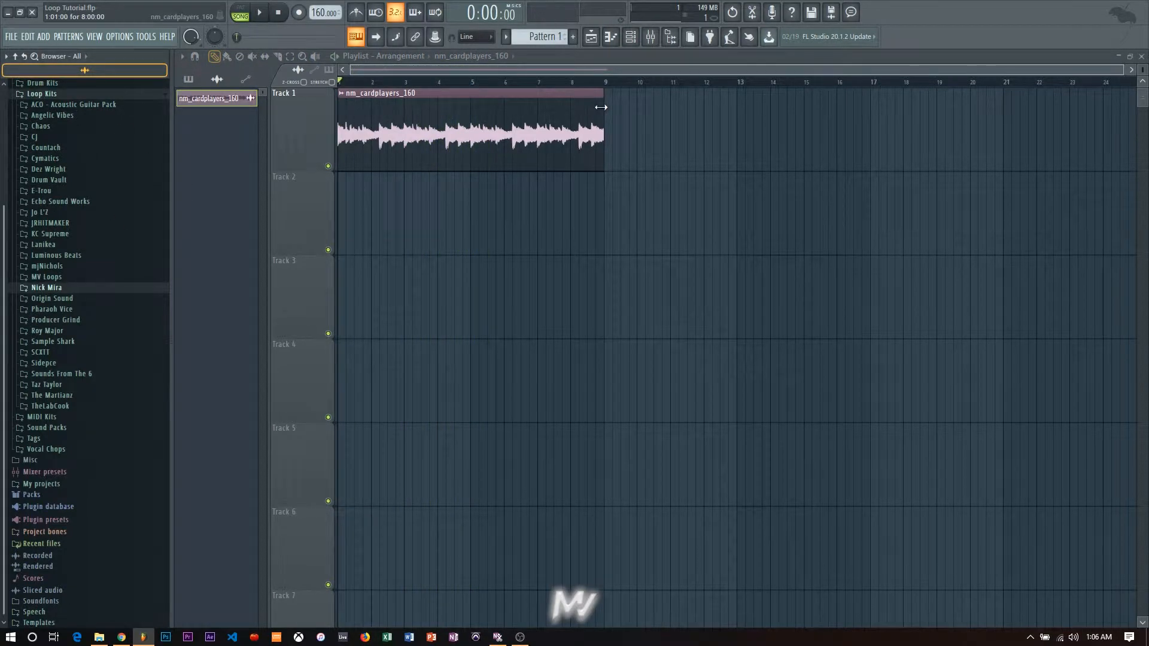
# Step: Chop the cardplayers clip using Chop > Dull auto-slicing
pyautogui.rightClick(469, 131)
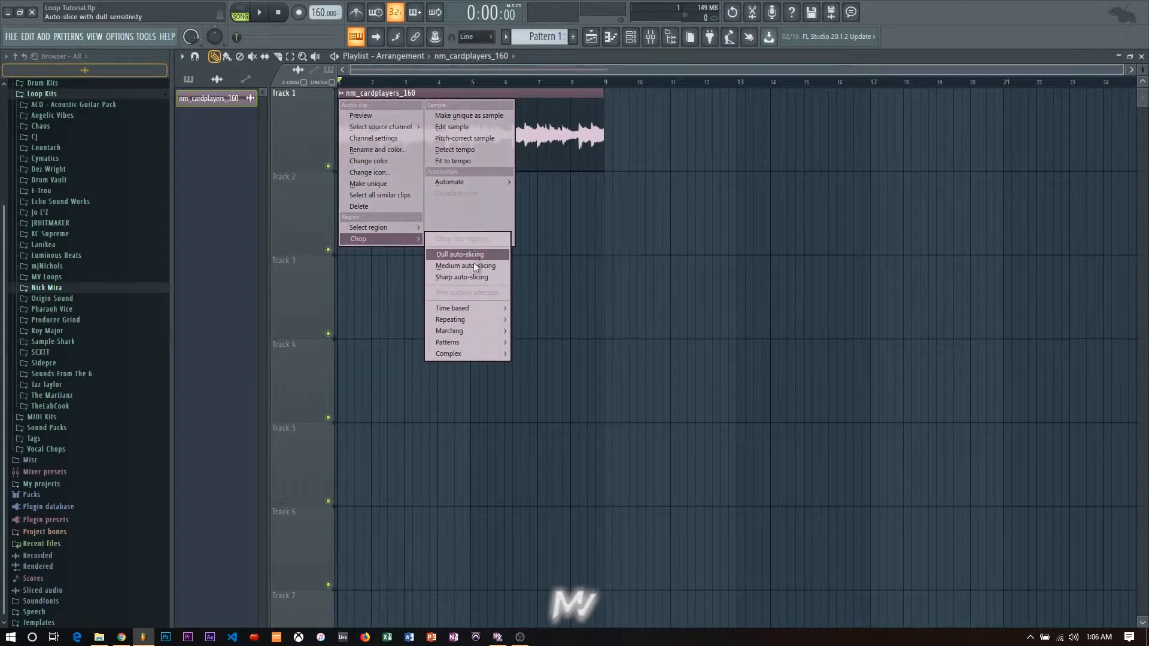
pyautogui.click(460, 254)
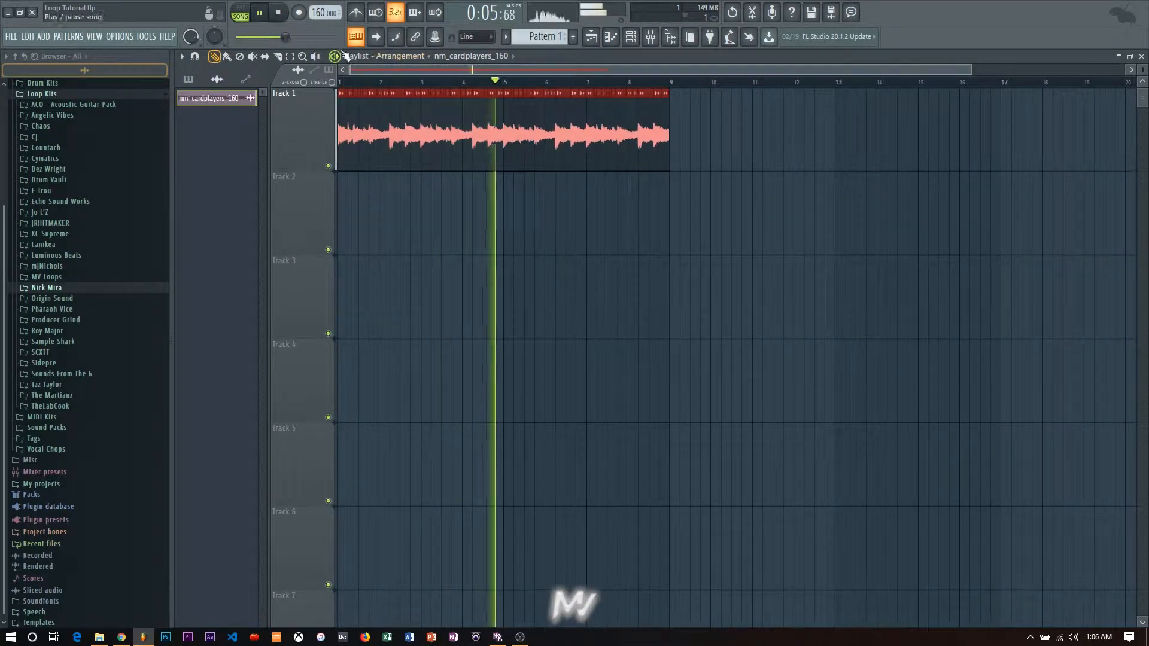
# Step: Undo the auto-slicing and trim the cardplayers clip to about two bars
pyautogui.press('ctrl+z')
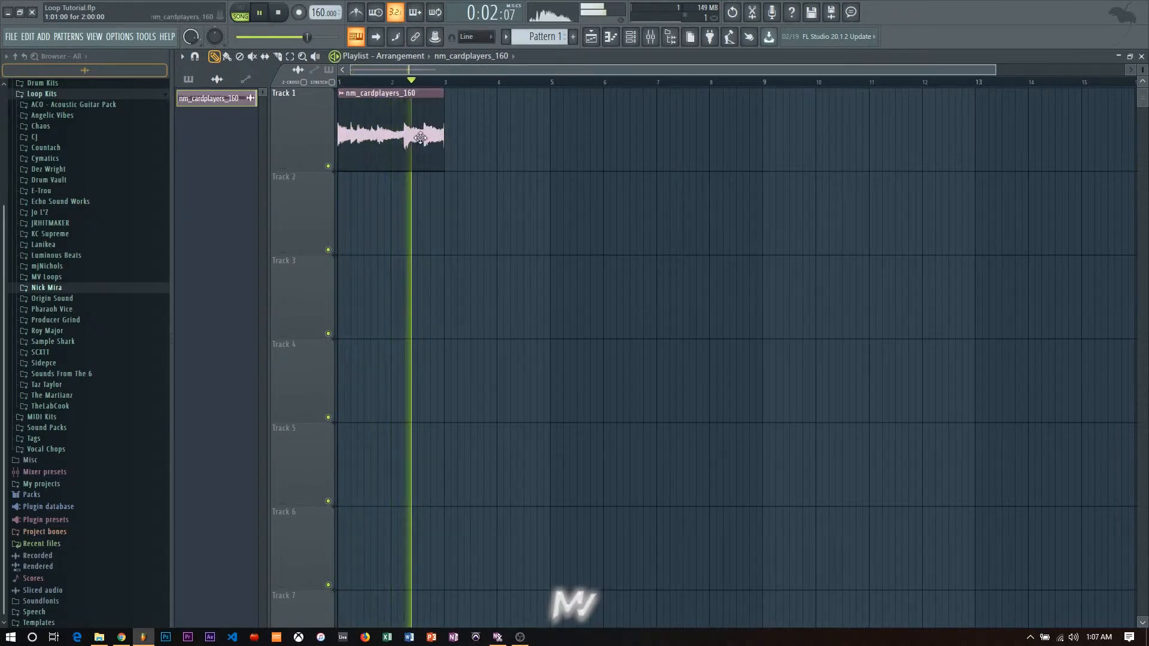
pyautogui.click(278, 12)
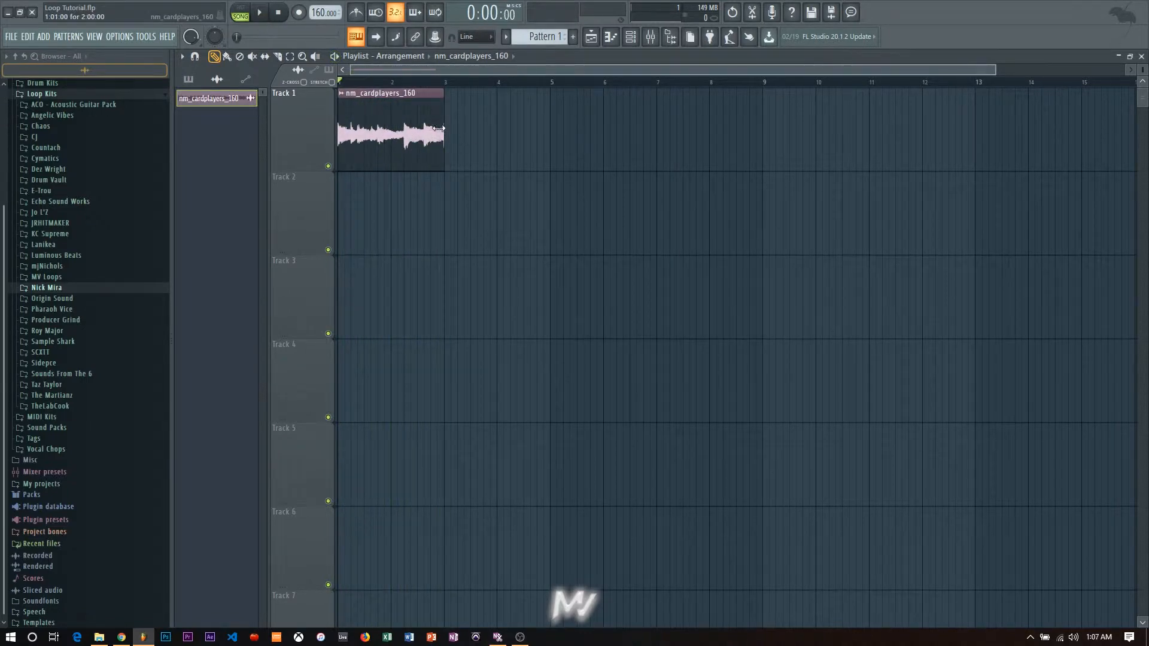
pyautogui.click(277, 13)
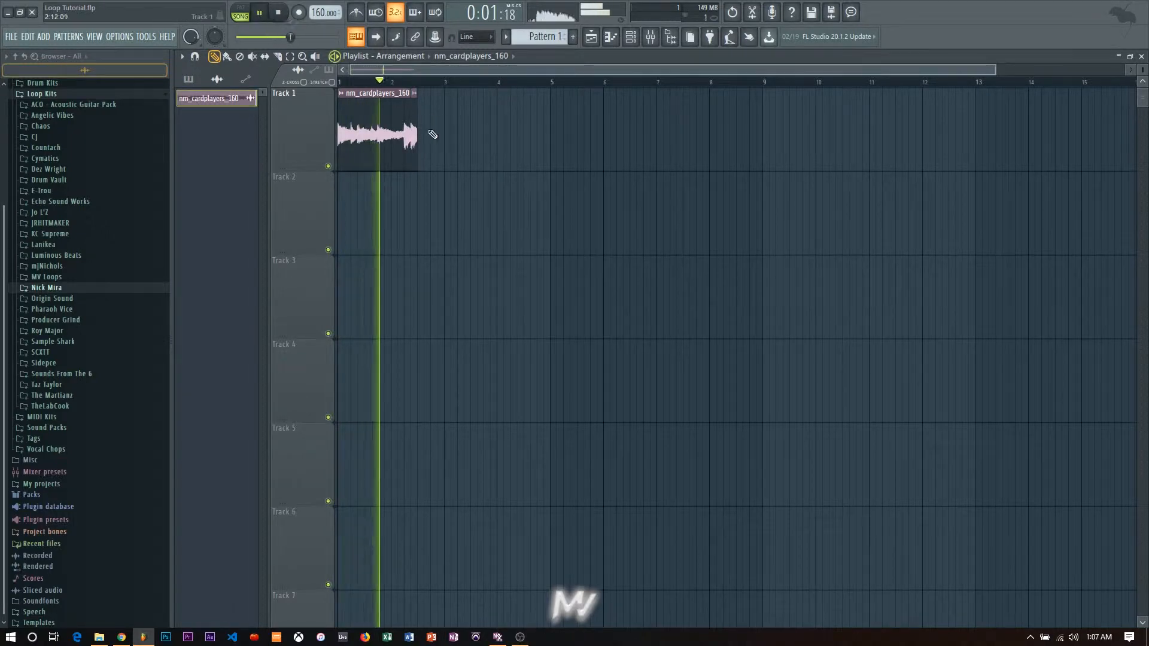
pyautogui.click(277, 13)
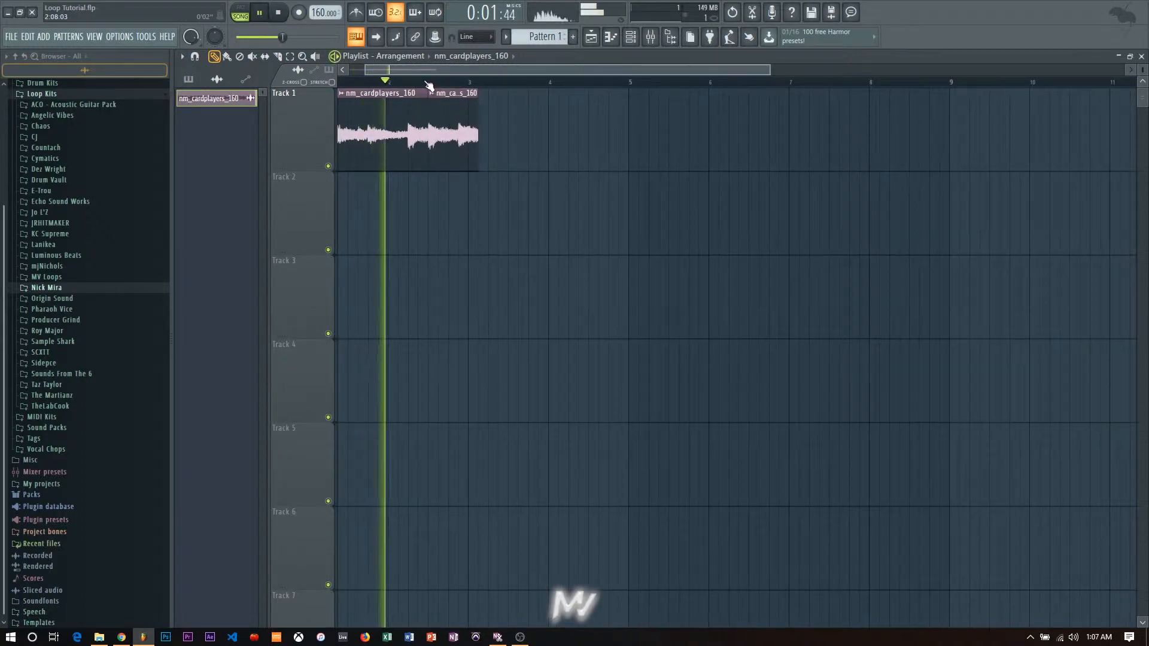
pyautogui.click(278, 12)
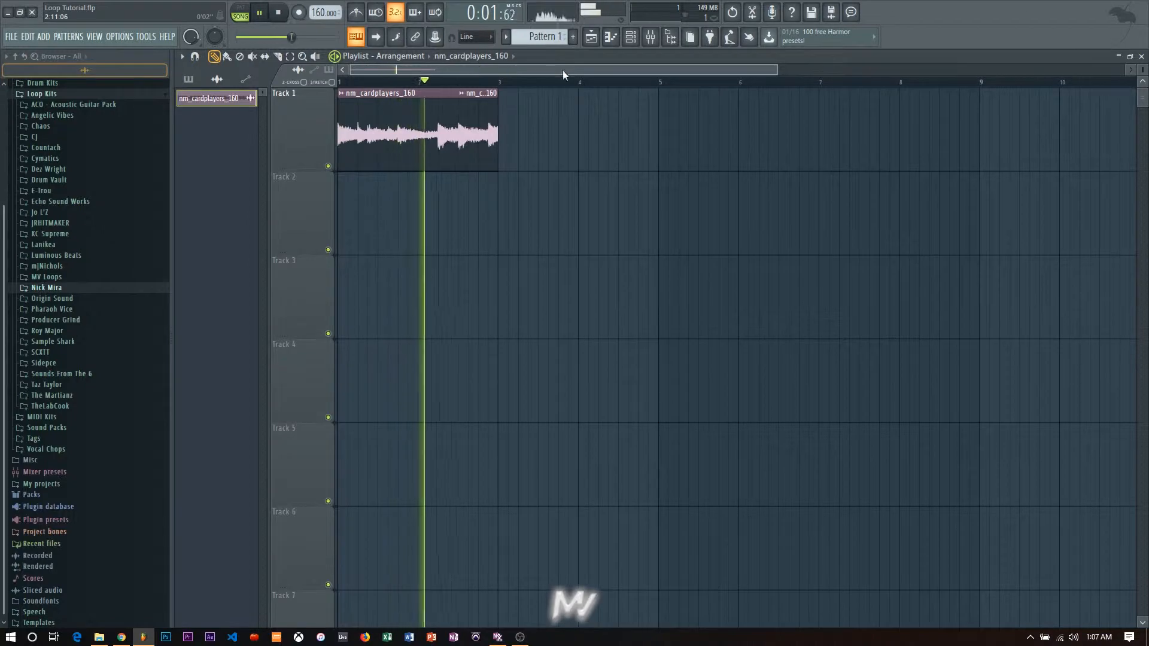
pyautogui.click(371, 70)
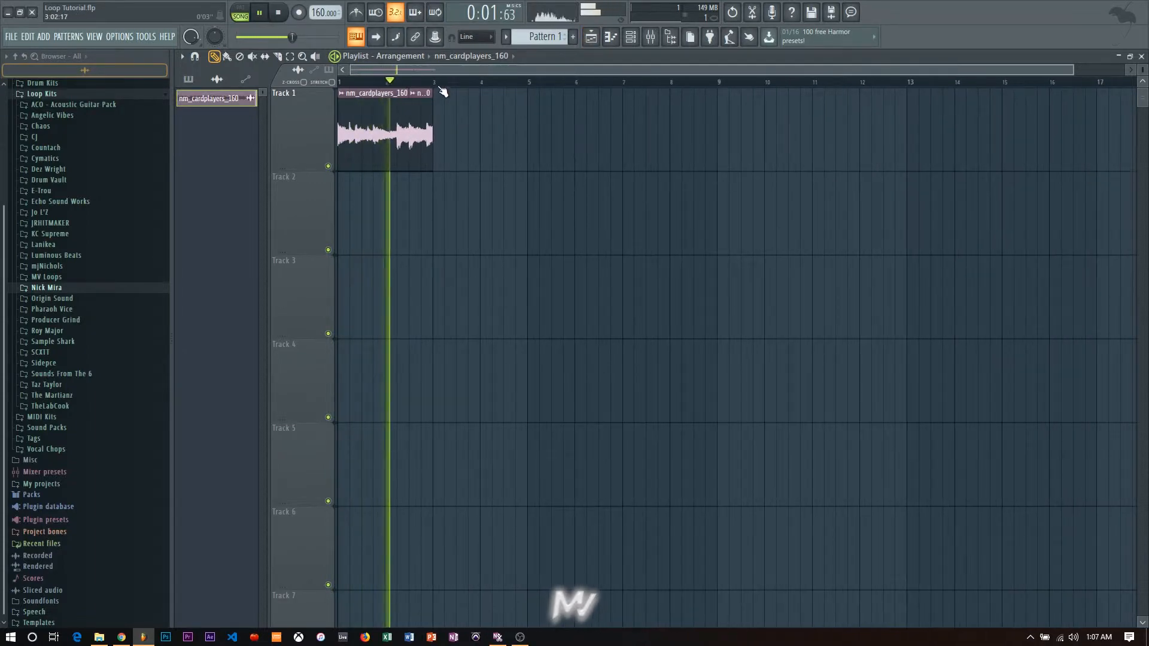
pyautogui.click(259, 12)
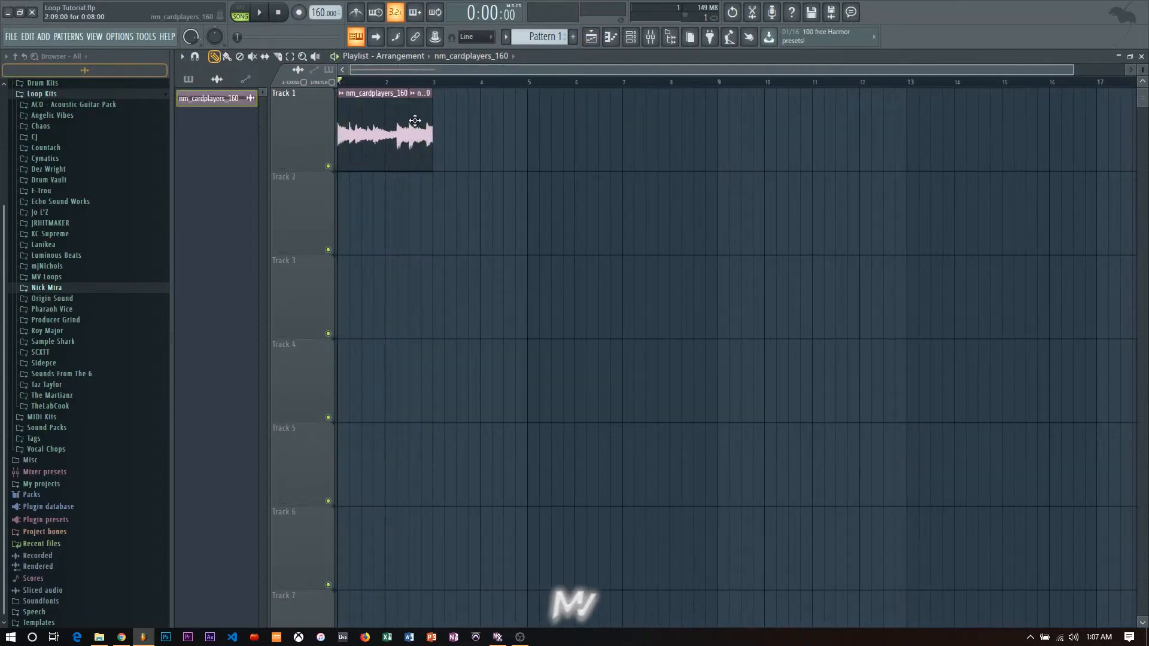
pyautogui.click(277, 12)
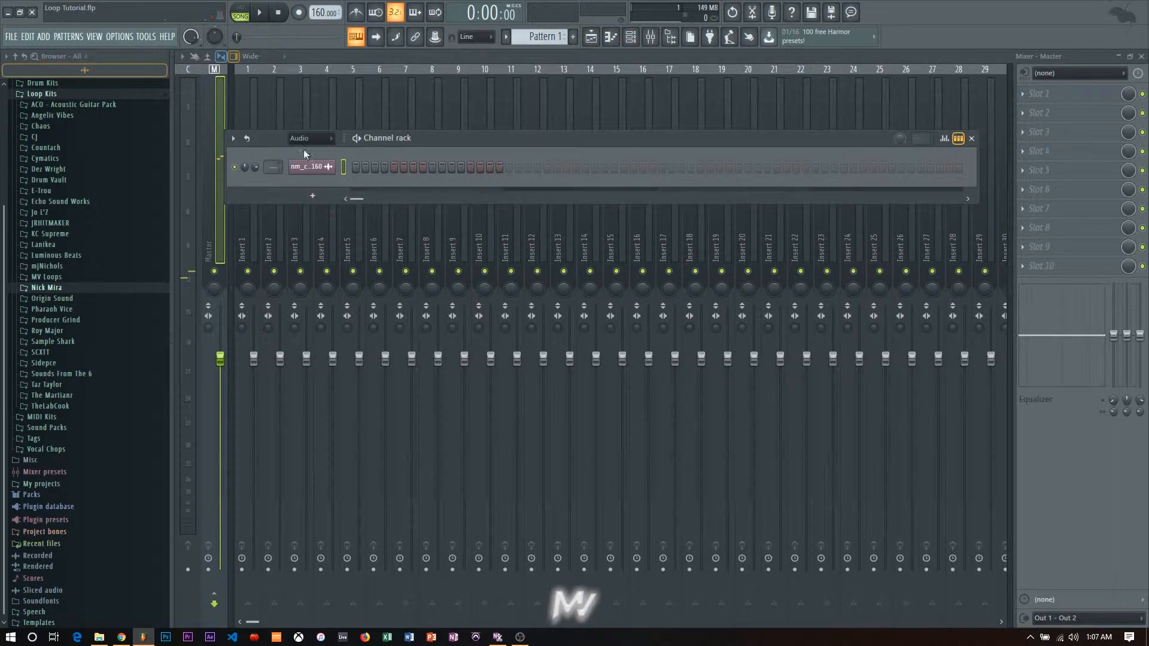
# Step: Select Insert 1 and load unstable into its first effect slot
pyautogui.click(274, 249)
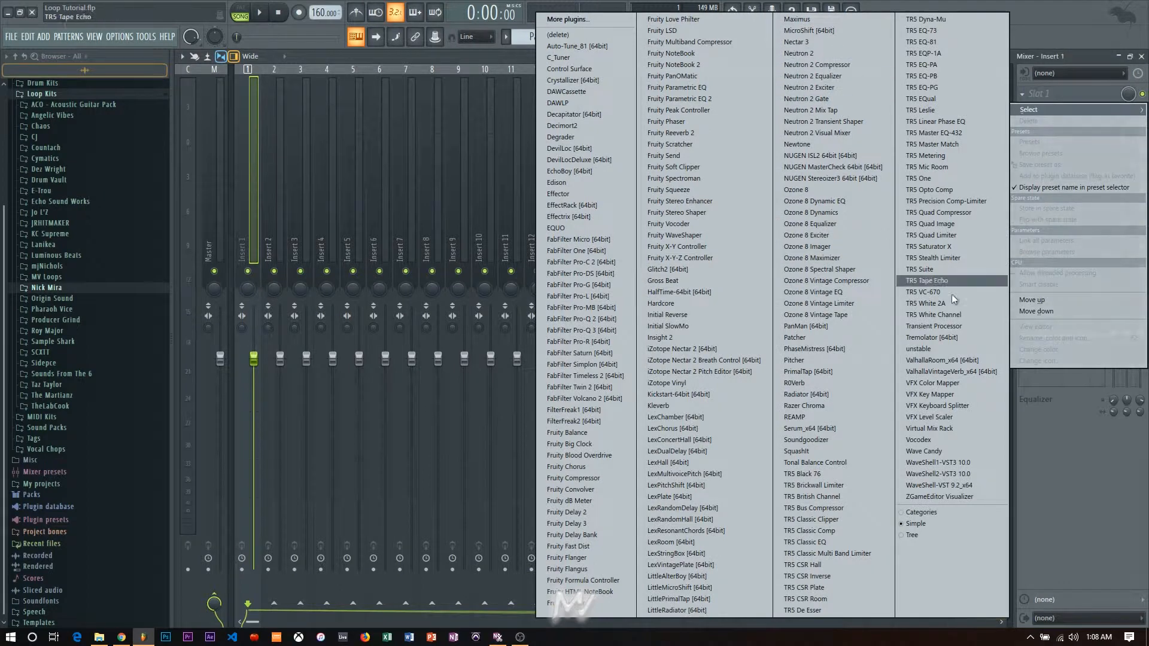
pyautogui.click(917, 348)
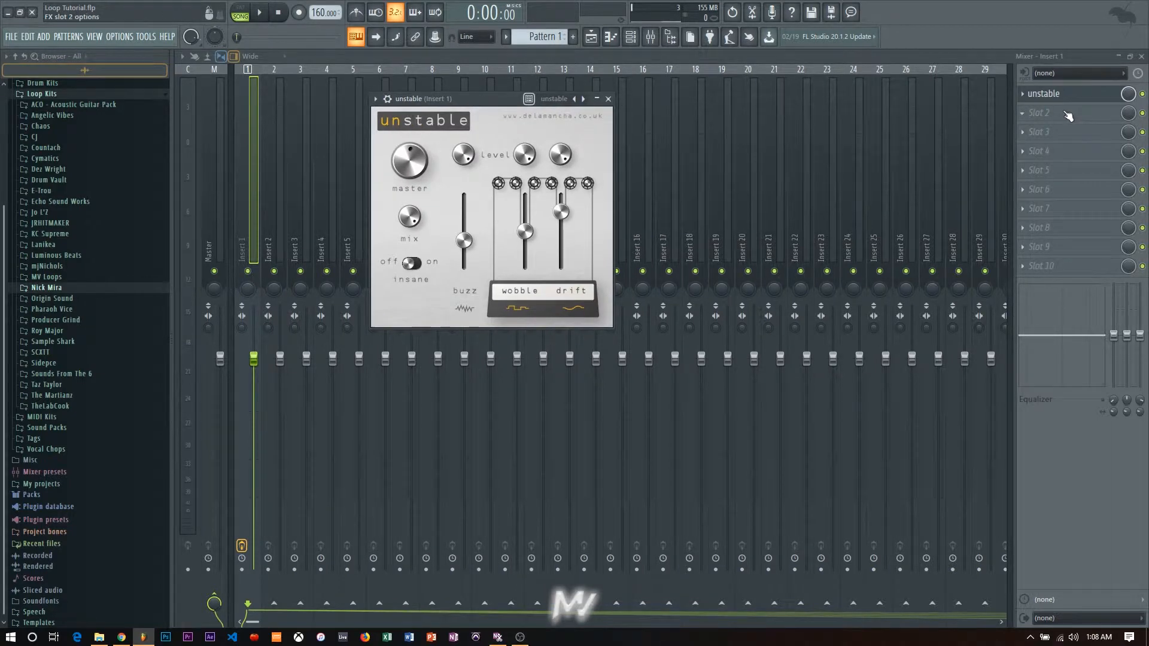
# Step: Play the loop and adjust unstable's switch and Level knobs
pyautogui.click(259, 12)
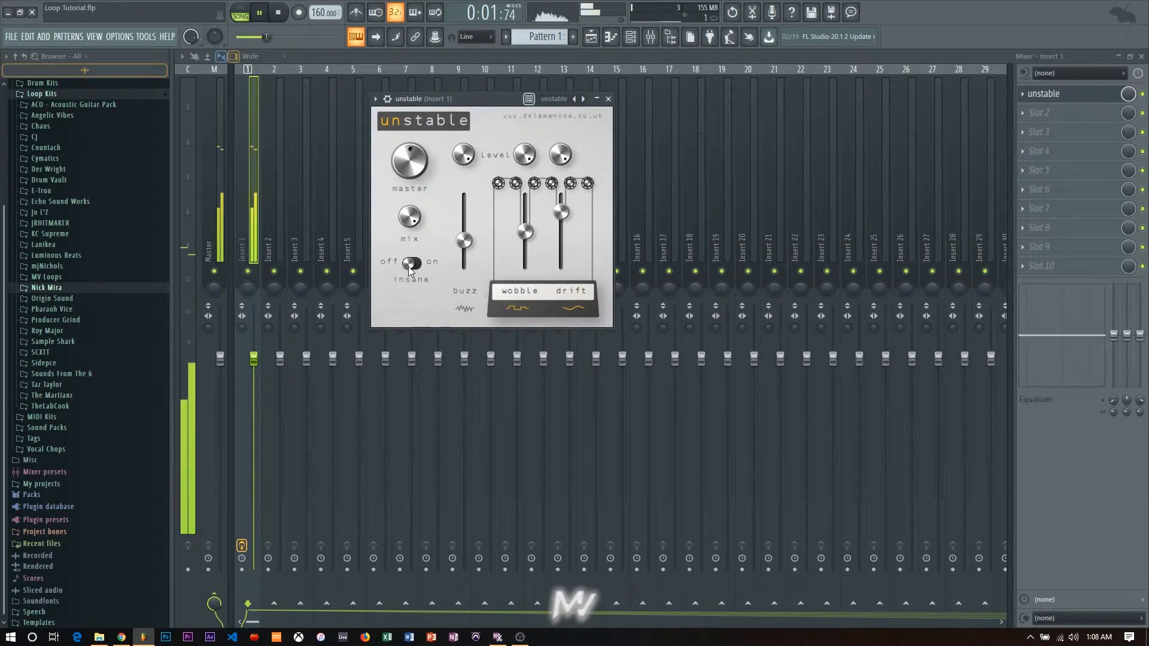
pyautogui.click(411, 263)
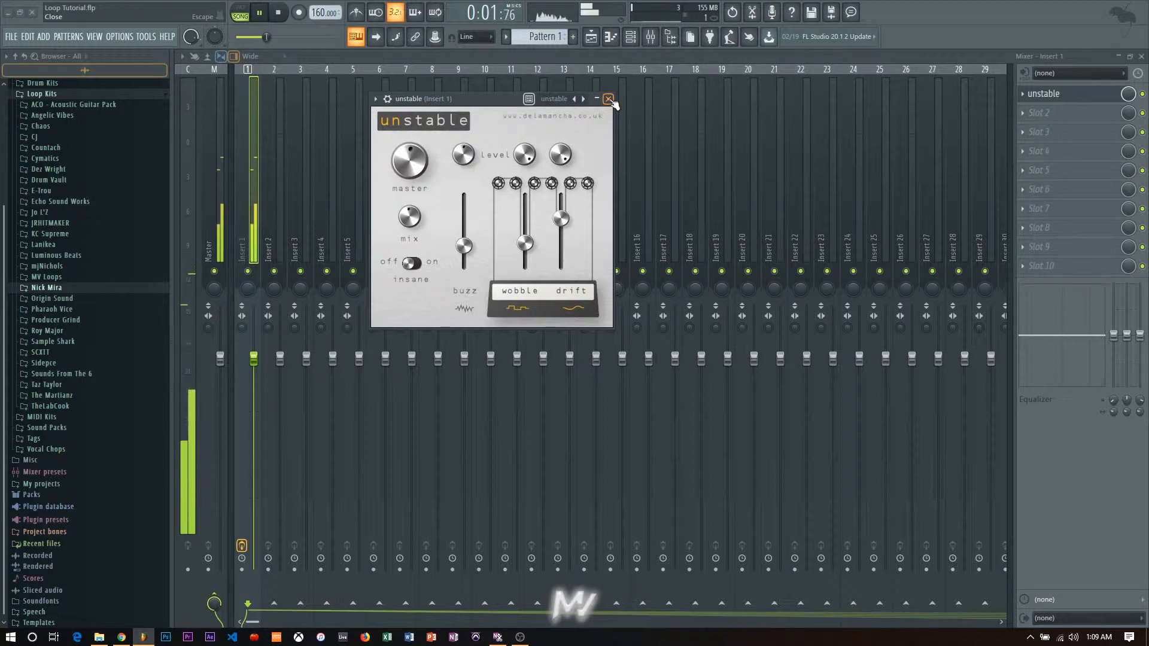
# Step: Close unstable and load Gross Beat into slot 2 with the 1/2 Bt Gate volume preset
pyautogui.click(609, 99)
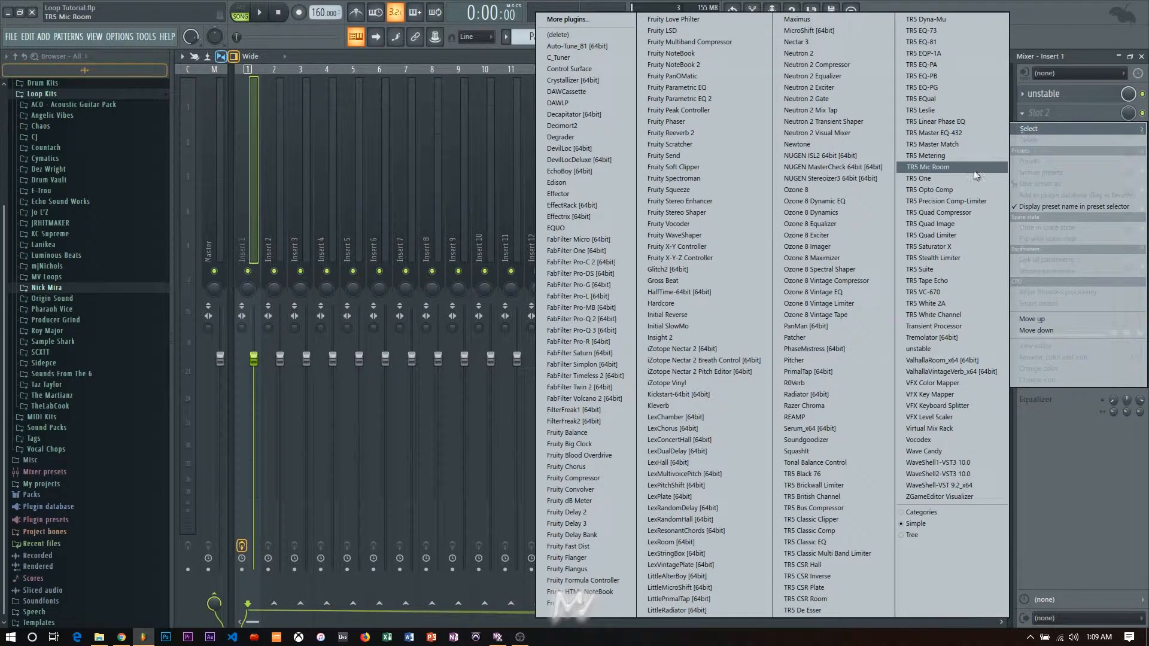
pyautogui.moveTo(679, 201)
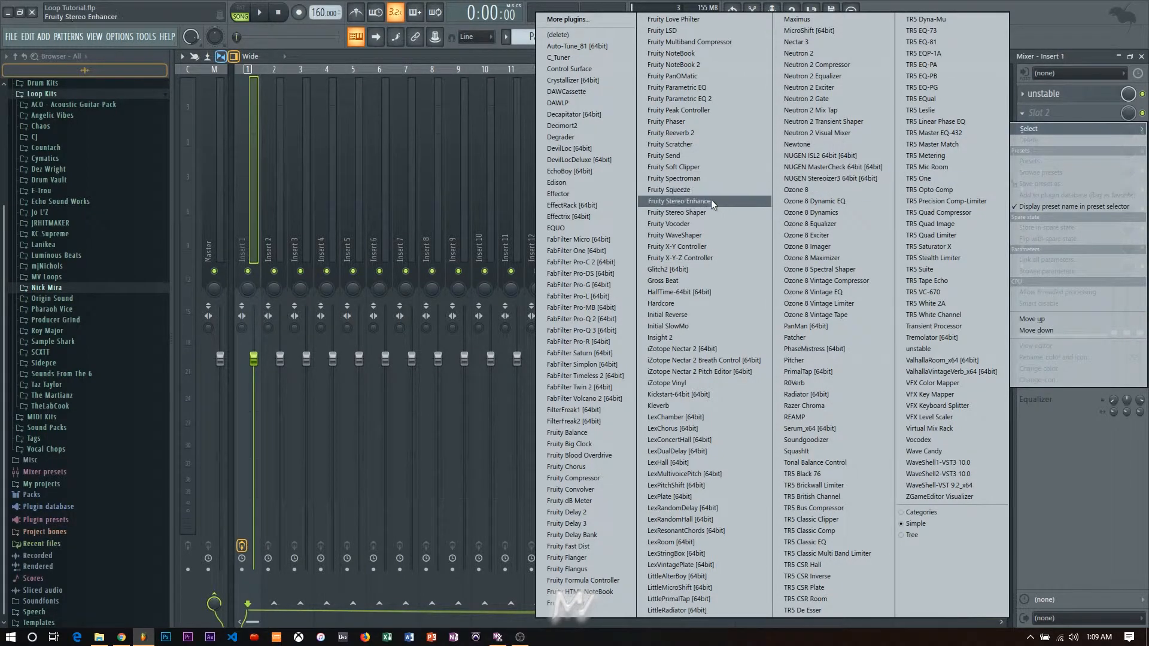
pyautogui.click(661, 280)
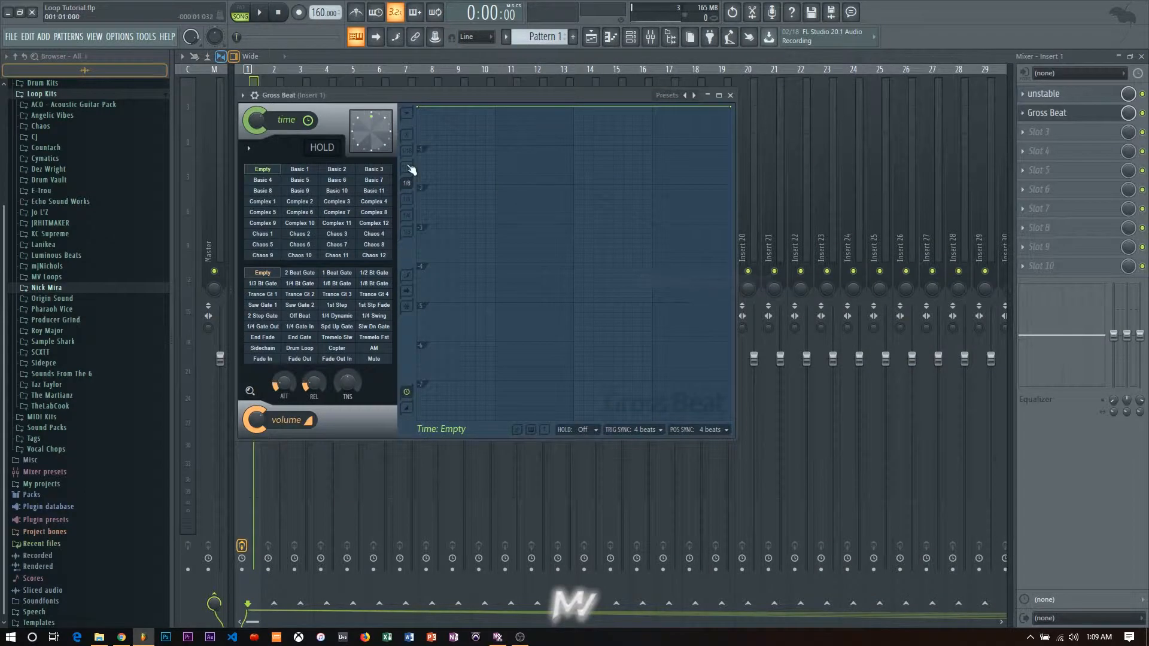
pyautogui.click(337, 271)
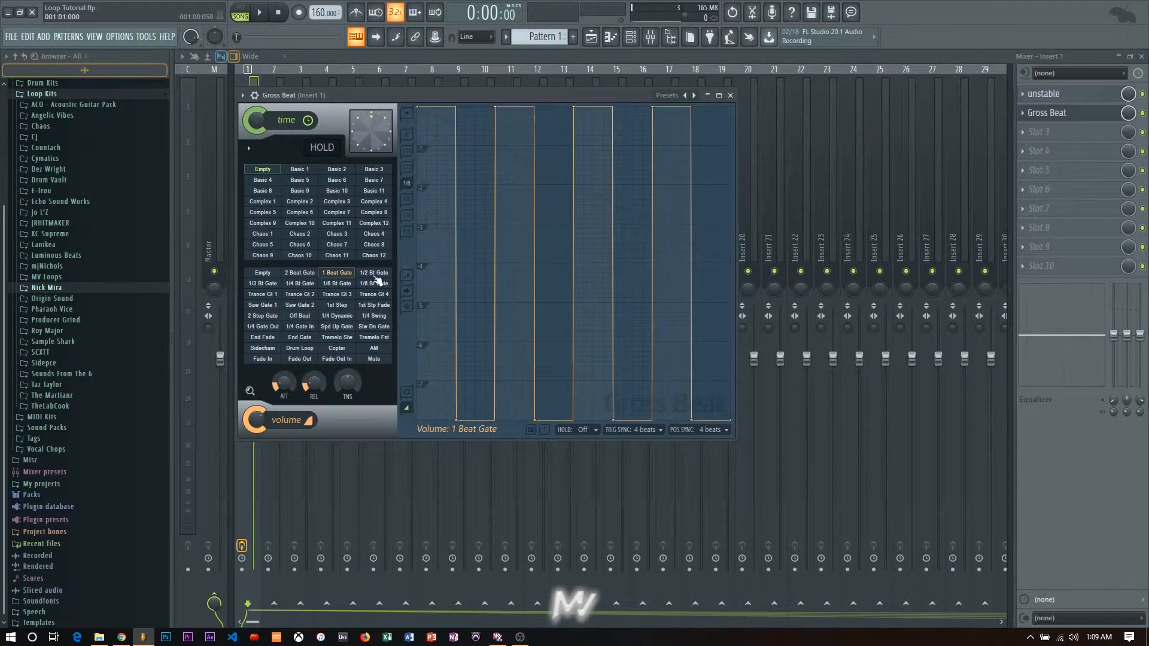
pyautogui.click(372, 271)
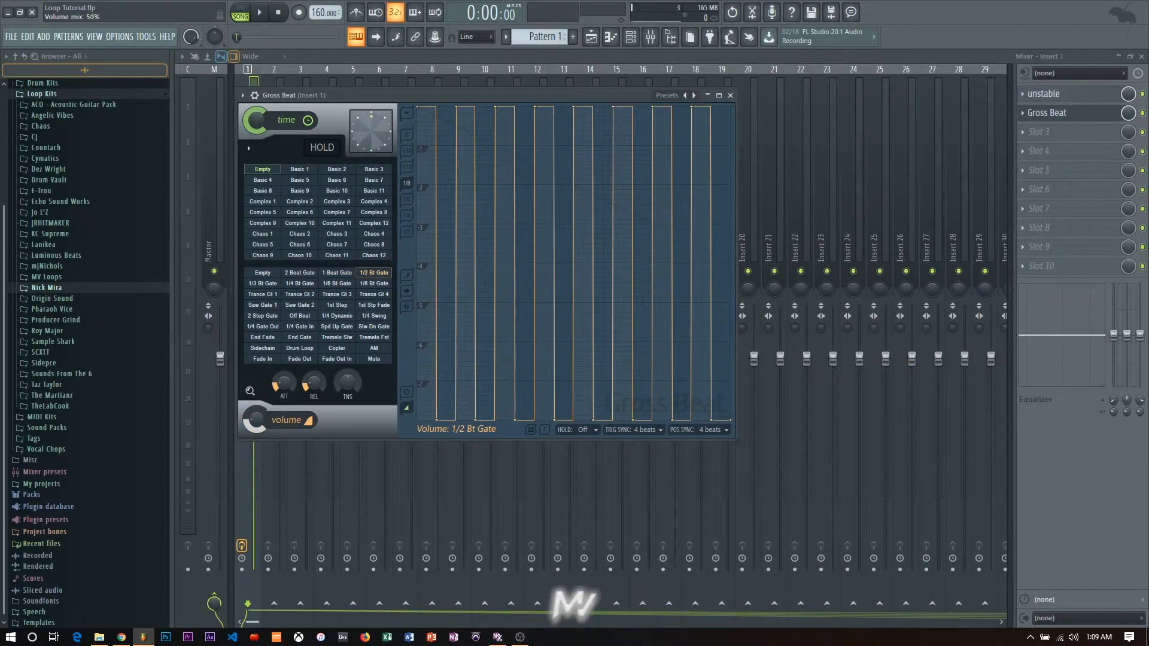
pyautogui.click(259, 13)
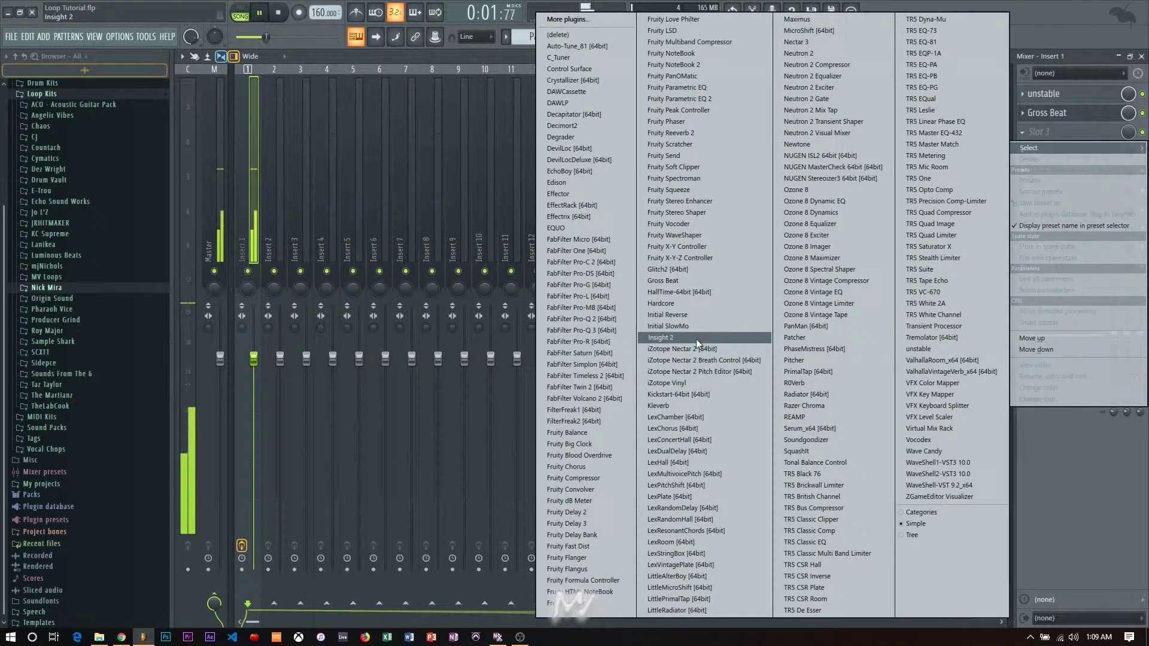
# Step: Load Glitch2 into slot 3, draw a Tape Stop block, and set its mode to Stop
pyautogui.click(660, 270)
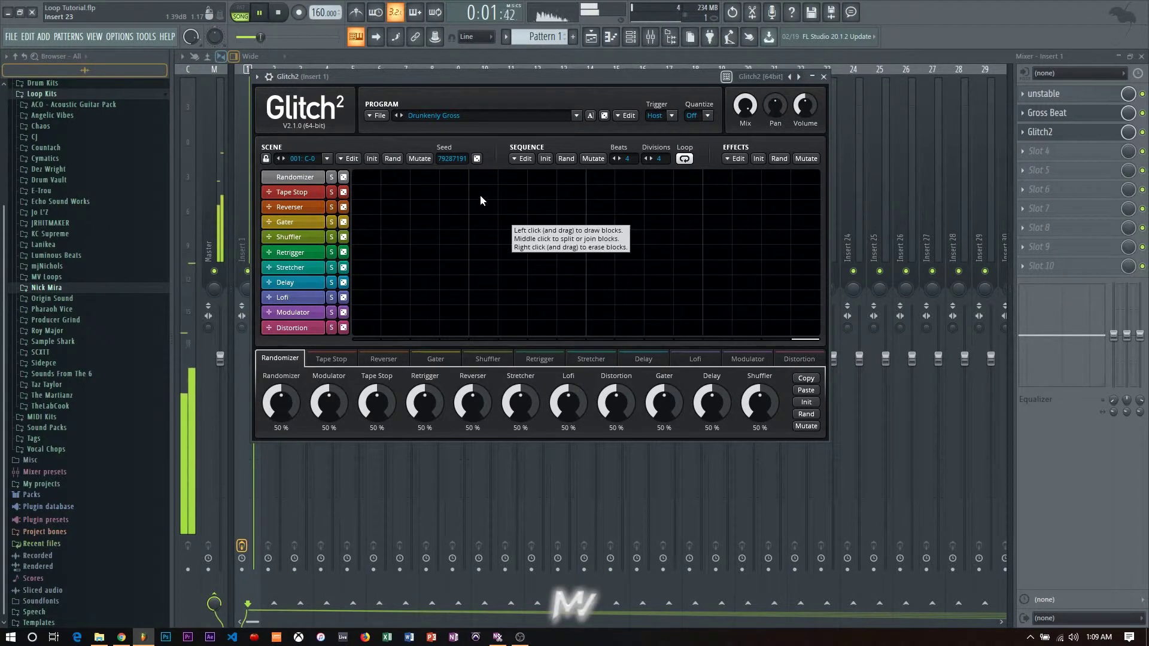
pyautogui.click(331, 358)
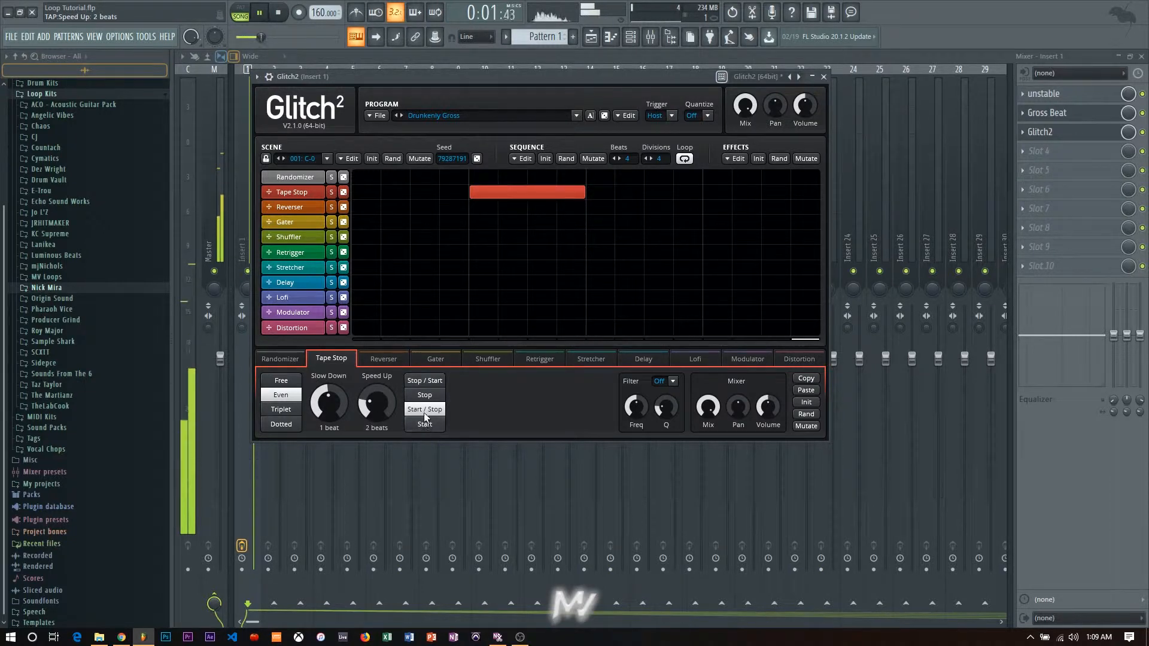
pyautogui.click(423, 394)
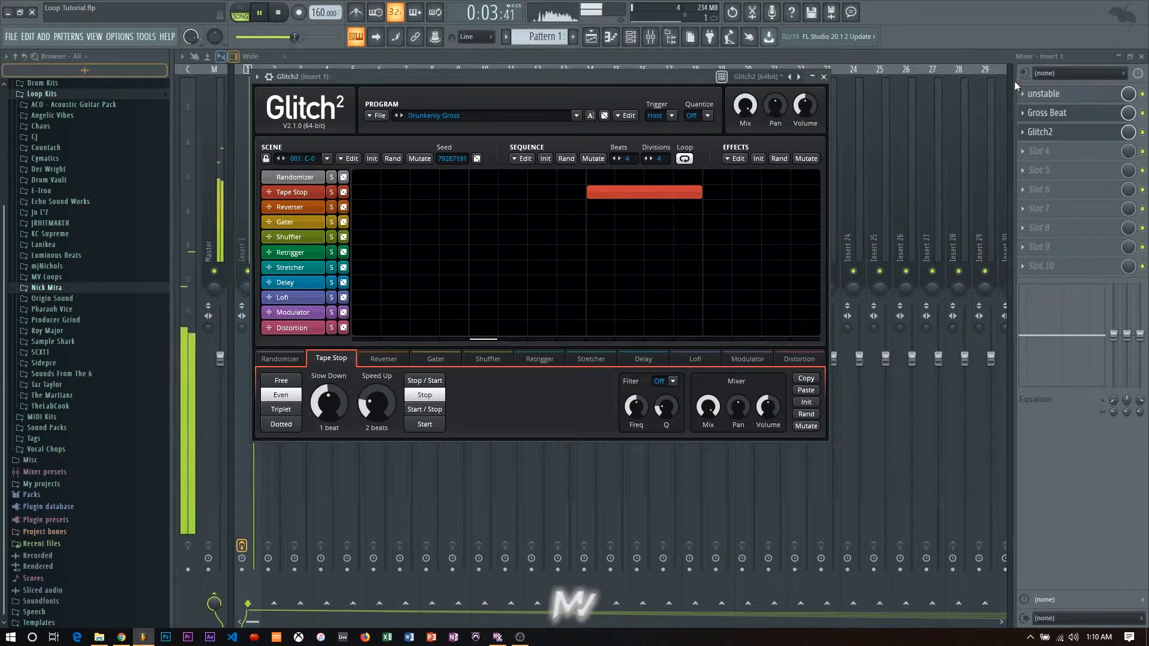
# Step: Load Decimort 2 into slot 4 with lower resampler frequency, 56/44 dry/wet and LP filter
pyautogui.click(1069, 144)
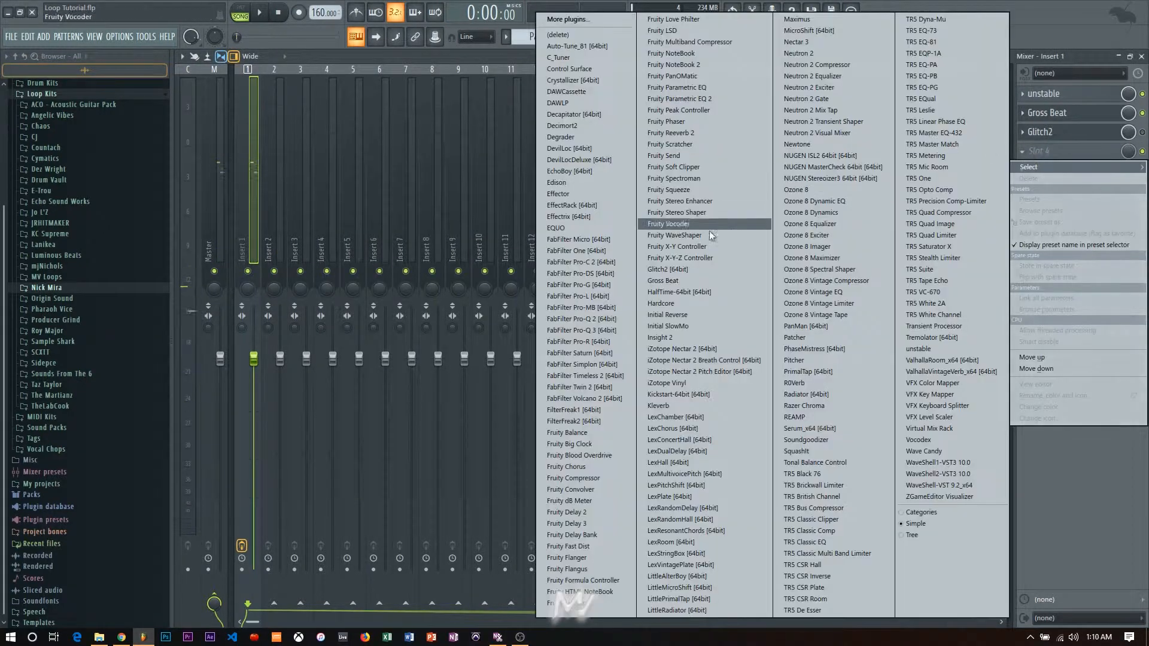
pyautogui.moveTo(562, 125)
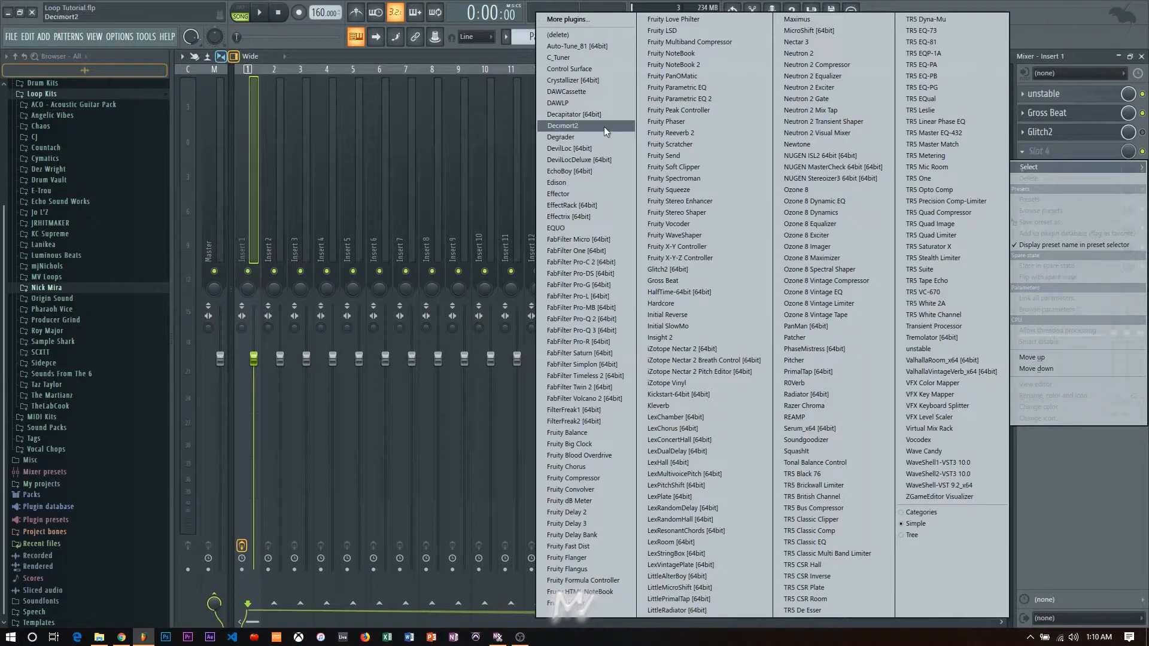
pyautogui.click(562, 125)
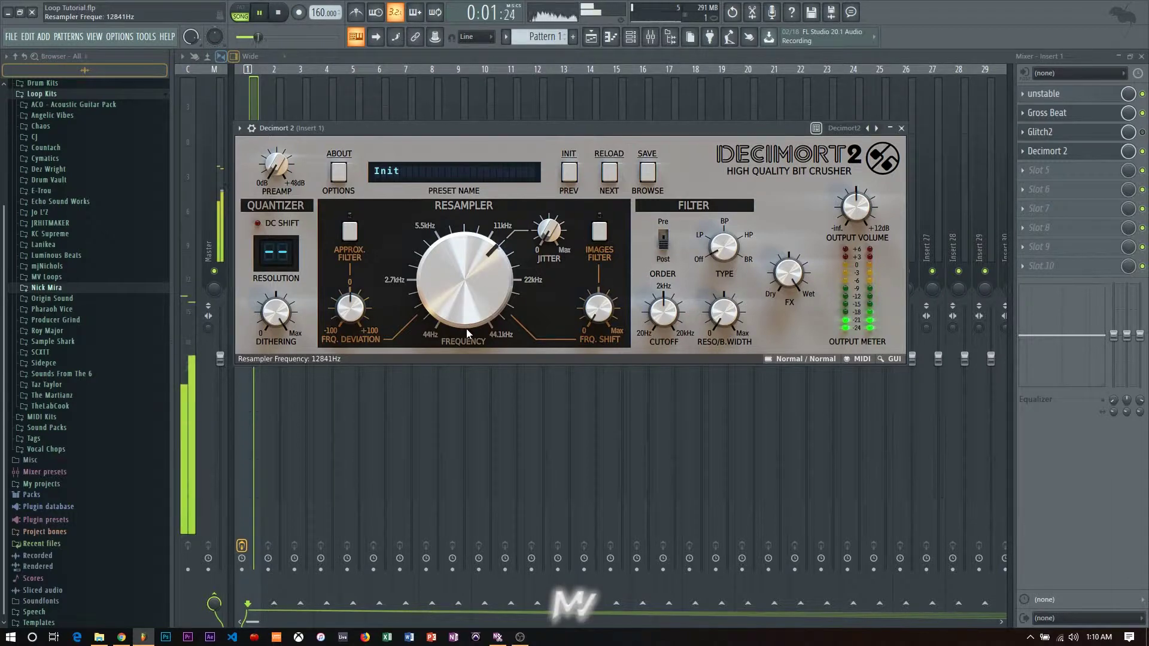
pyautogui.click(900, 127)
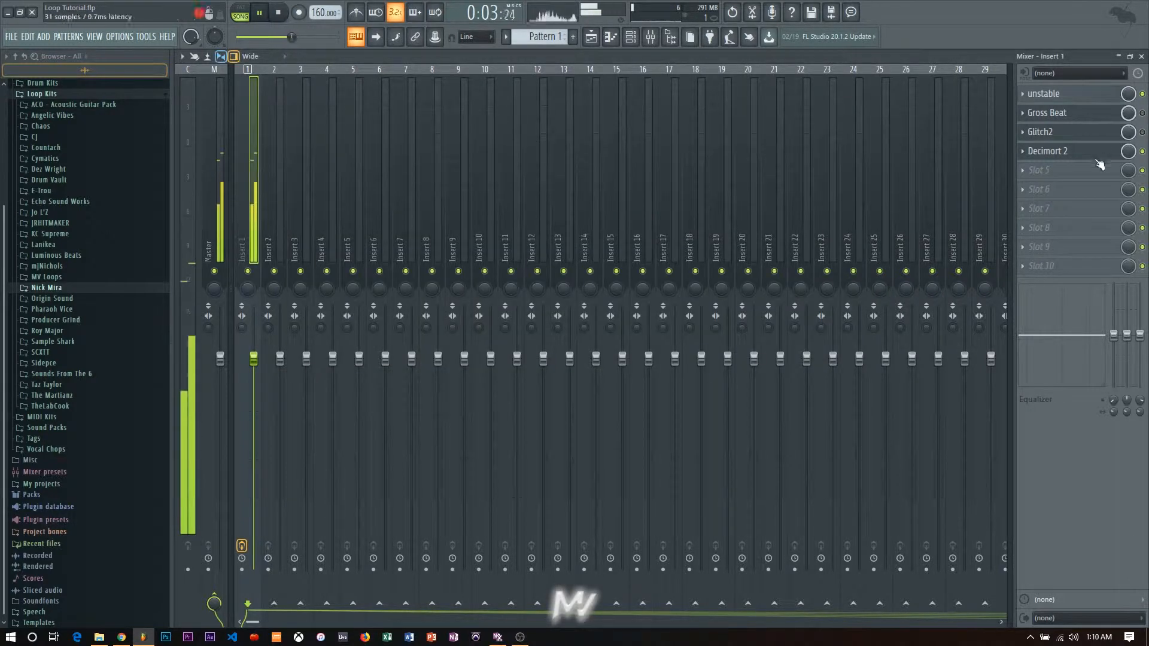
pyautogui.click(1047, 151)
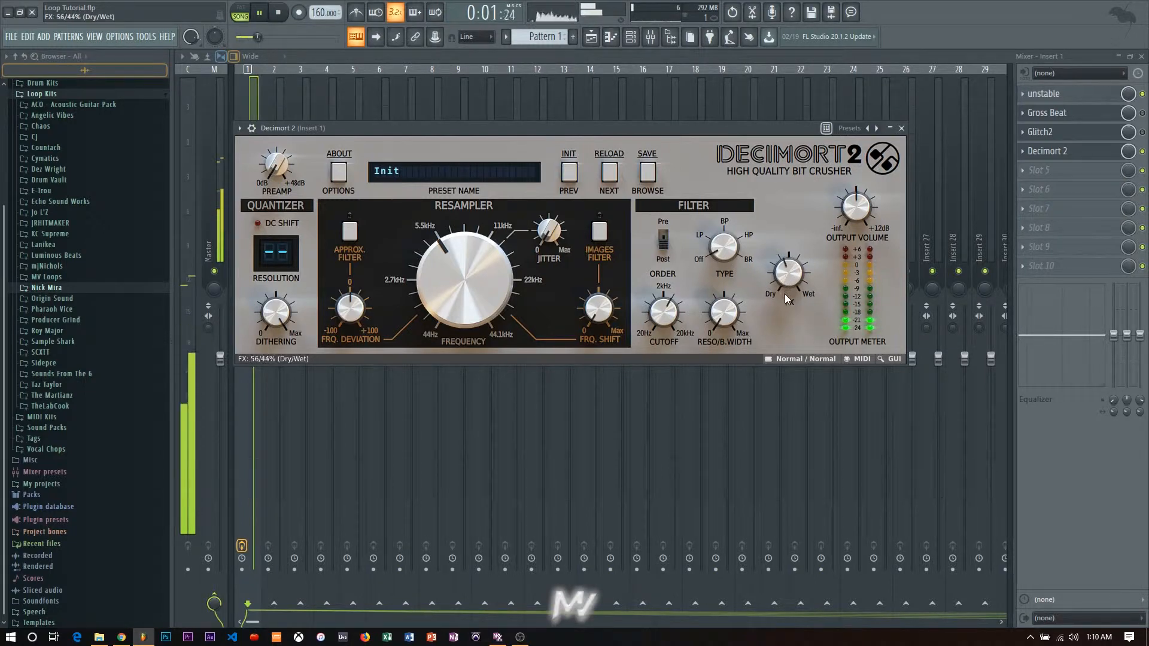
pyautogui.click(724, 246)
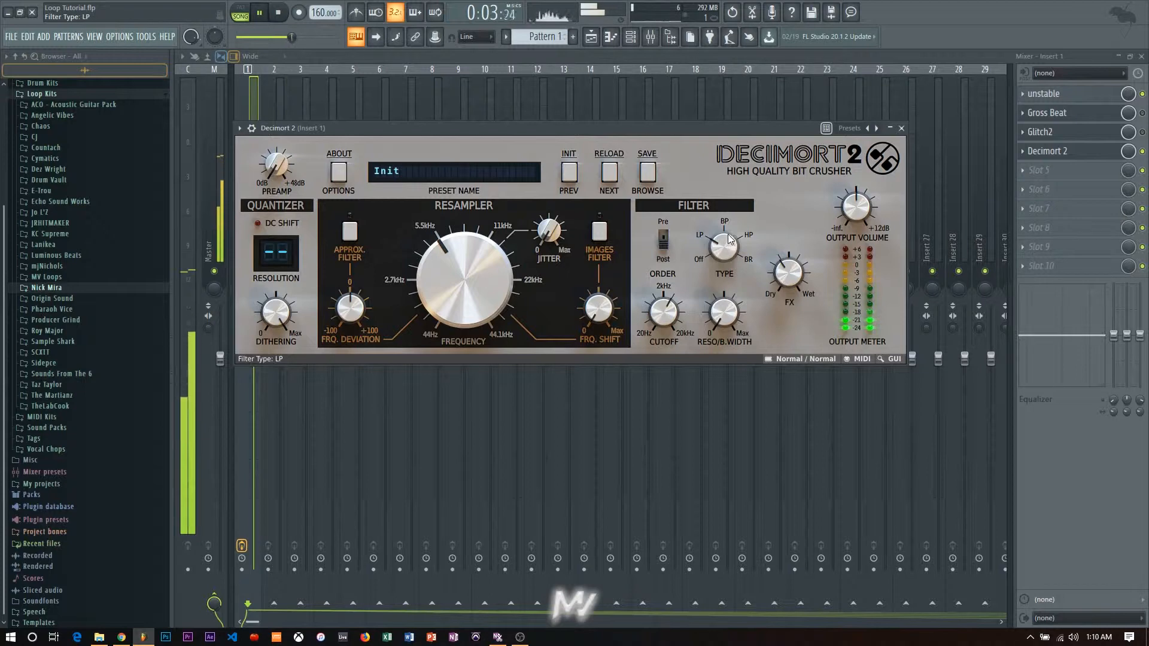
pyautogui.click(662, 238)
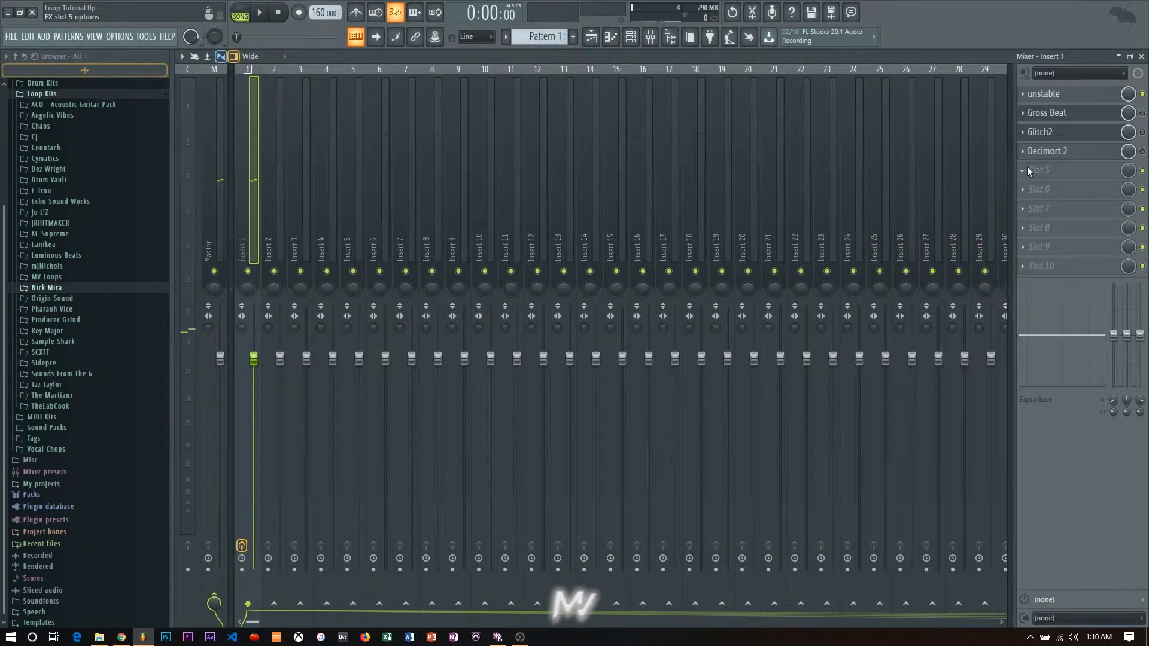
# Step: Load Kramer Tape Stereo from WaveShell into slot 5 and adjust its Delay Level
pyautogui.click(1023, 170)
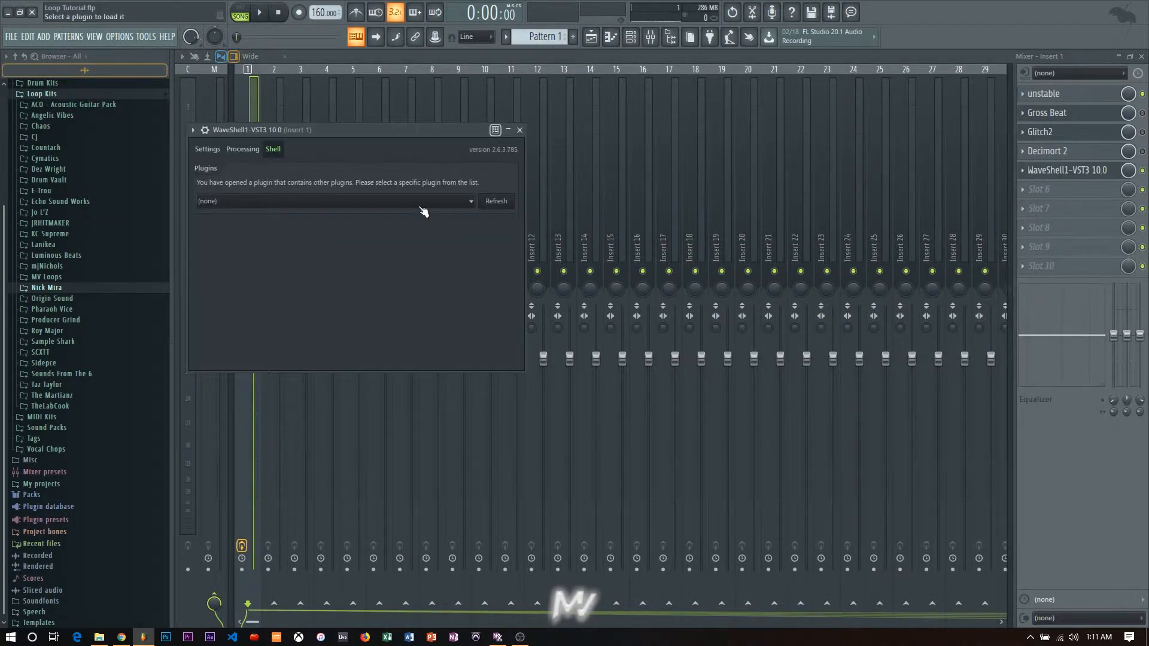
pyautogui.click(333, 201)
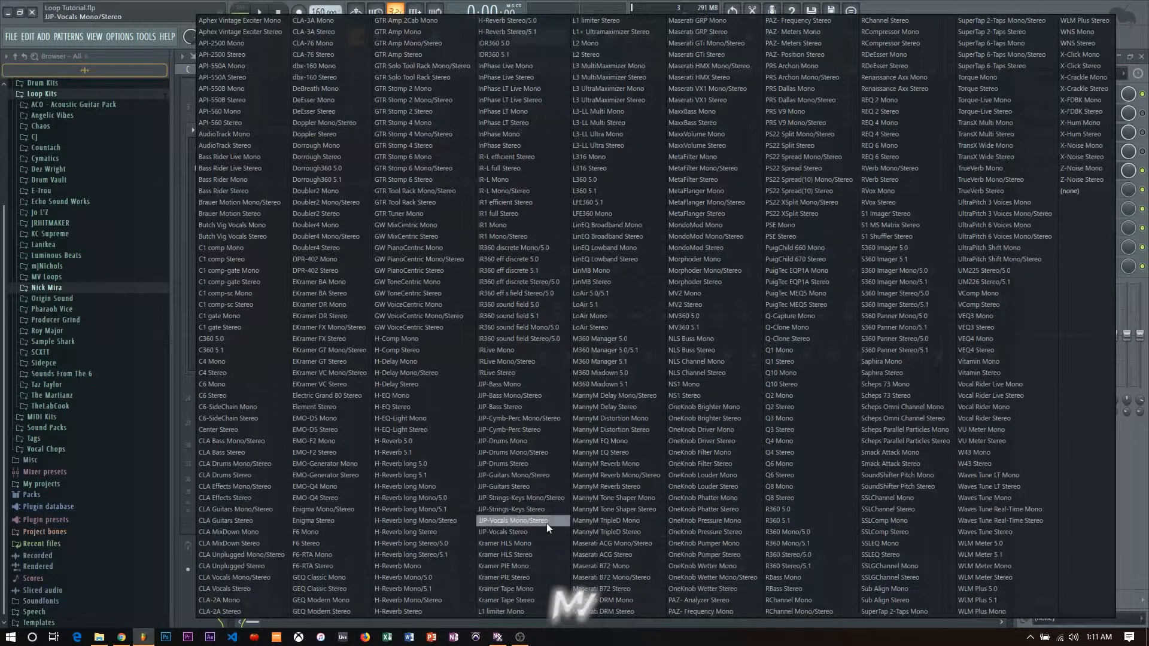
pyautogui.click(516, 520)
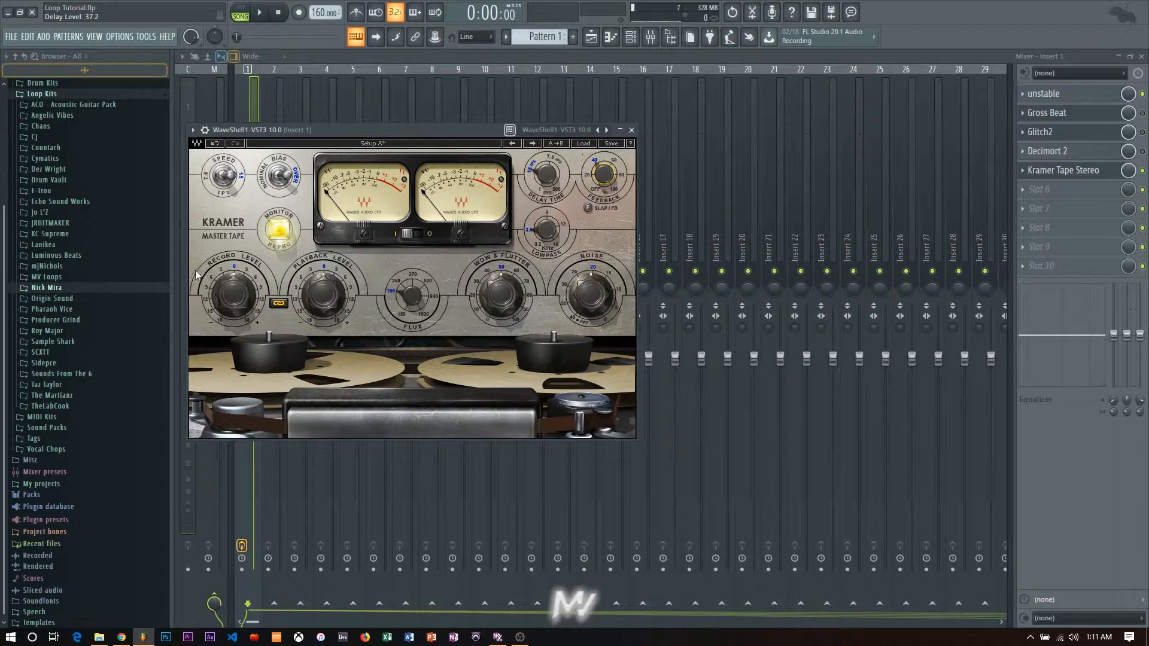
pyautogui.moveTo(238, 293)
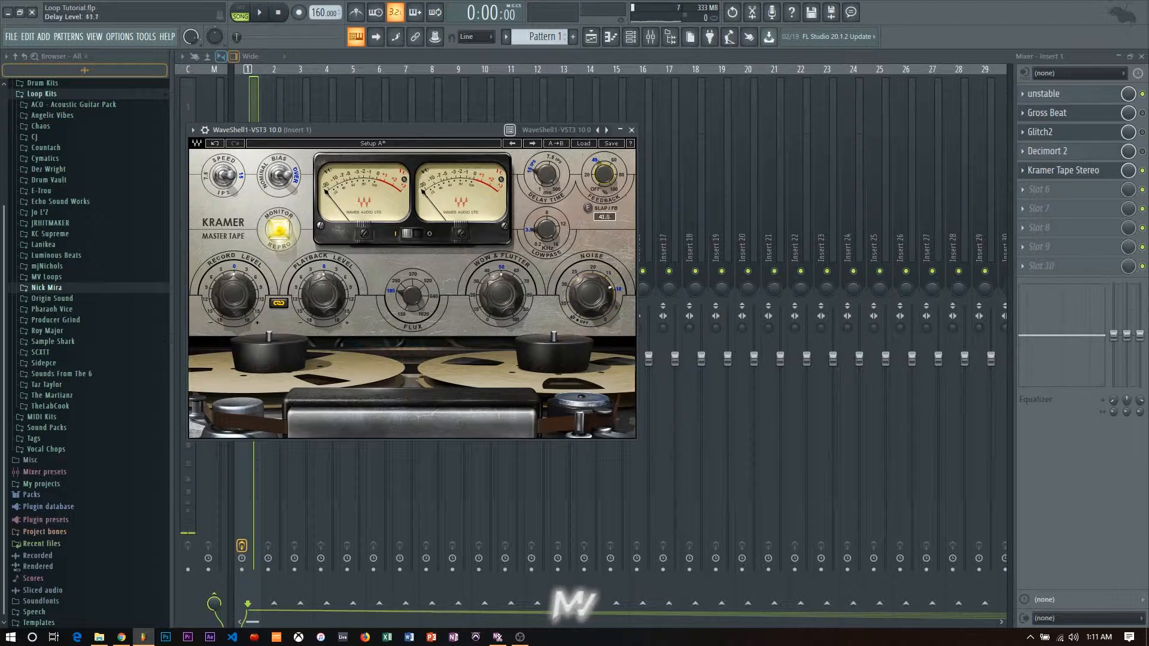
pyautogui.click(259, 12)
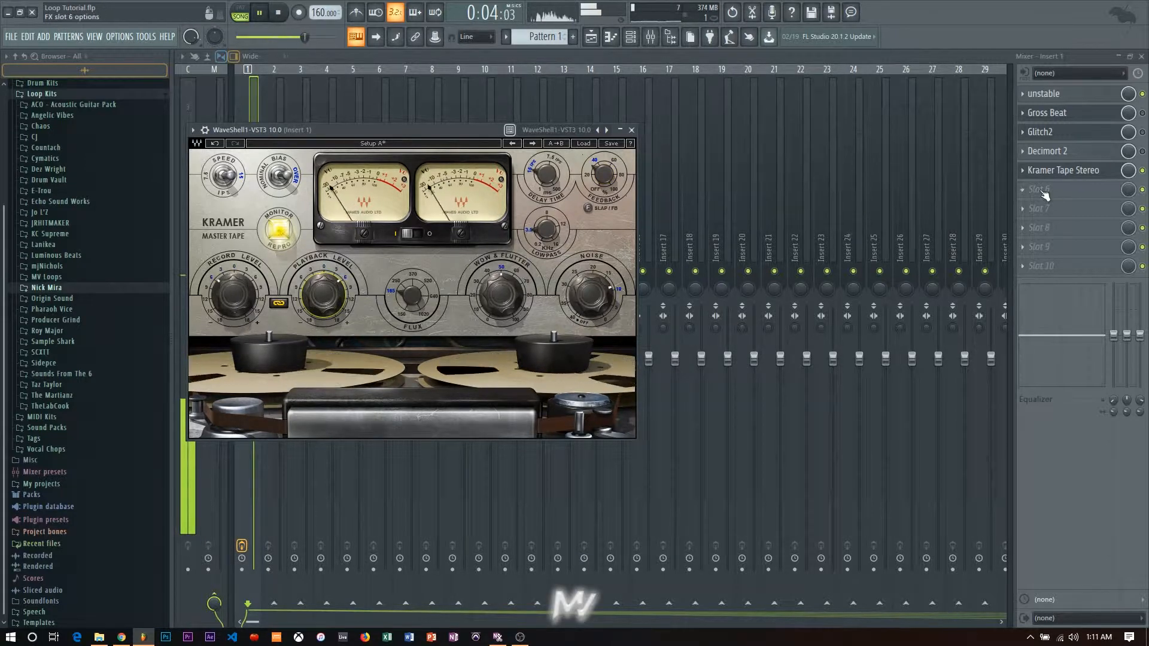
pyautogui.click(630, 130)
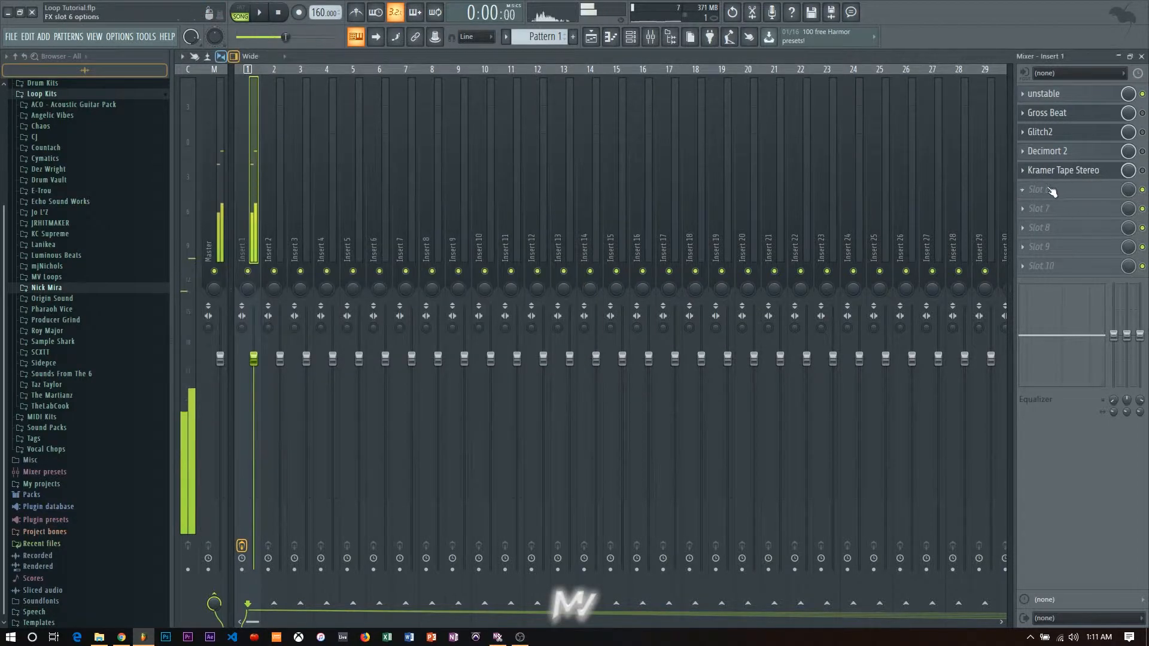
# Step: Load iZotope Vinyl into Insert 1's sixth slot and set warp depth to about 49%
pyautogui.click(1047, 189)
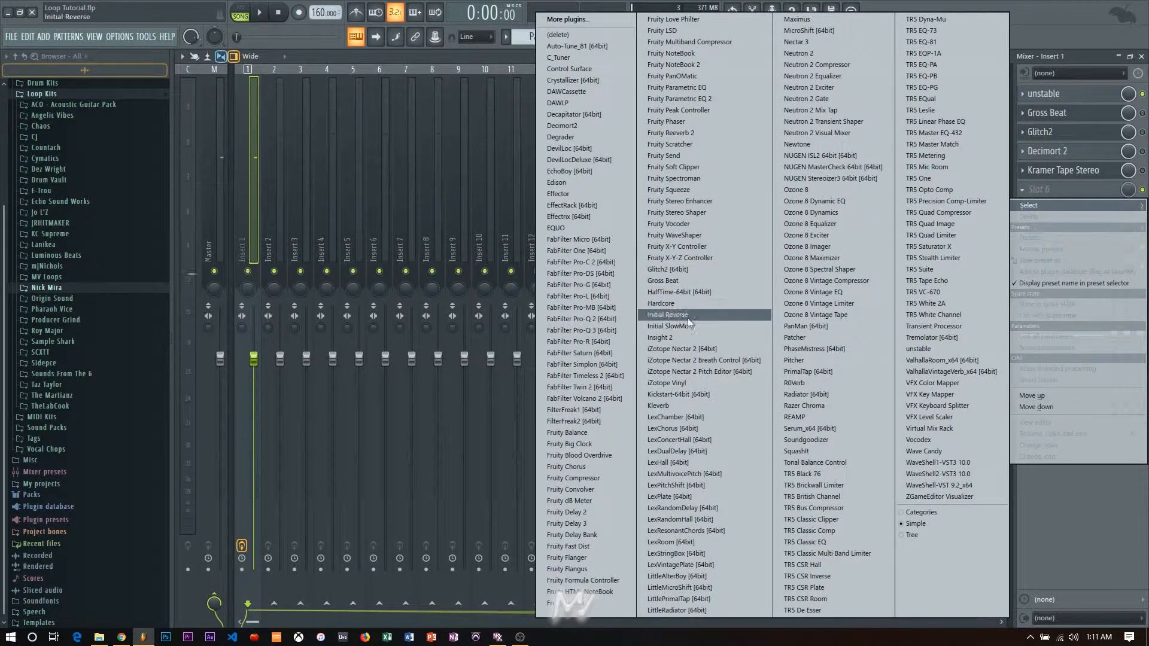
pyautogui.click(665, 382)
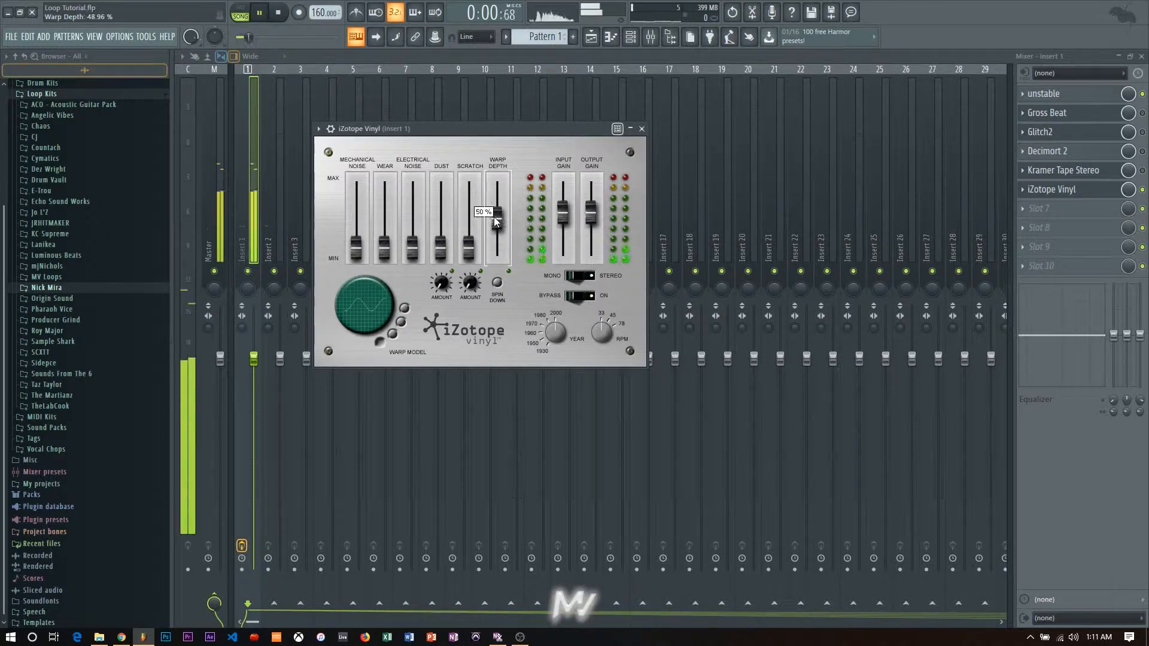
pyautogui.click(277, 12)
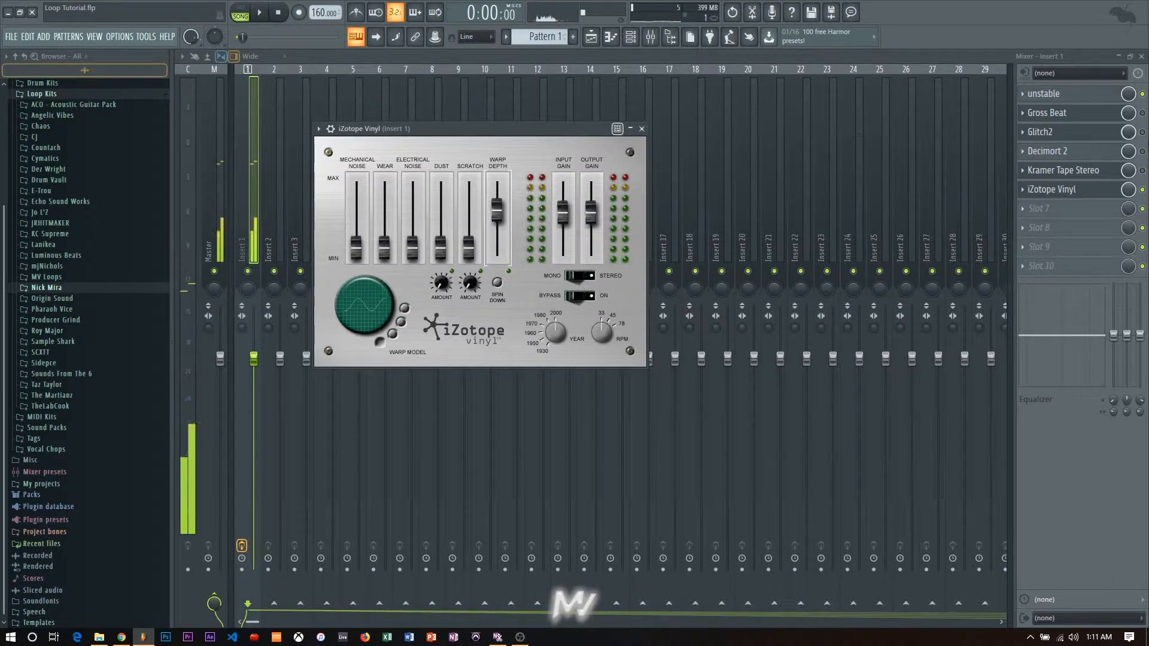
pyautogui.click(259, 13)
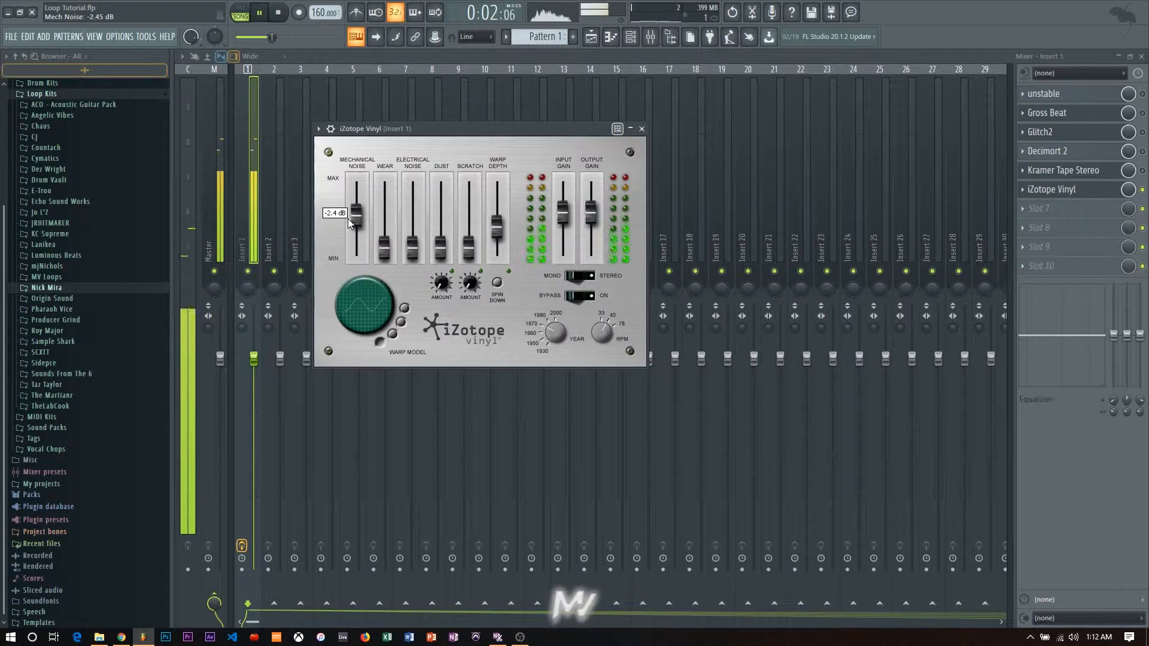
# Step: Raise mechanical noise, wear and electrical noise, and set the warp model to Peak
pyautogui.moveTo(355, 212); pyautogui.dragTo(355, 231)
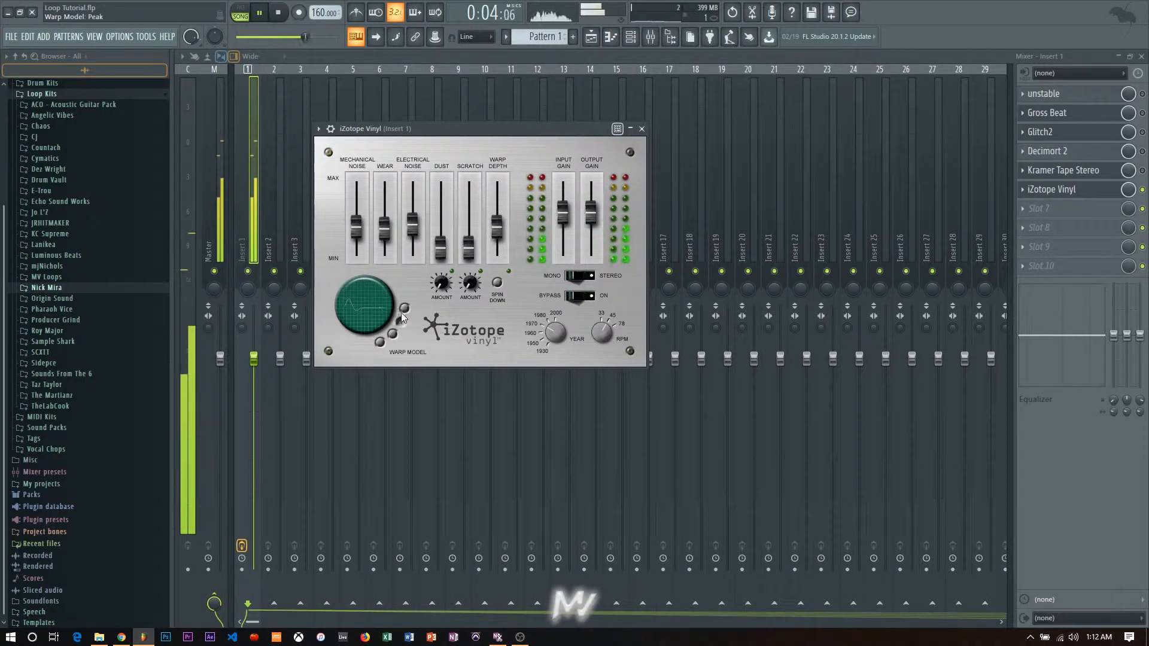
pyautogui.click(261, 12)
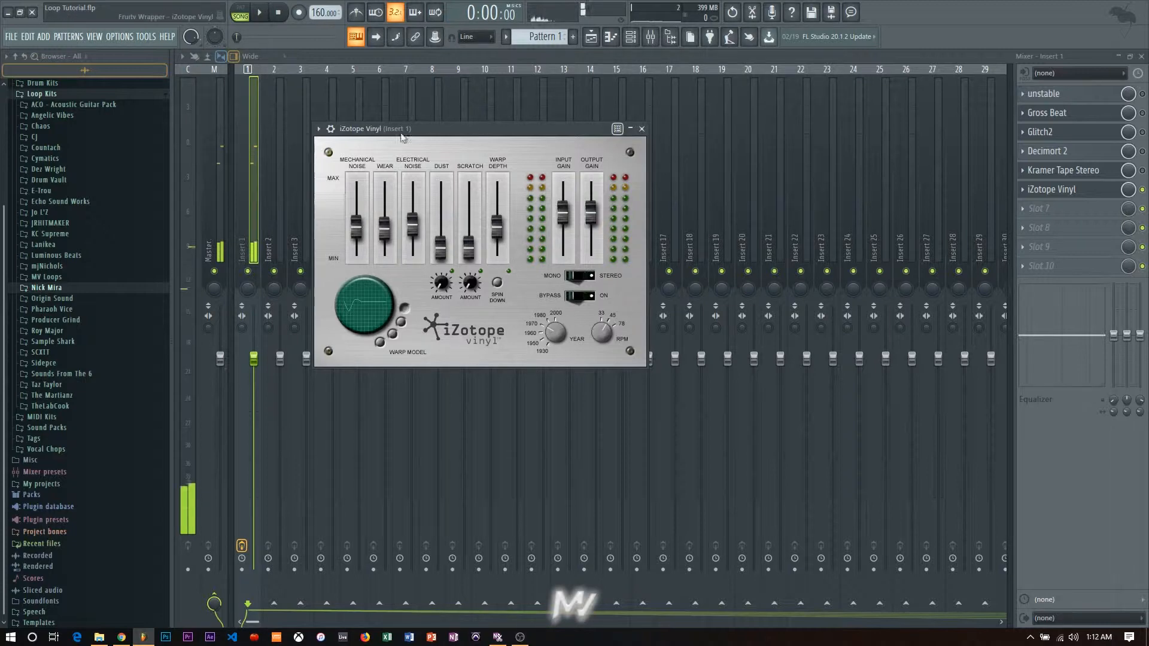
pyautogui.click(259, 12)
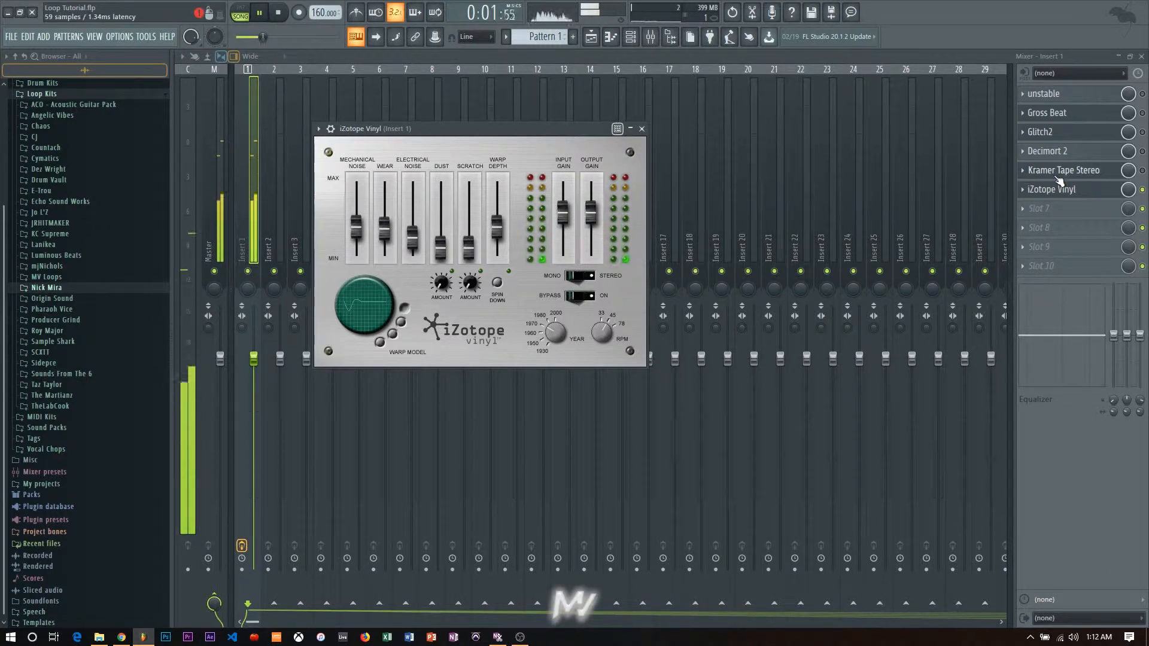
pyautogui.click(279, 12)
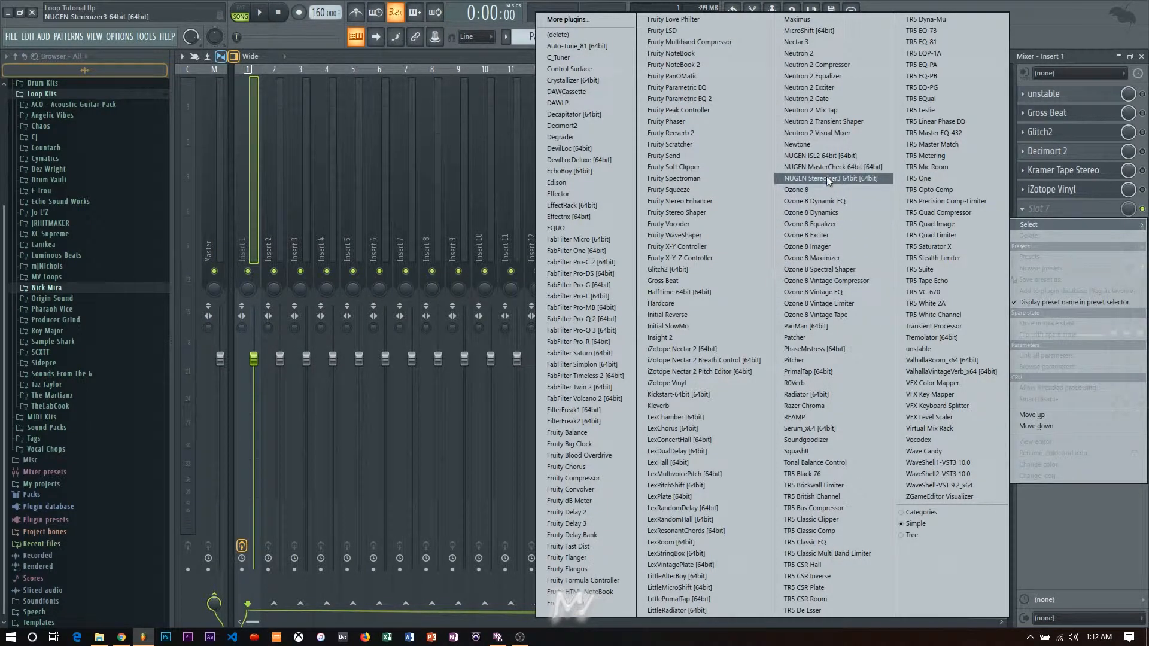
pyautogui.moveTo(565, 467)
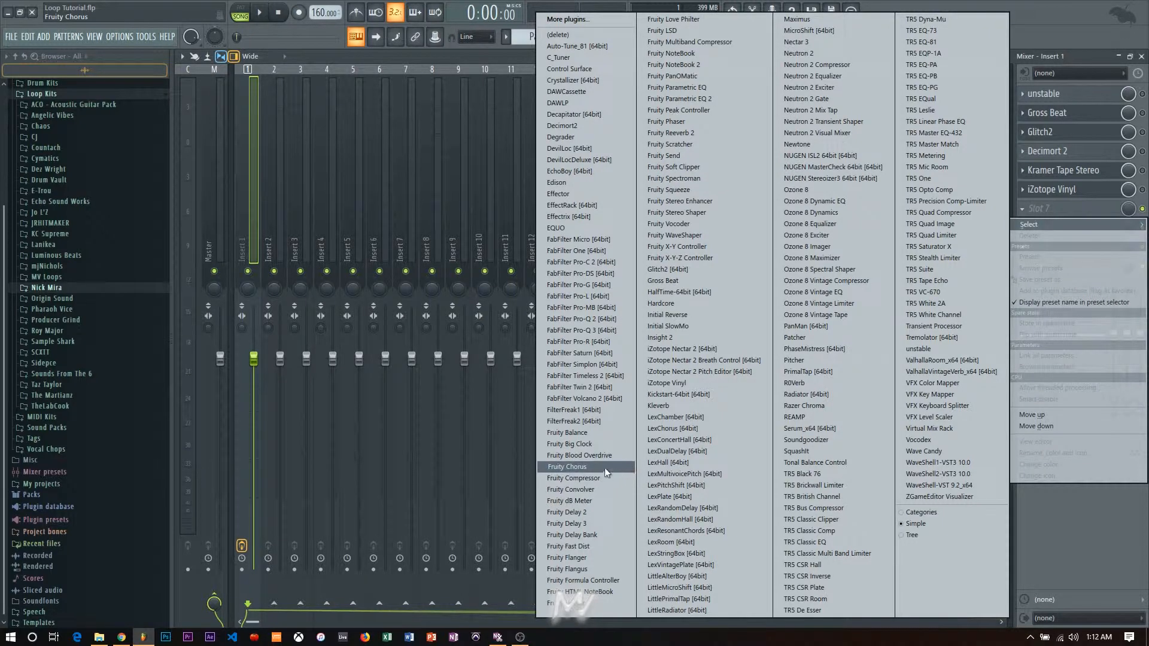
# Step: Load Fruity Chorus into the seventh slot and step the presets to a detune preset
pyautogui.click(567, 467)
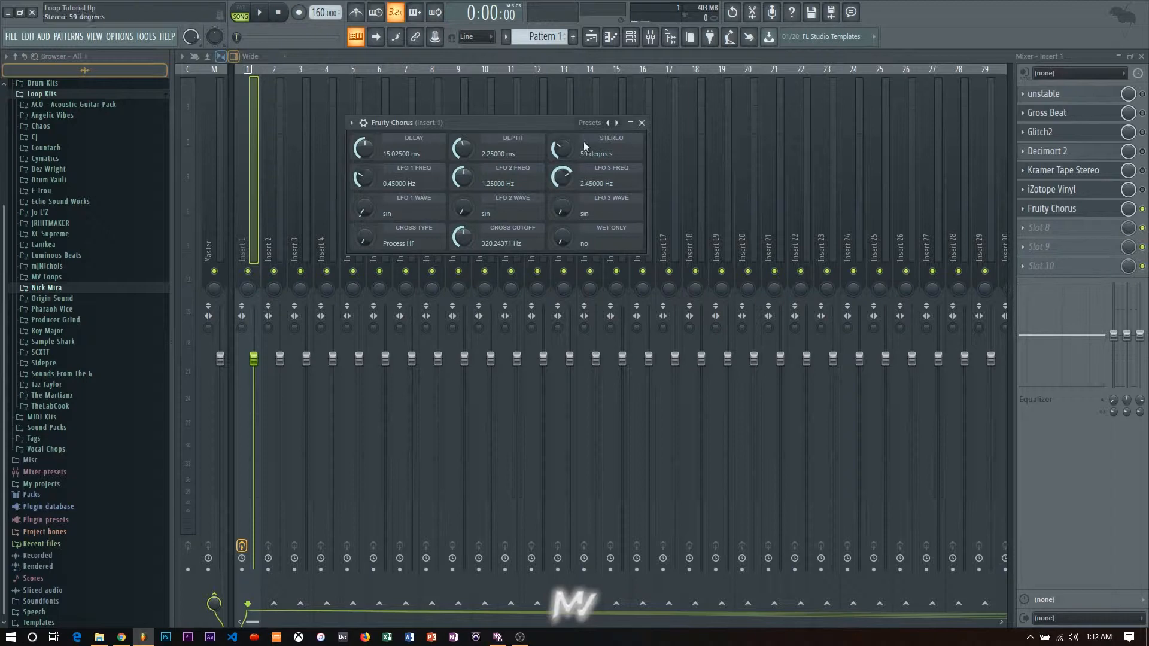
pyautogui.click(259, 13)
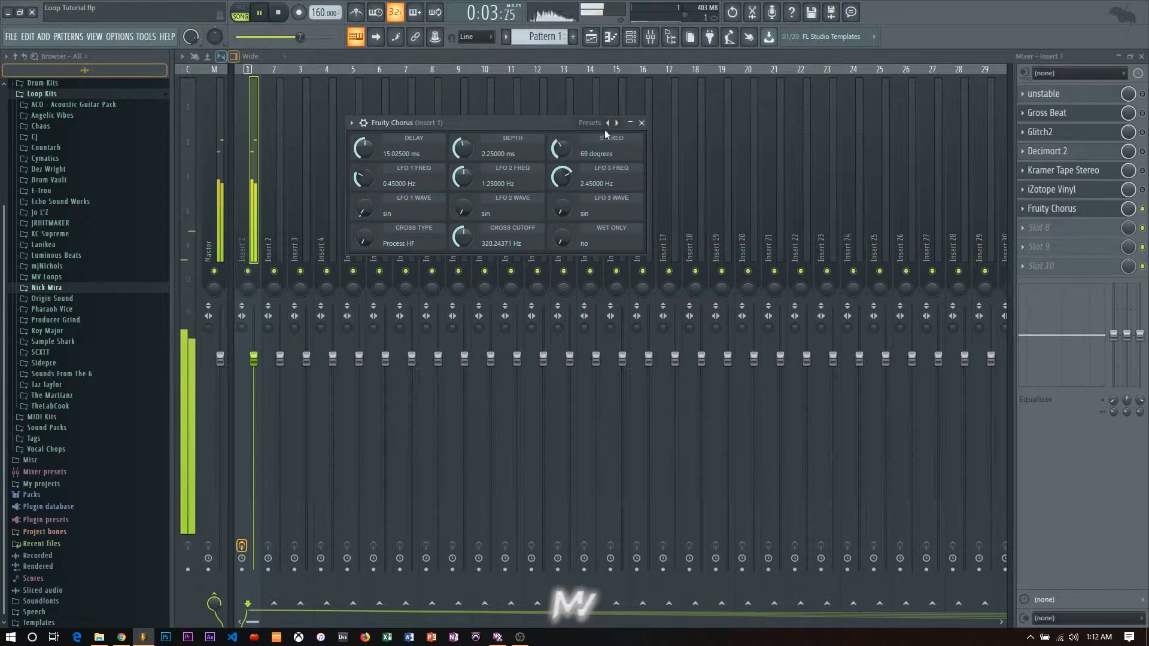
pyautogui.click(607, 122)
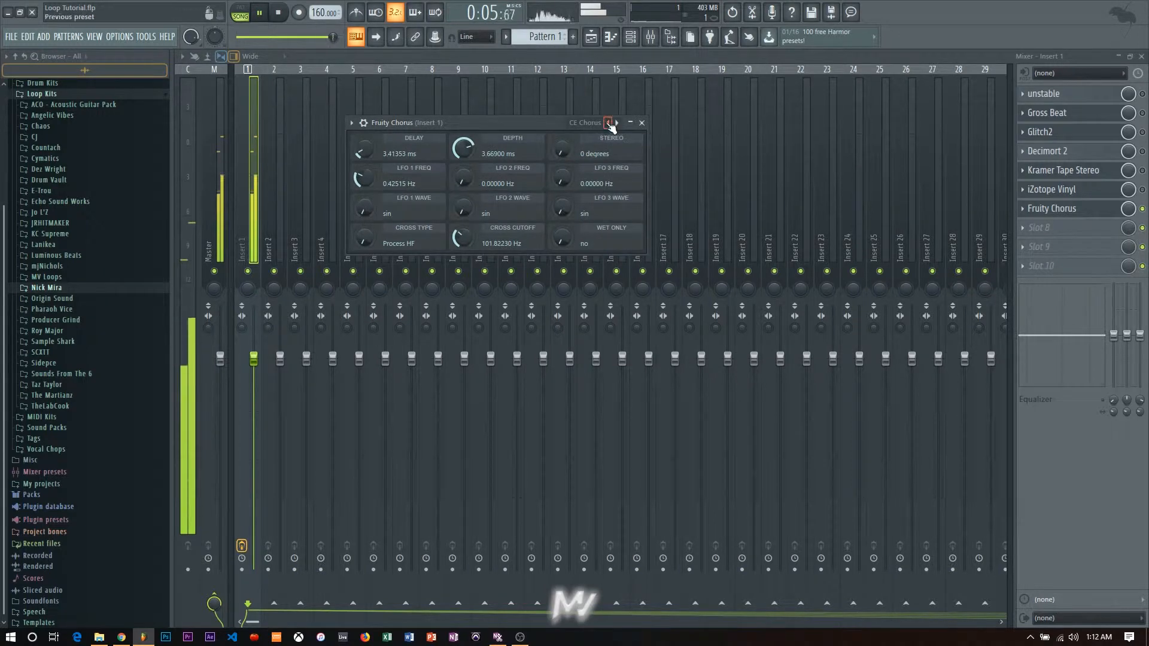
pyautogui.click(616, 122)
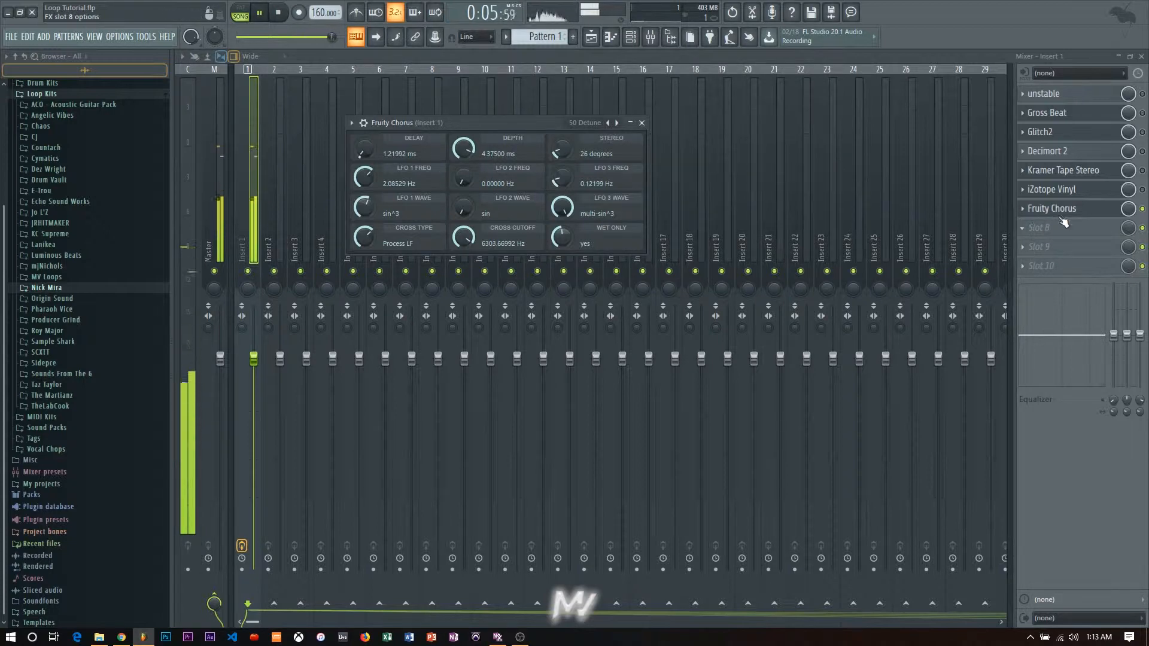
pyautogui.click(1069, 227)
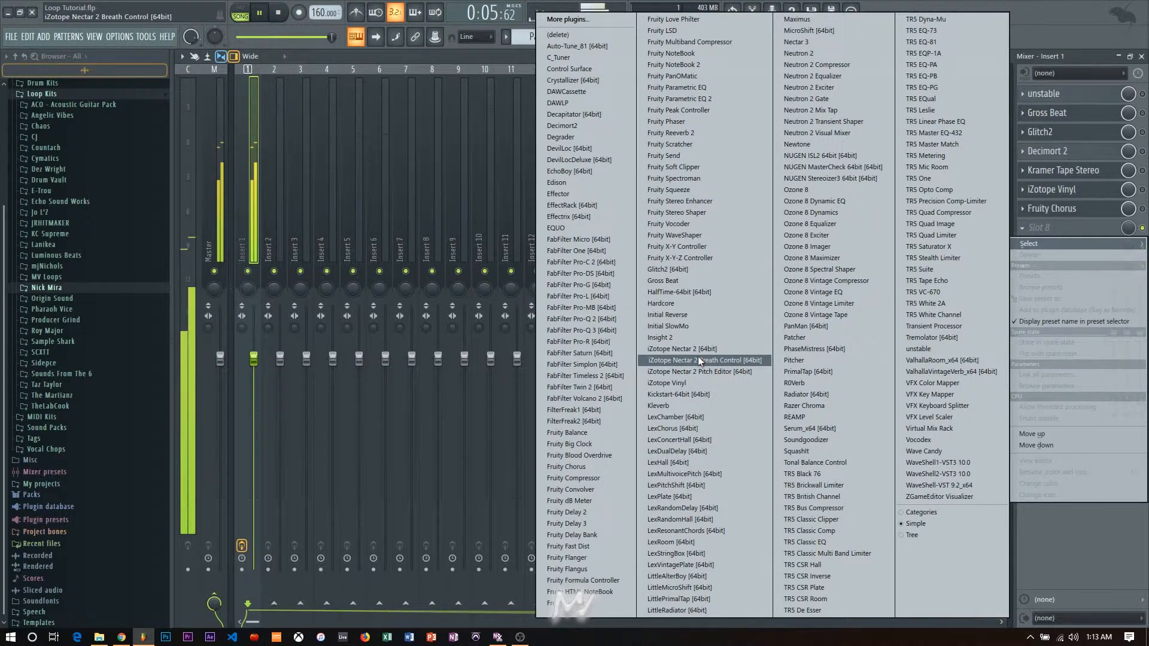
# Step: Dismiss slot 8's plugin list and return to the Playlist showing the cardplayers clip
pyautogui.click(560, 137)
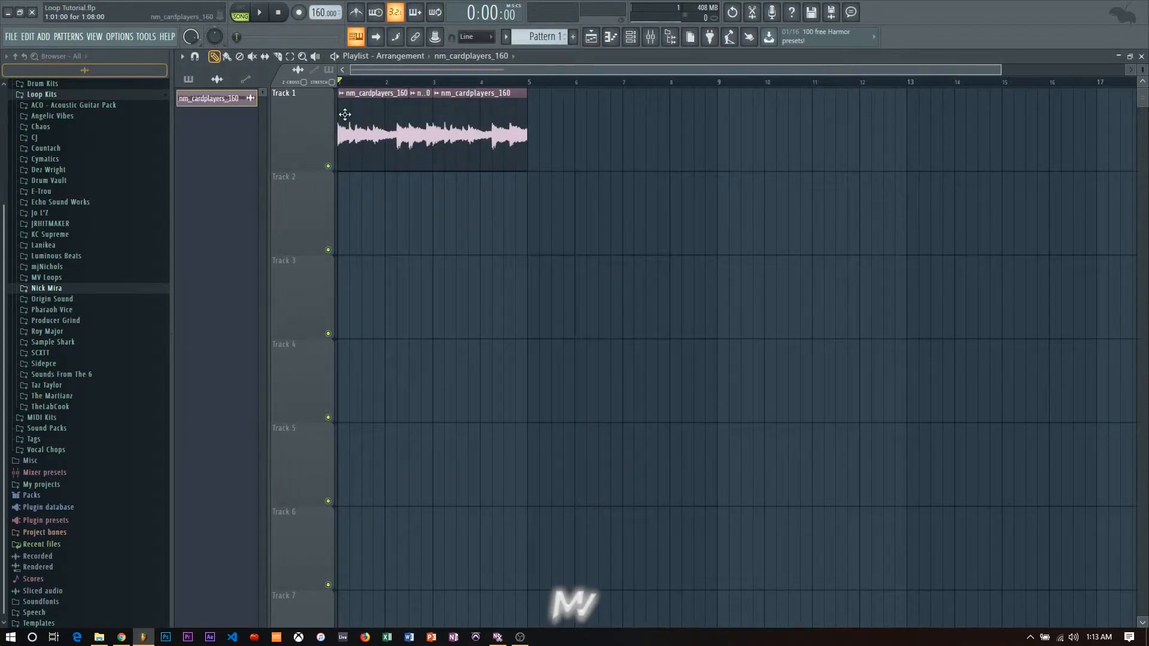
# Step: Open the loop clip in Edison and resample it to 32000 Hz via Sample properties
pyautogui.doubleClick(432, 132)
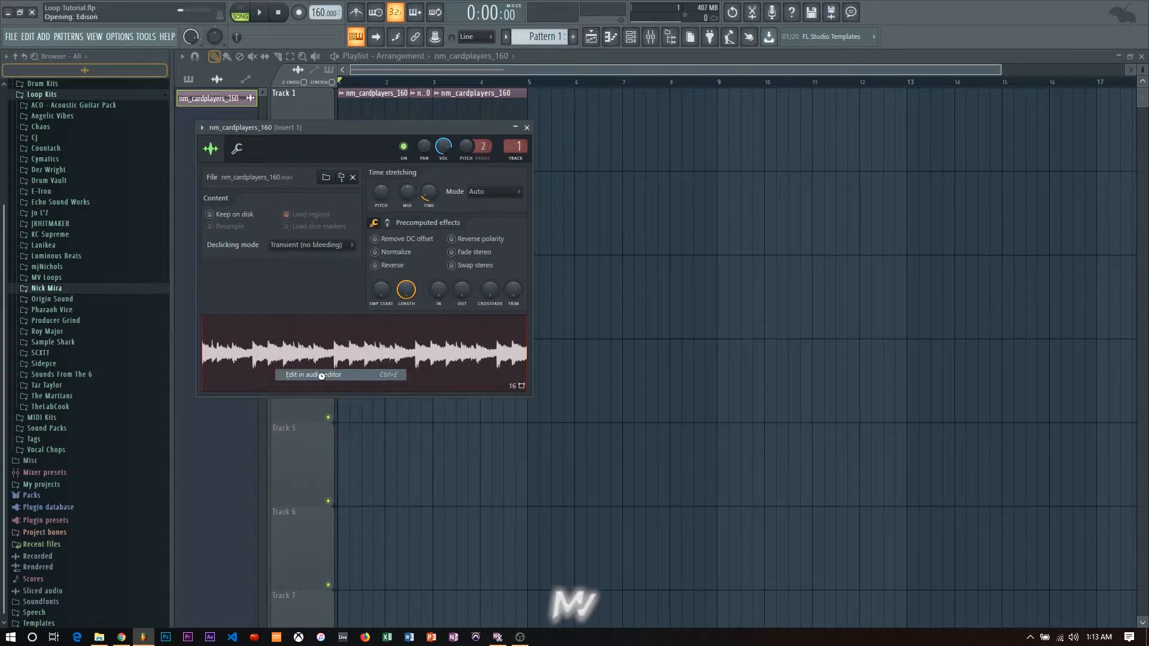
pyautogui.click(312, 374)
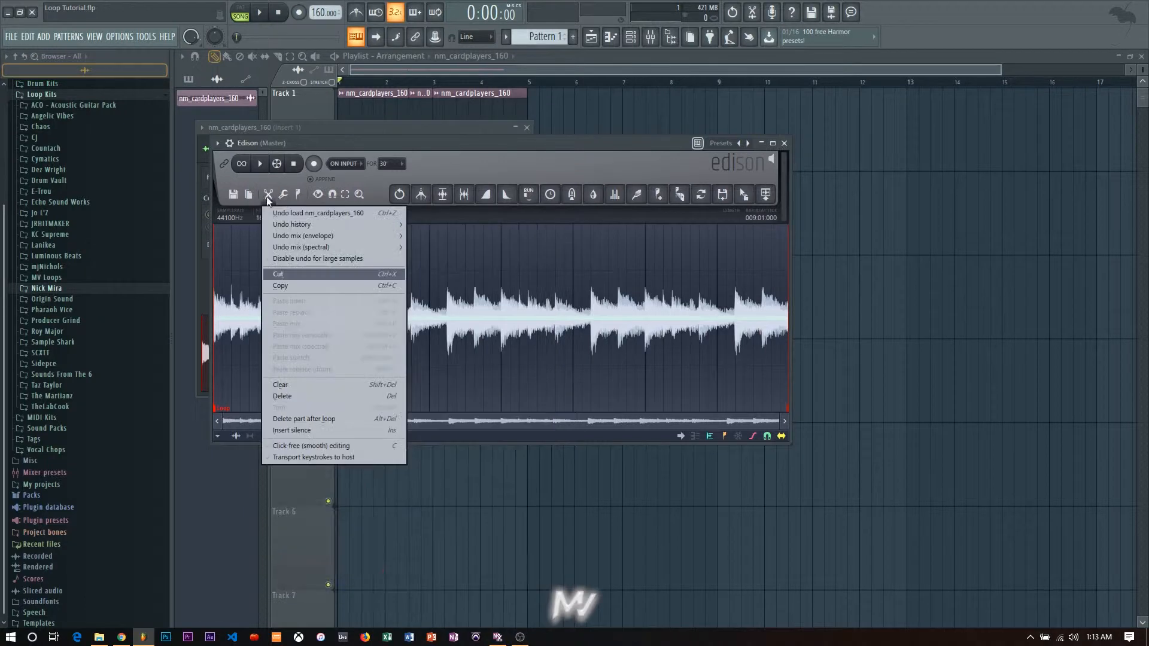
pyautogui.click(419, 194)
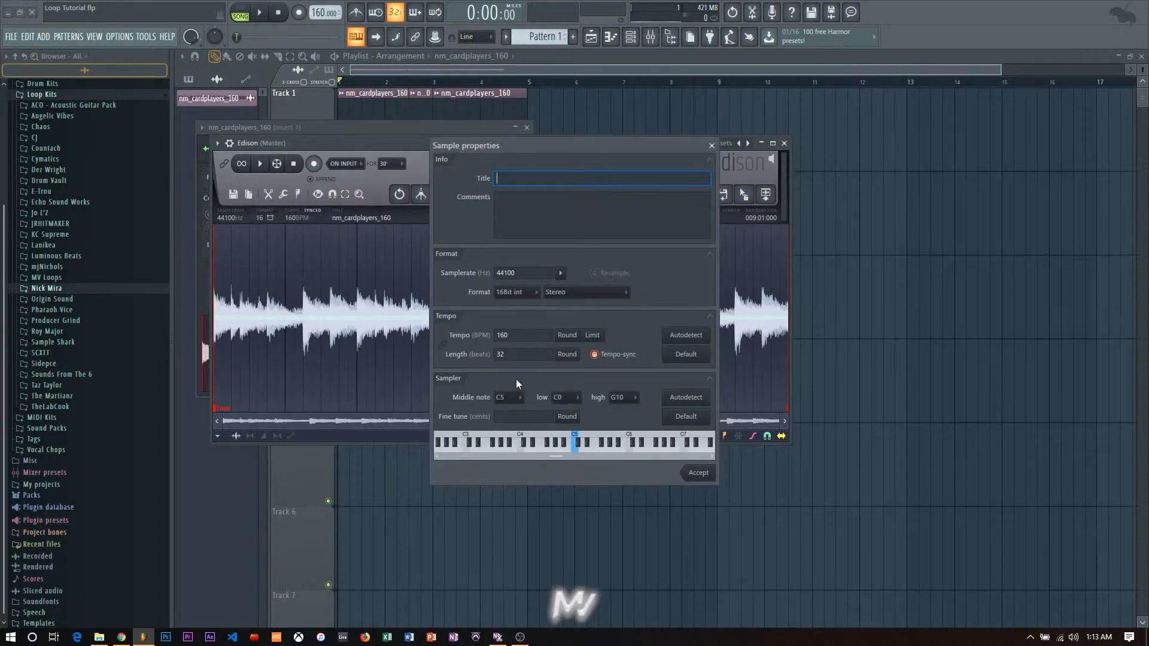
pyautogui.click(560, 273)
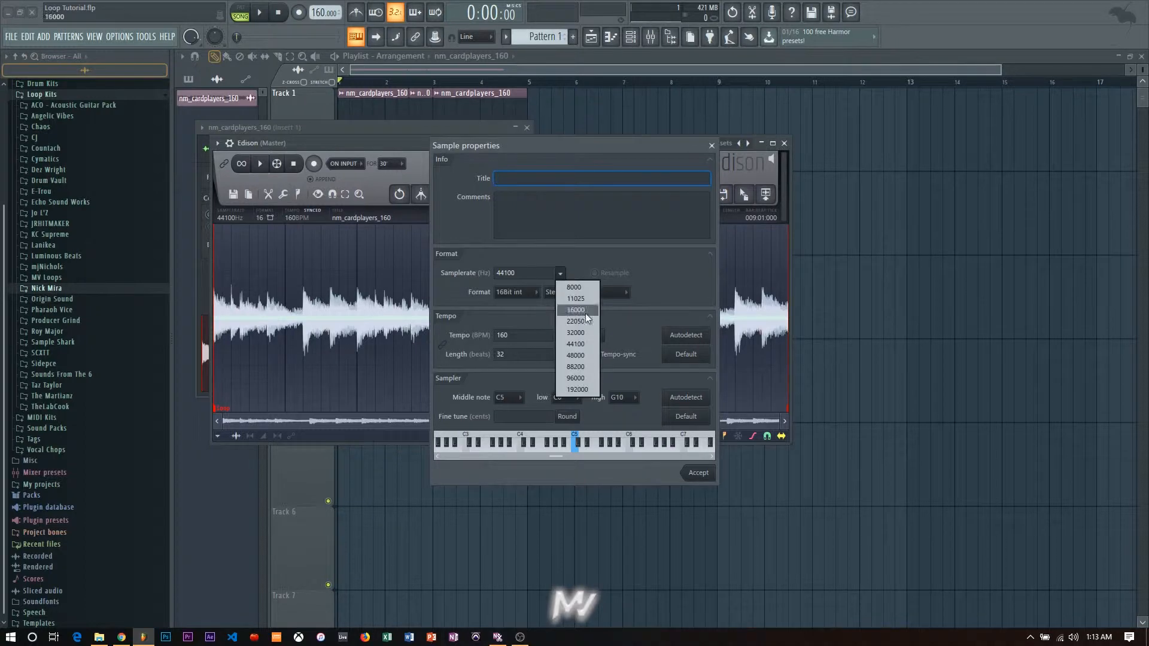
pyautogui.click(575, 332)
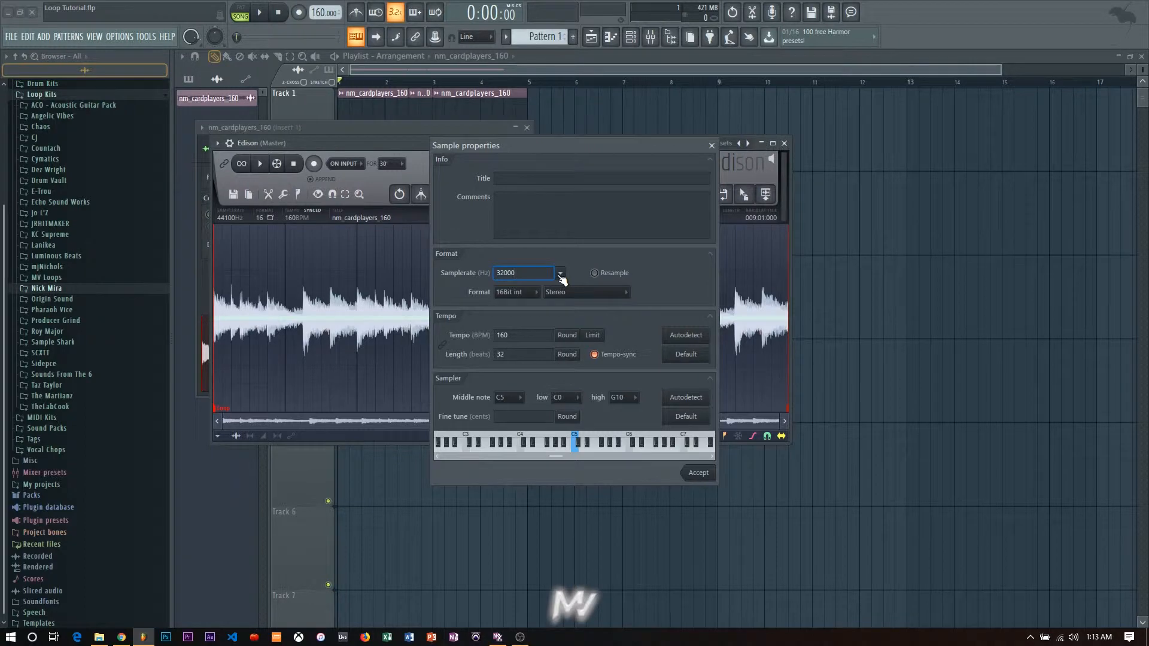
pyautogui.click(560, 273)
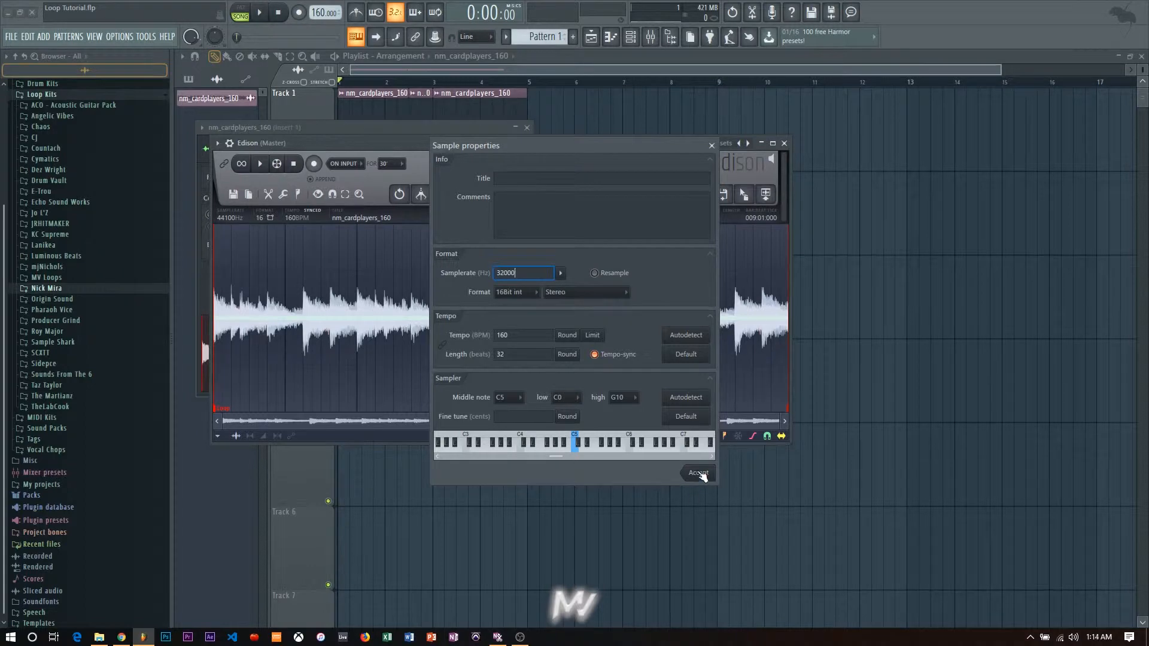
pyautogui.click(696, 472)
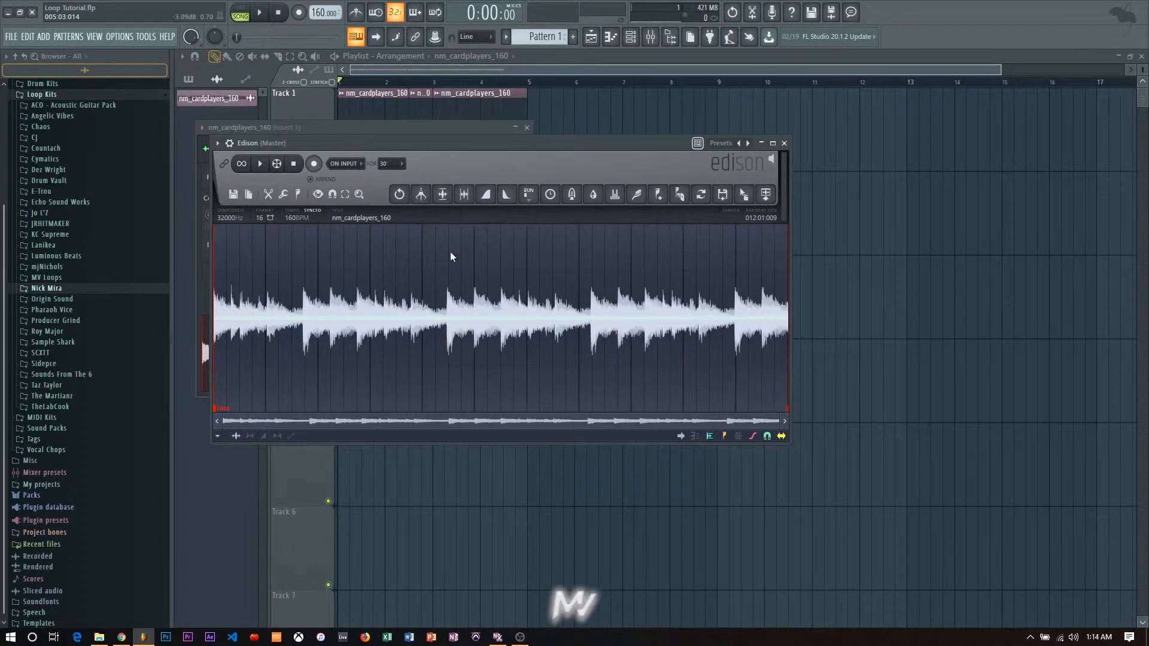
pyautogui.click(259, 163)
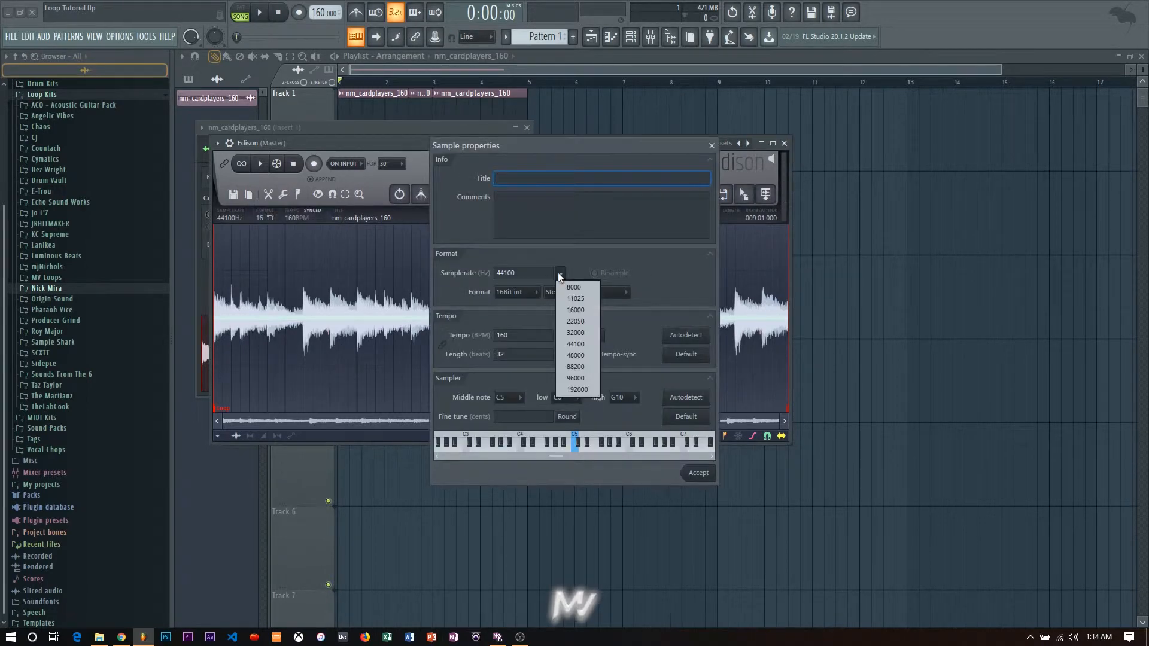
pyautogui.moveTo(524, 275)
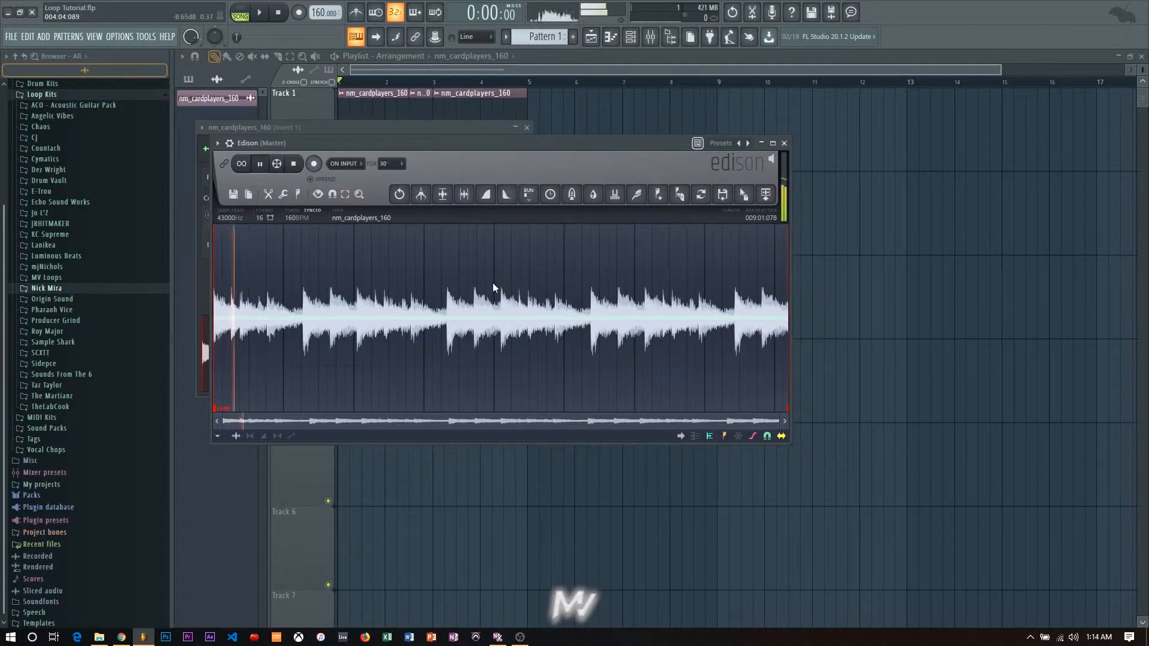
# Step: Resample the loop in Edison to 43000 Hz with Resample on
pyautogui.click(399, 194)
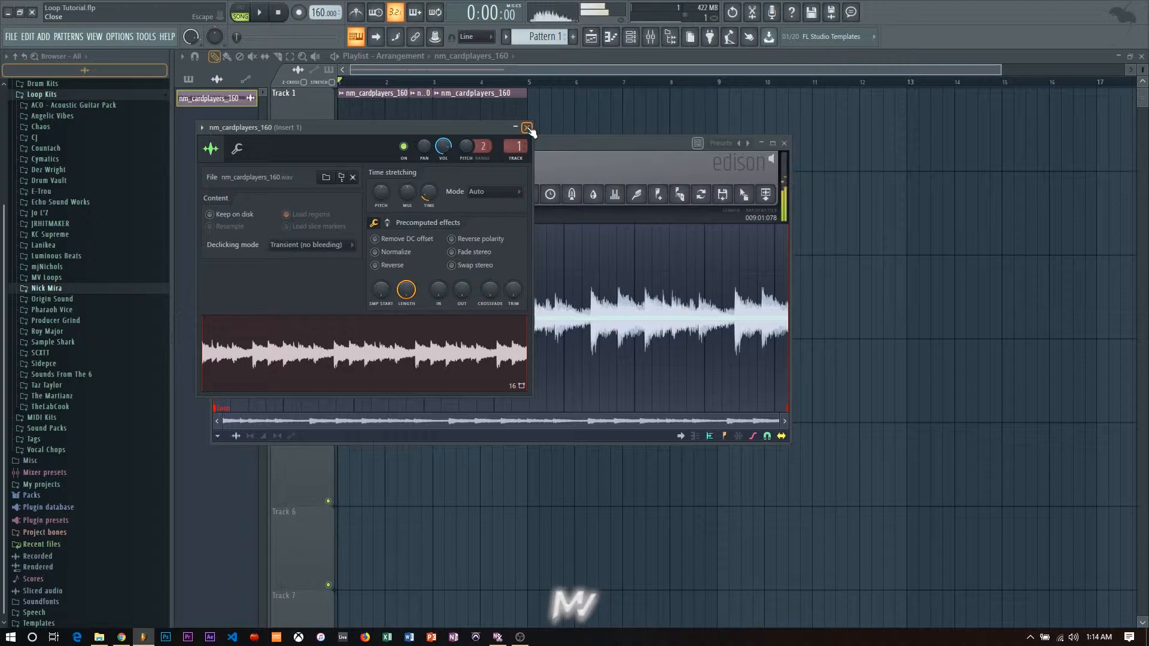
# Step: Close the channel sample settings window, keeping Edison open on the 43000 Hz loop
pyautogui.click(277, 12)
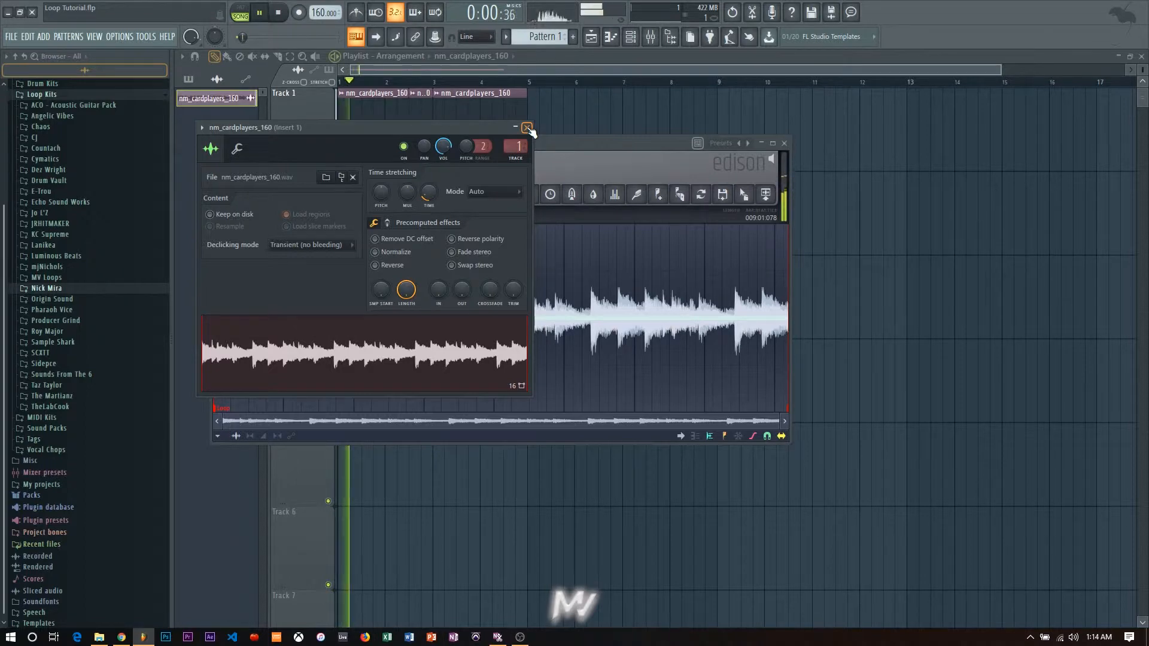
pyautogui.click(526, 127)
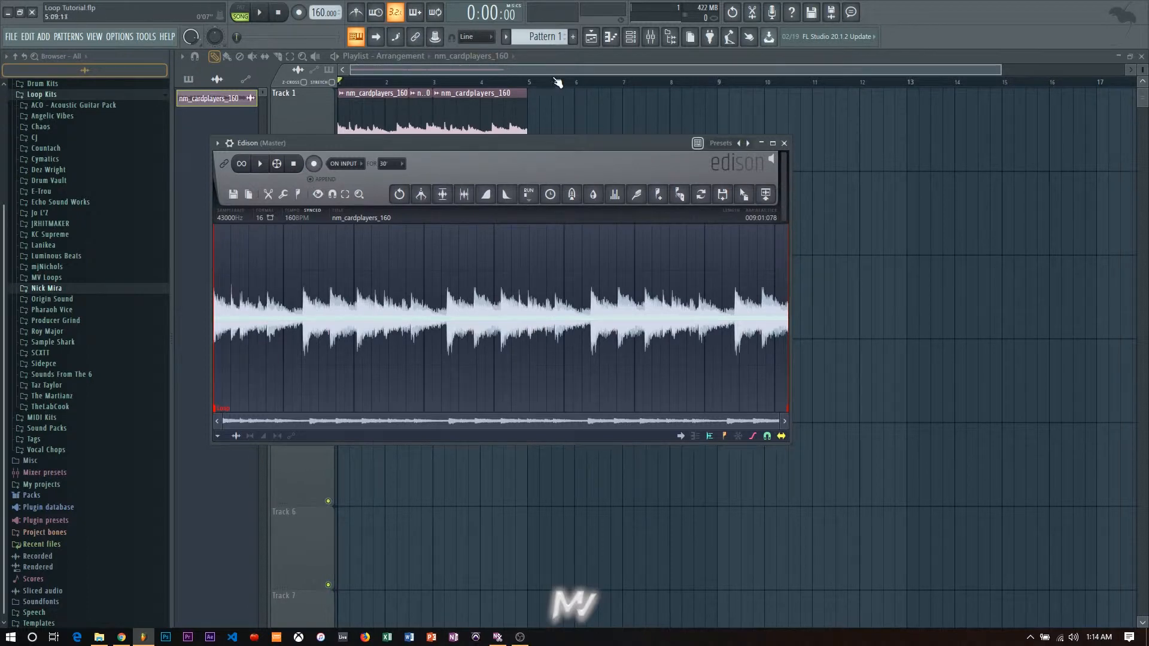
pyautogui.moveTo(454, 164)
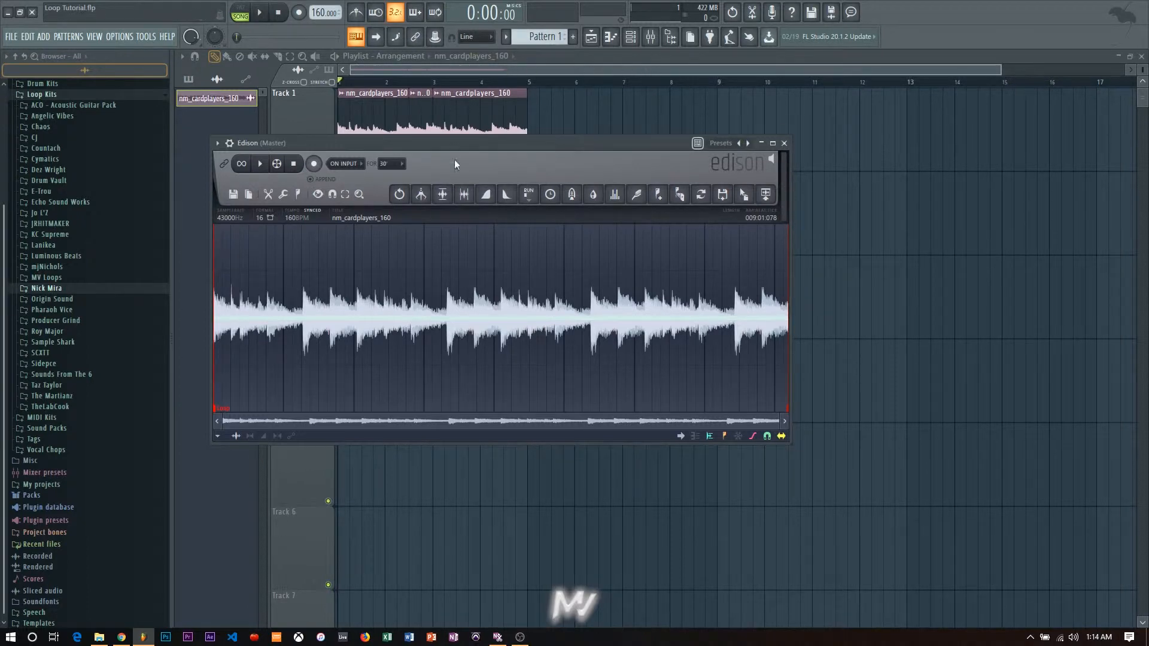
pyautogui.moveTo(328, 81)
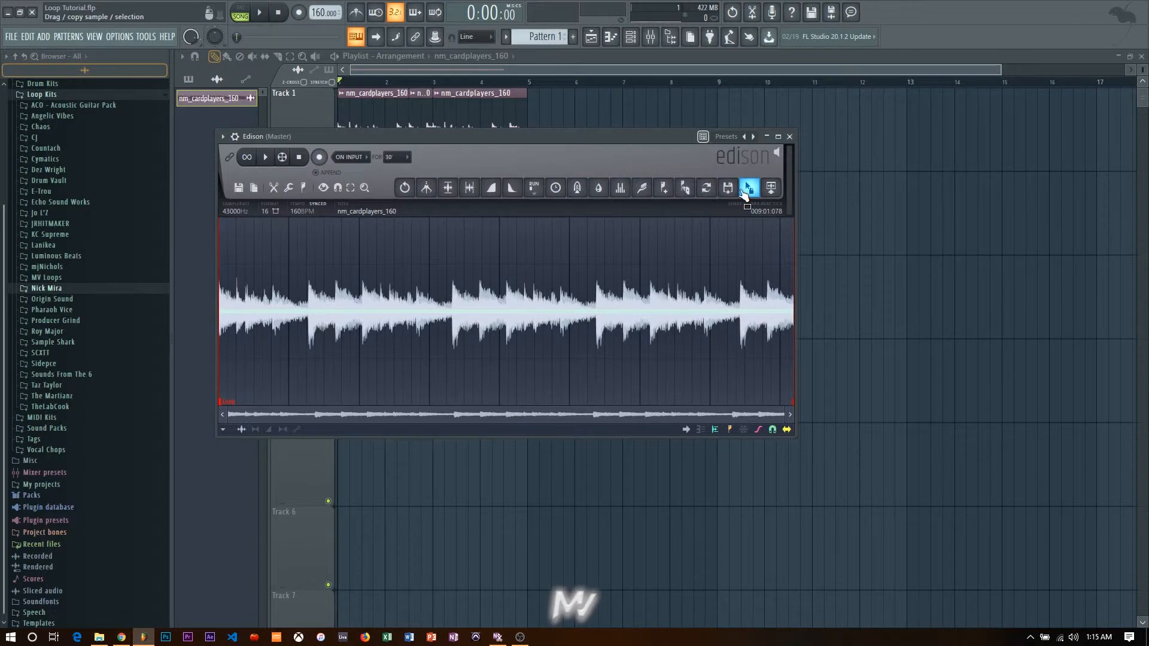
# Step: Stretch the Loop_2 clip on Track 3 so it ends at bar 9
pyautogui.click(748, 187)
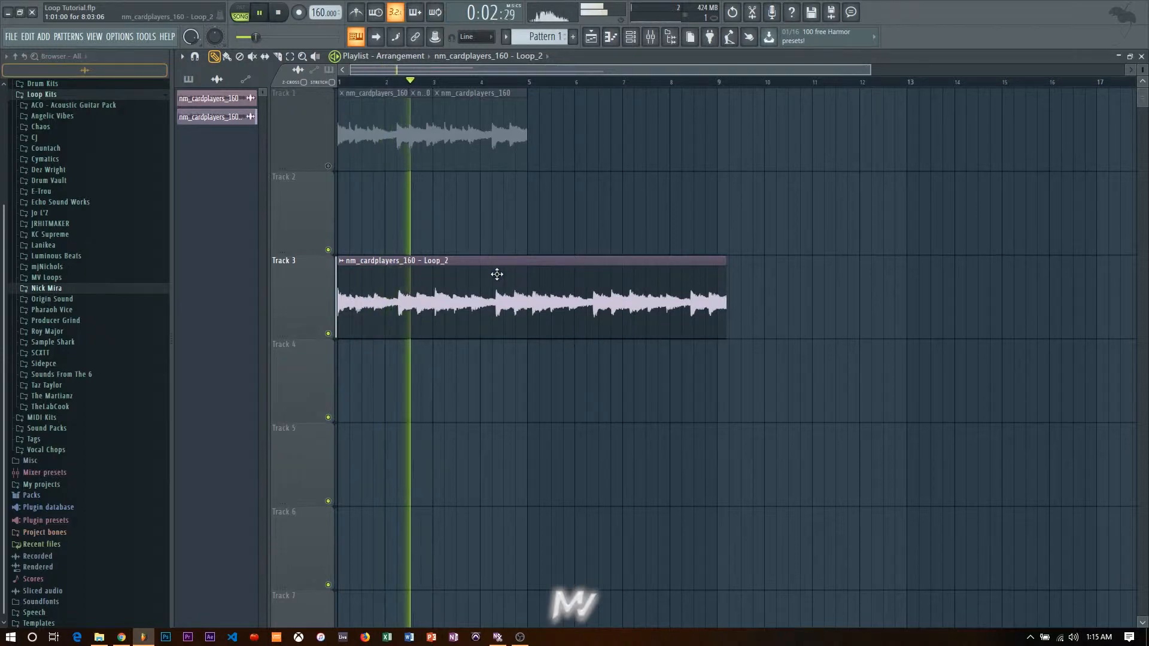
pyautogui.doubleClick(528, 293)
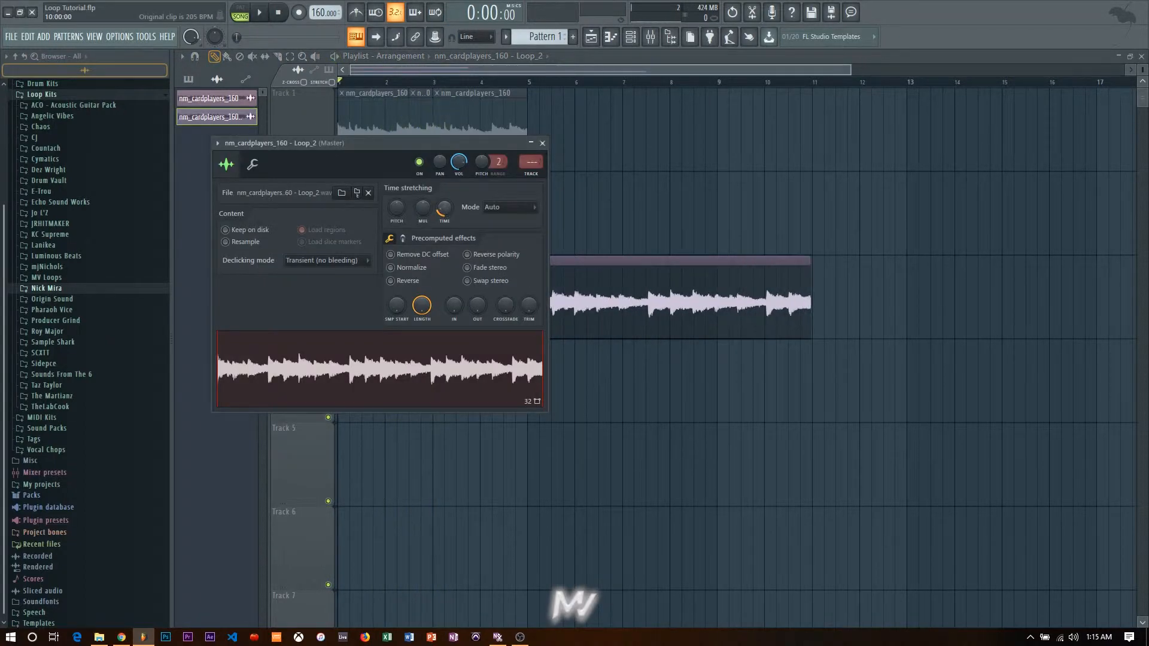
pyautogui.click(278, 12)
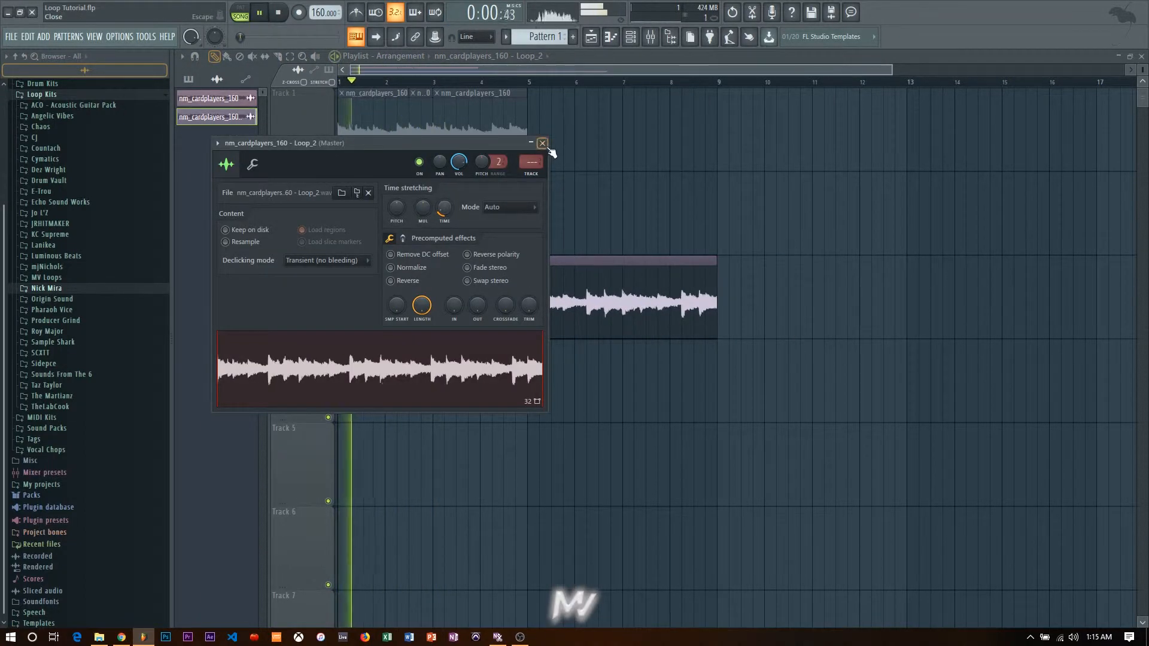
pyautogui.click(541, 142)
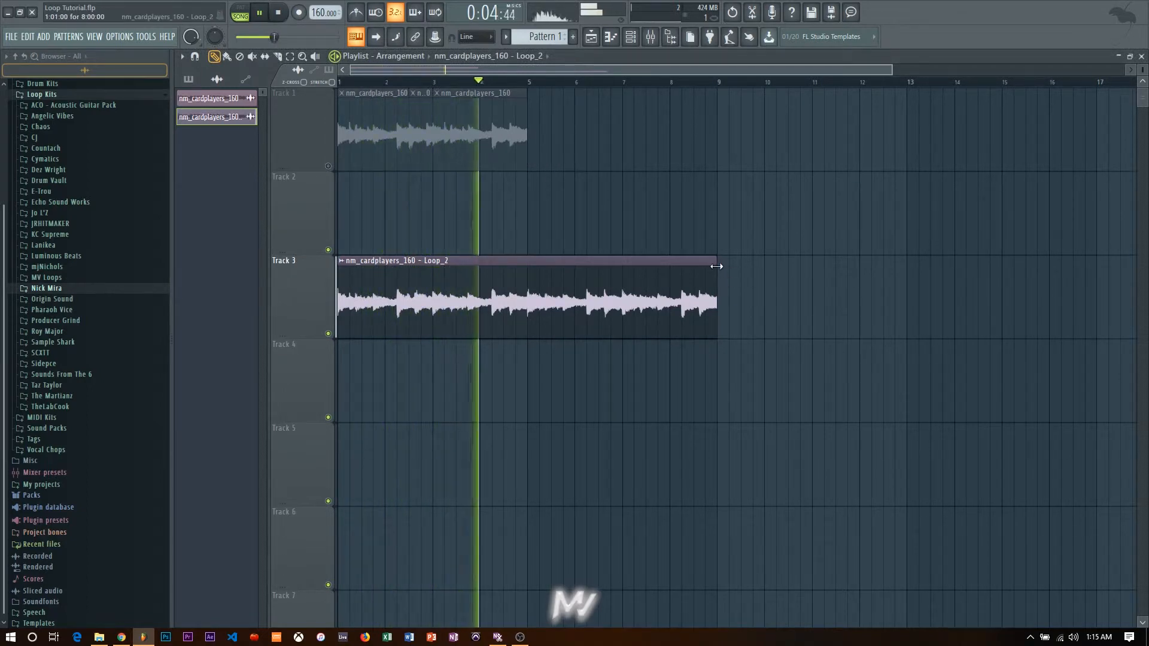
pyautogui.click(258, 12)
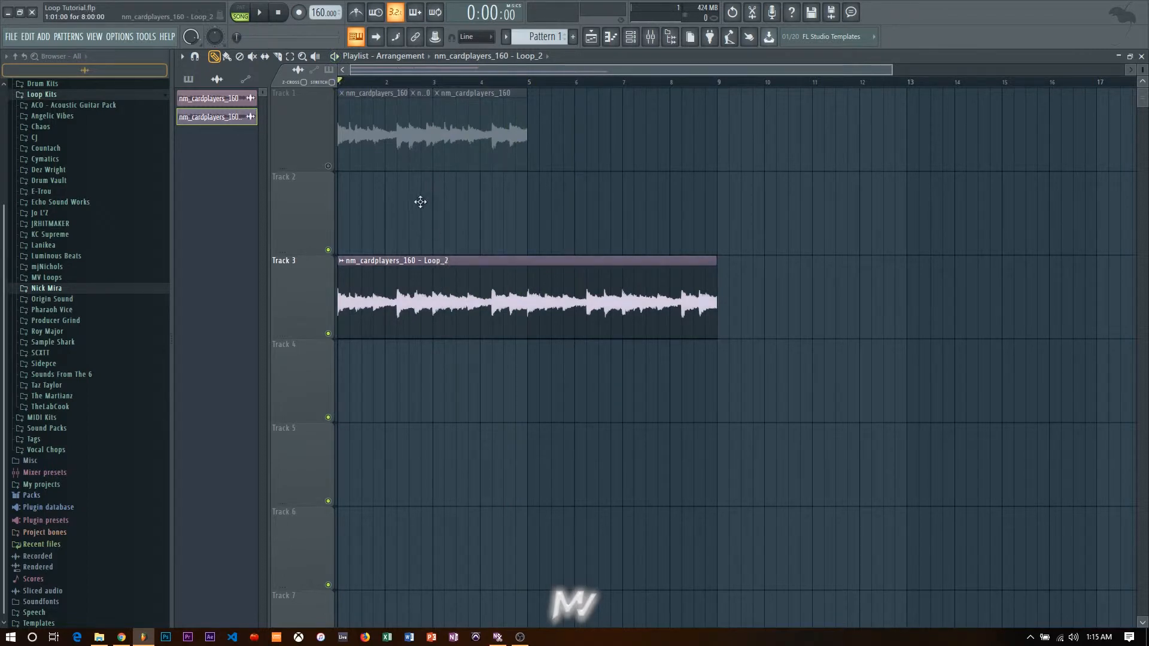
# Step: Tick Reverse in Loop_2's precomputed effects and close its sample settings
pyautogui.doubleClick(513, 300)
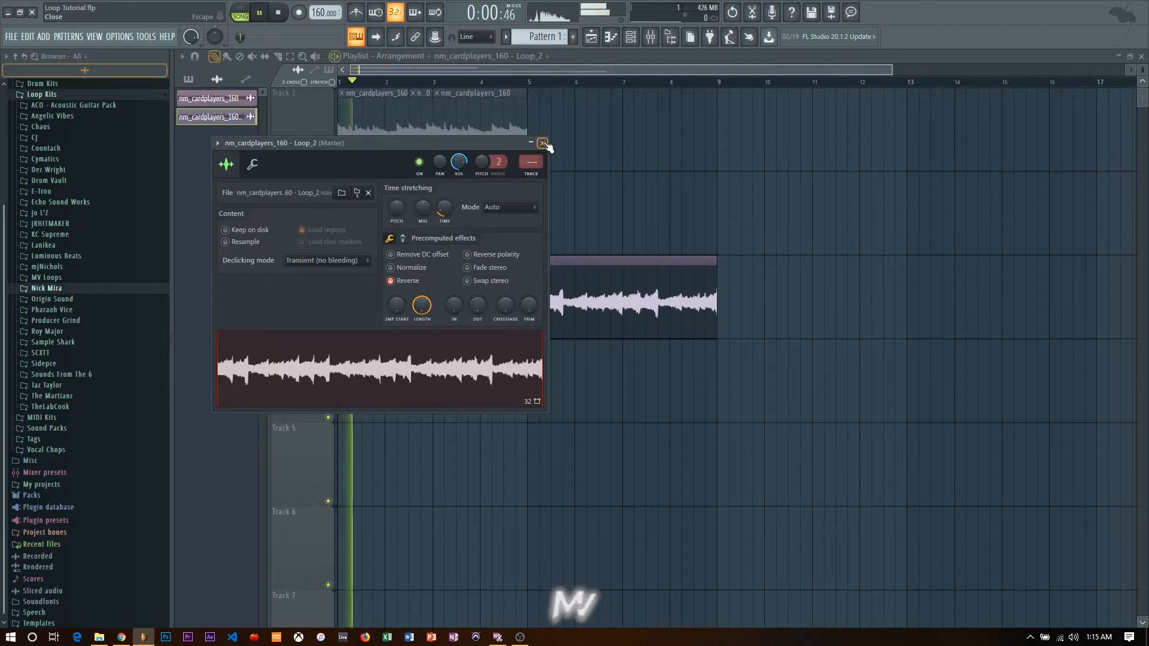
pyautogui.click(542, 143)
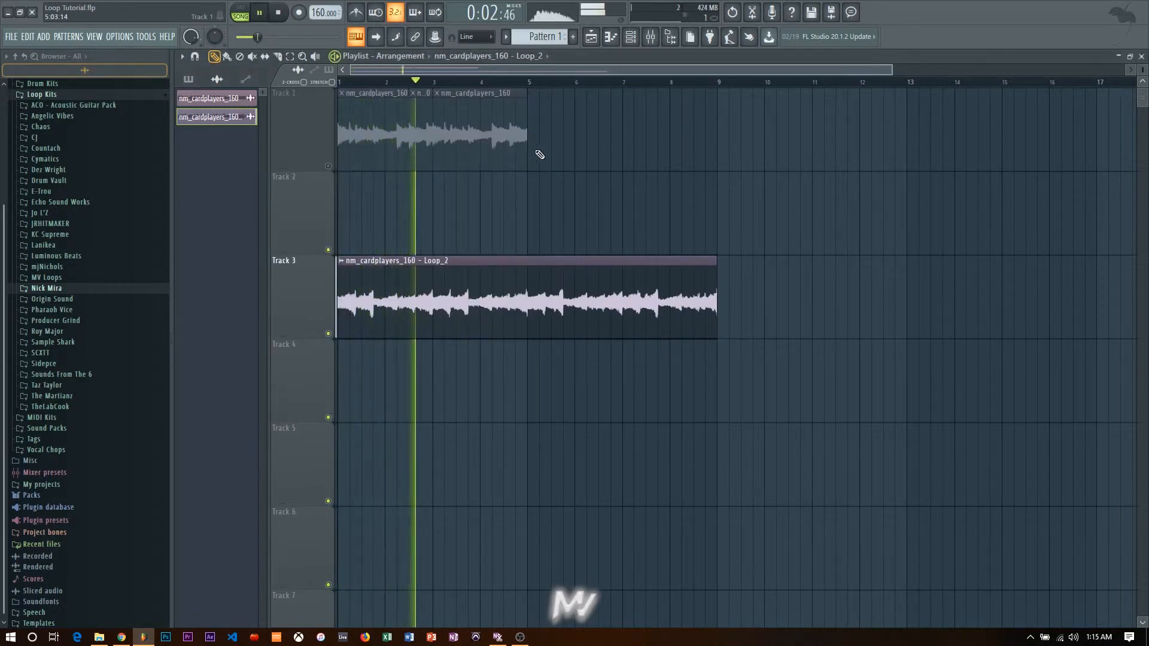
pyautogui.scroll(-3)
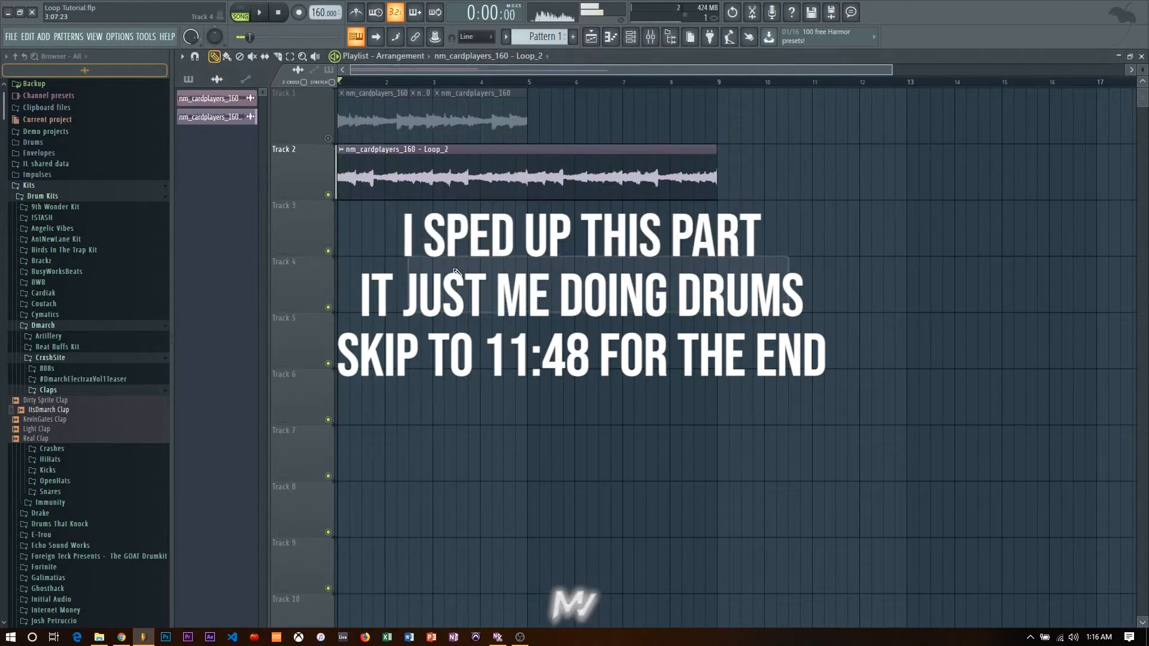
# Step: Load kick, 808, clap, snare and hi-hat samples from Pharaoh Vice and draw their notes
pyautogui.click(277, 12)
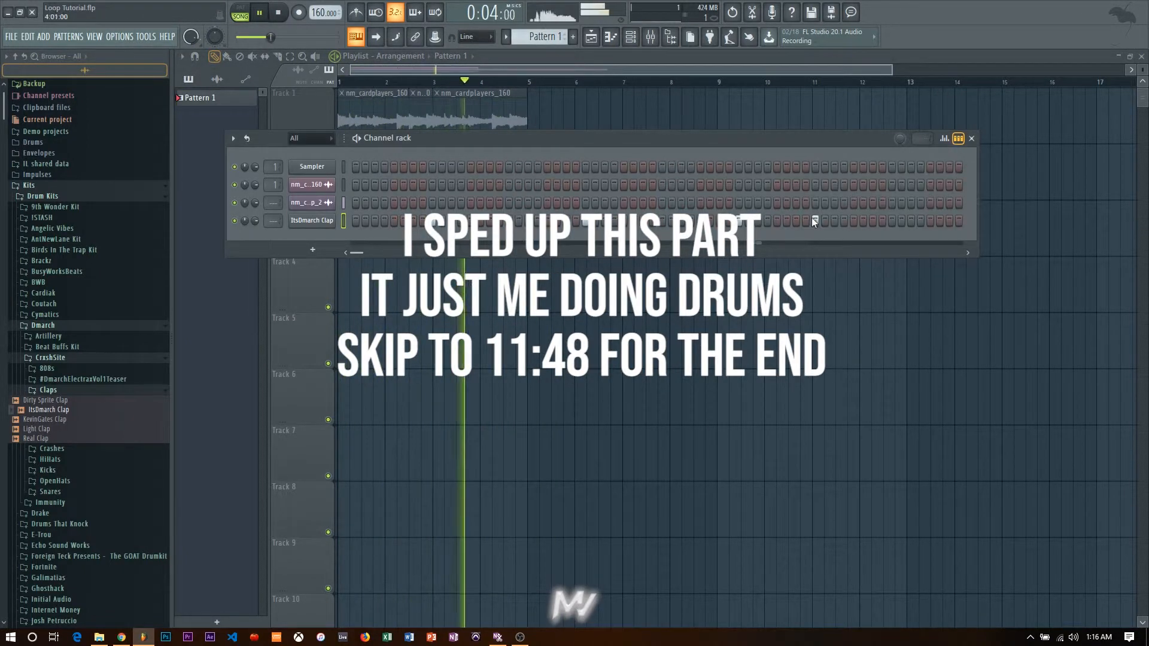
pyautogui.doubleClick(310, 219)
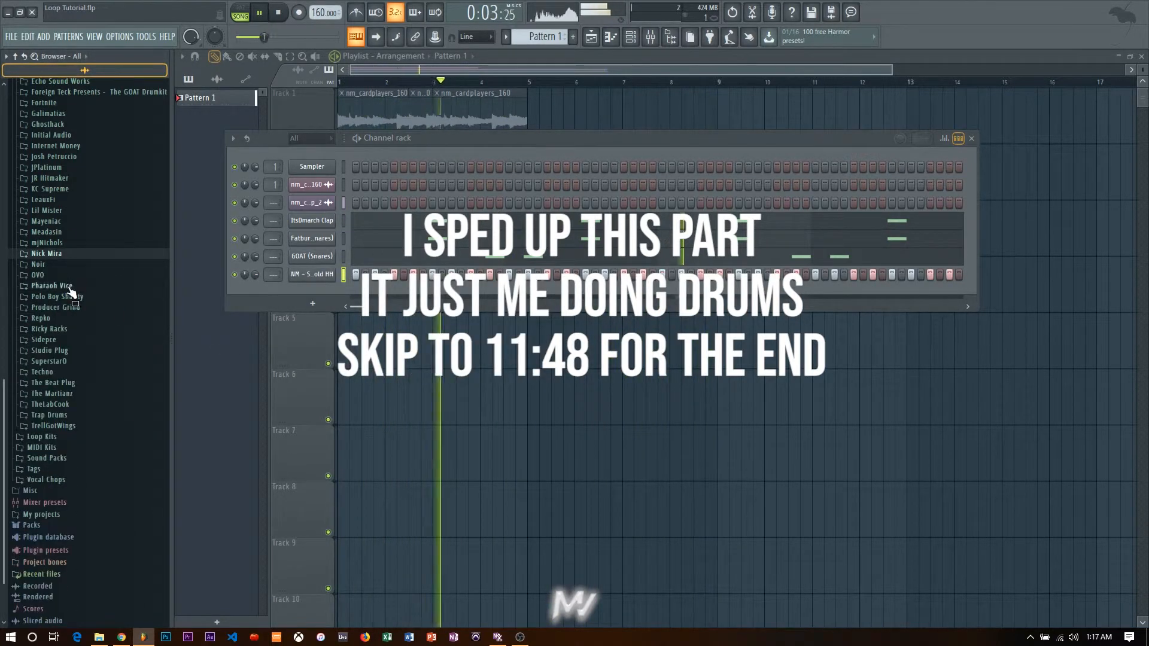
pyautogui.click(52, 286)
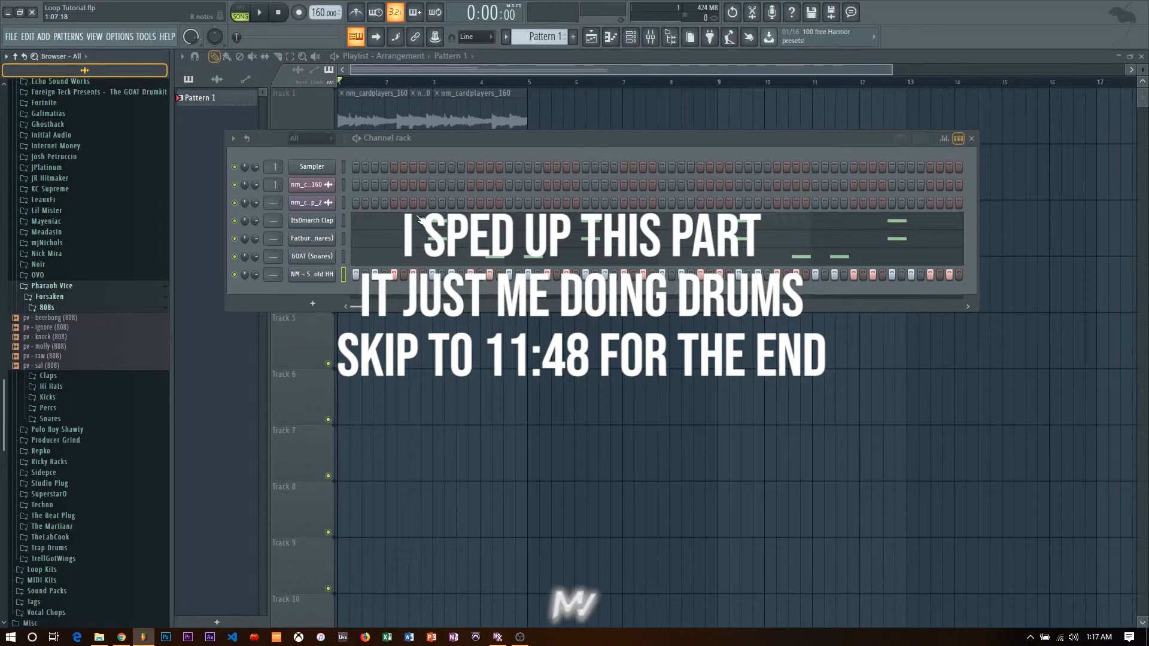
pyautogui.moveTo(114, 344)
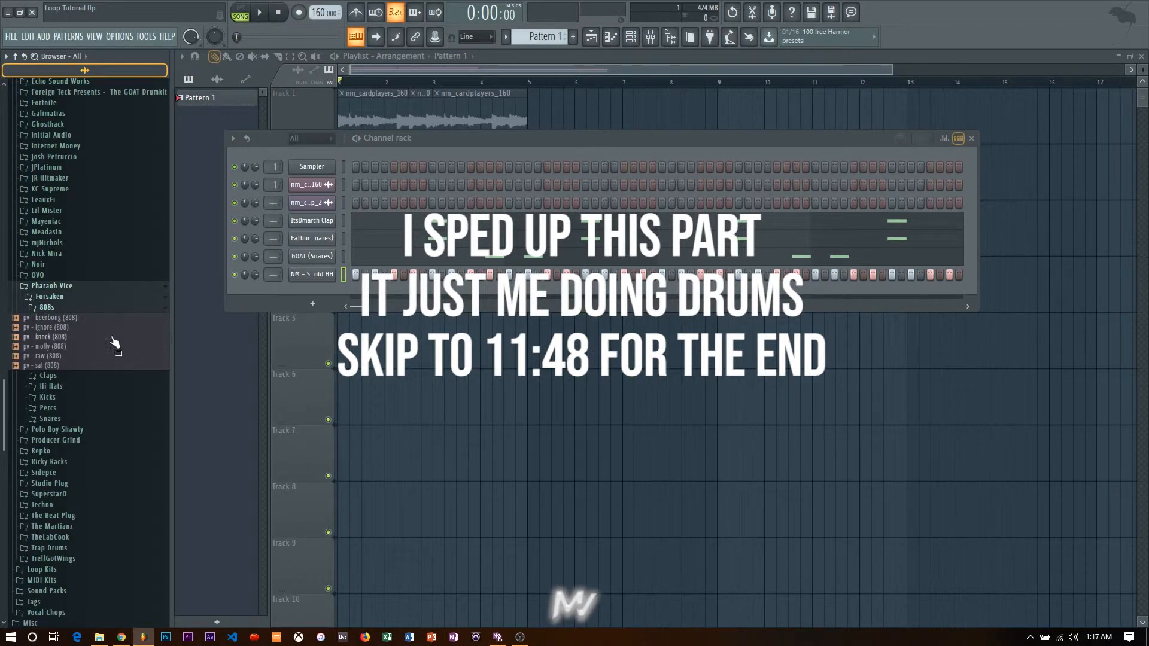
pyautogui.doubleClick(46, 326)
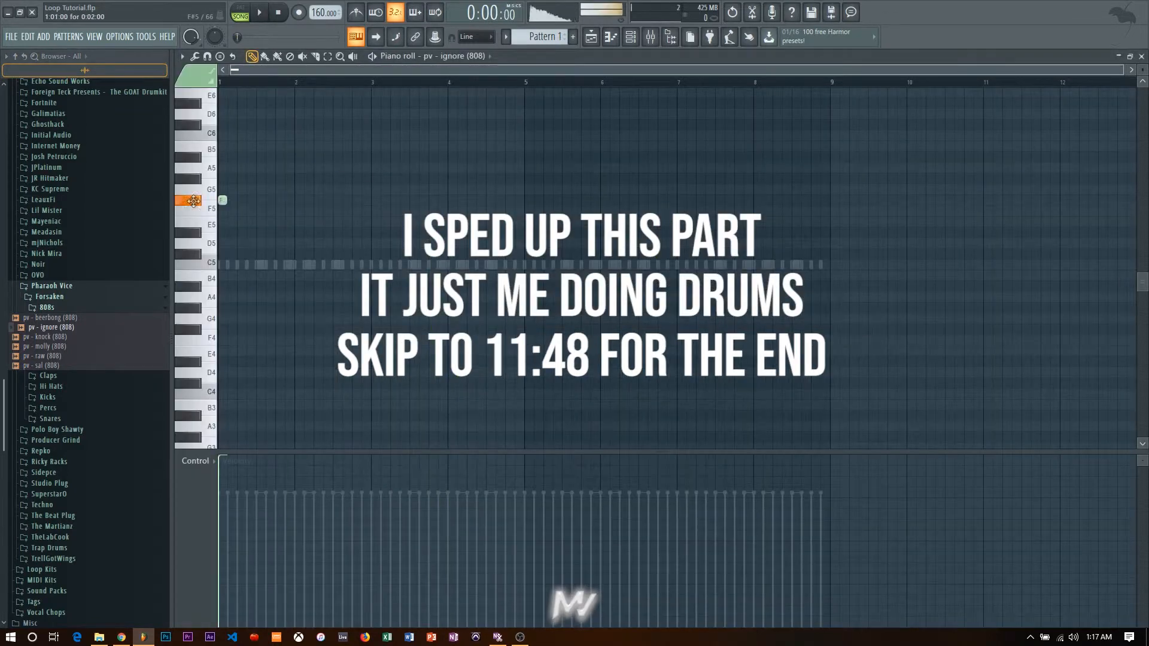
pyautogui.click(259, 14)
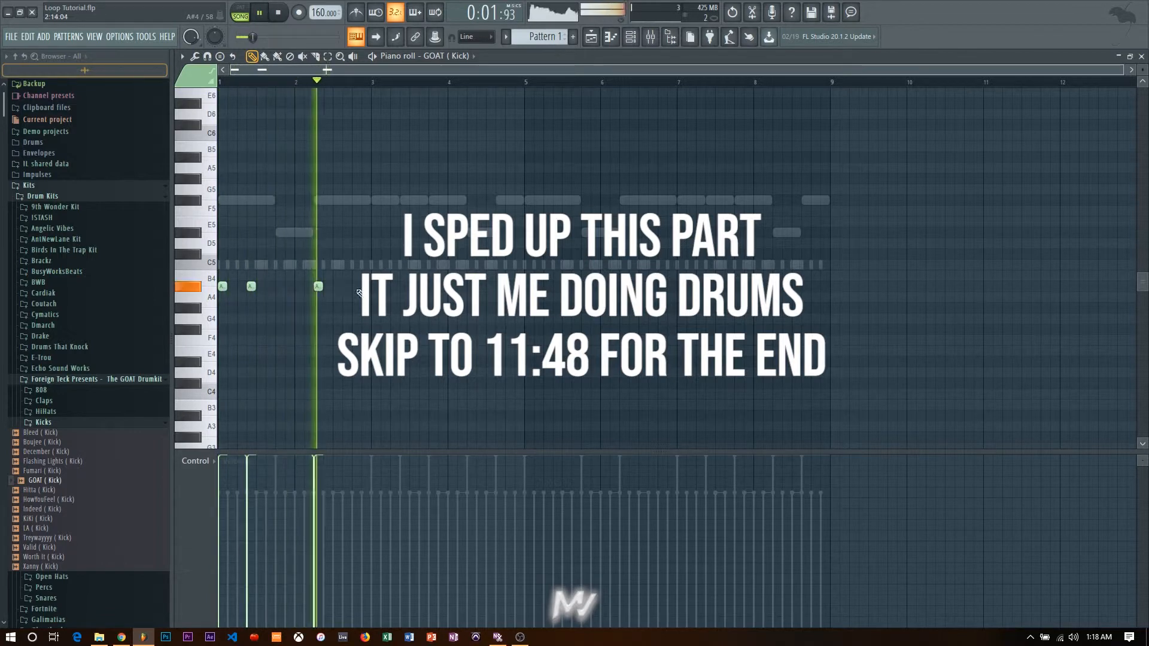
pyautogui.click(650, 37)
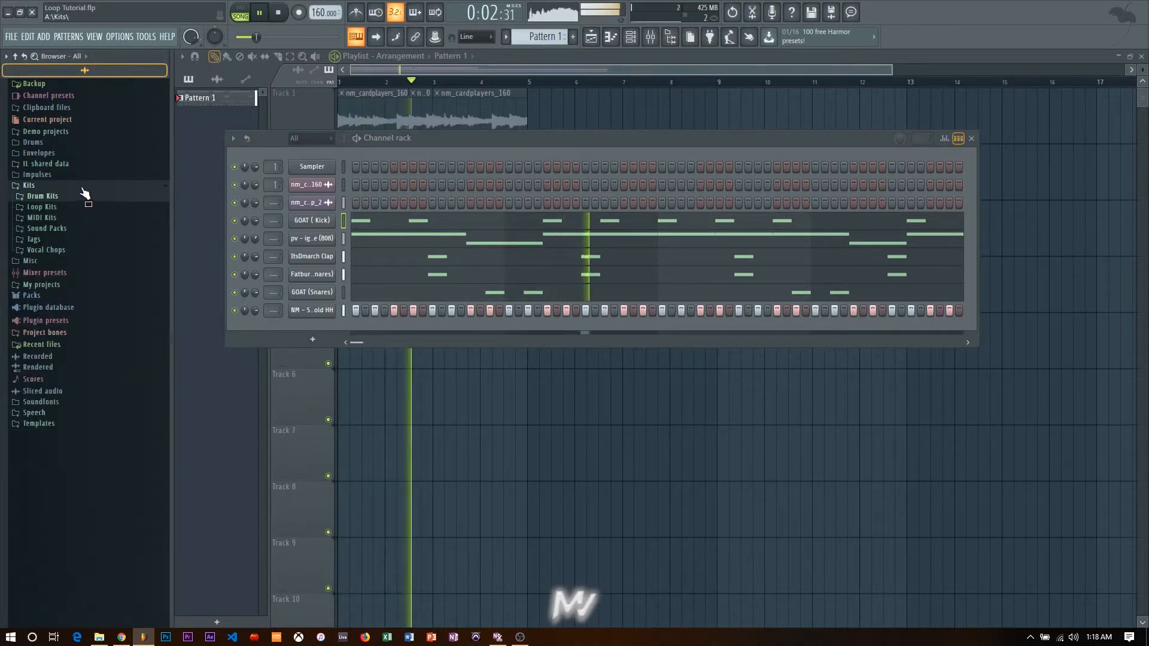
# Step: Put Pattern 1's drums on Track 3 below Loop_2, then choose a mixer track for the loop
pyautogui.click(277, 12)
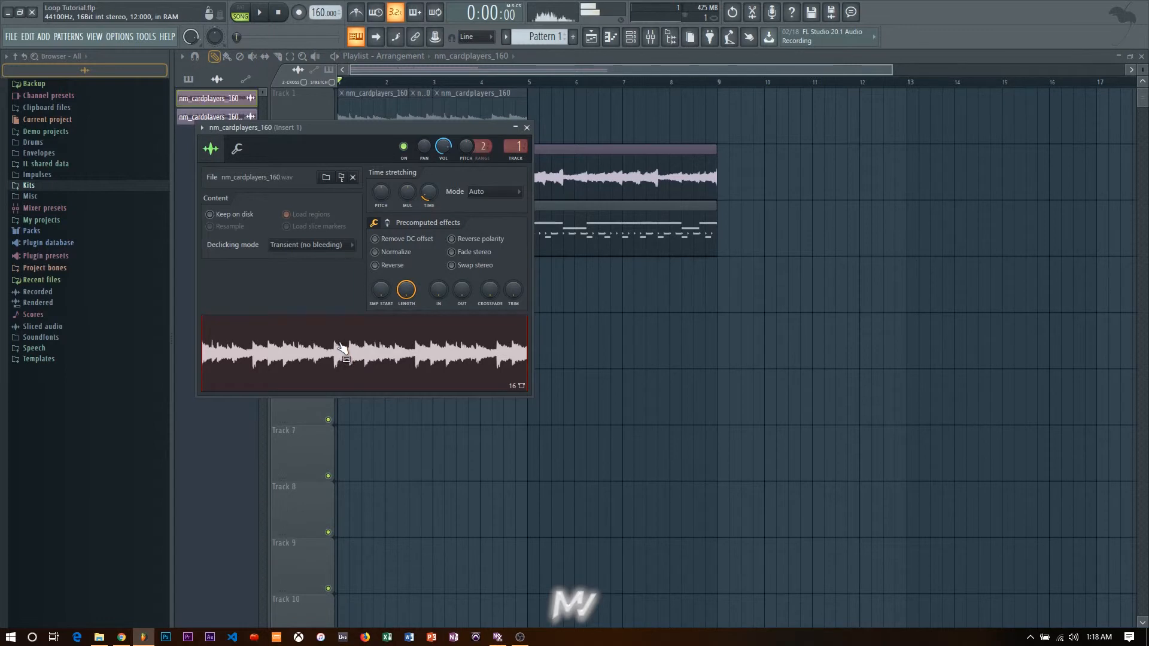
pyautogui.moveTo(337, 344)
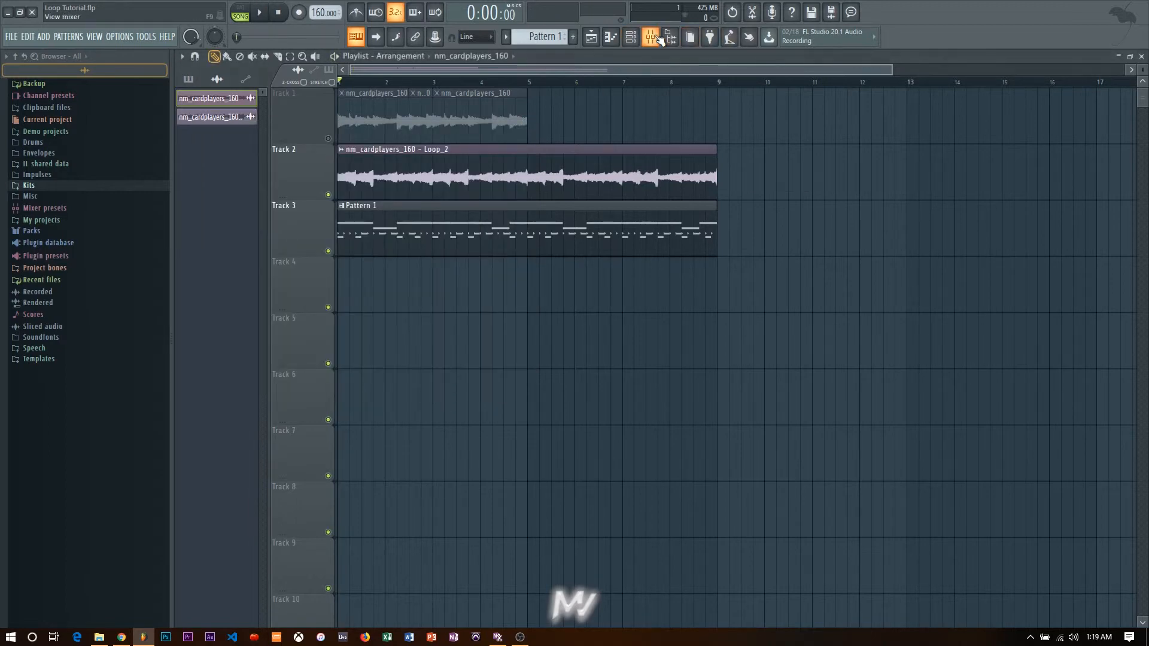
pyautogui.doubleClick(513, 176)
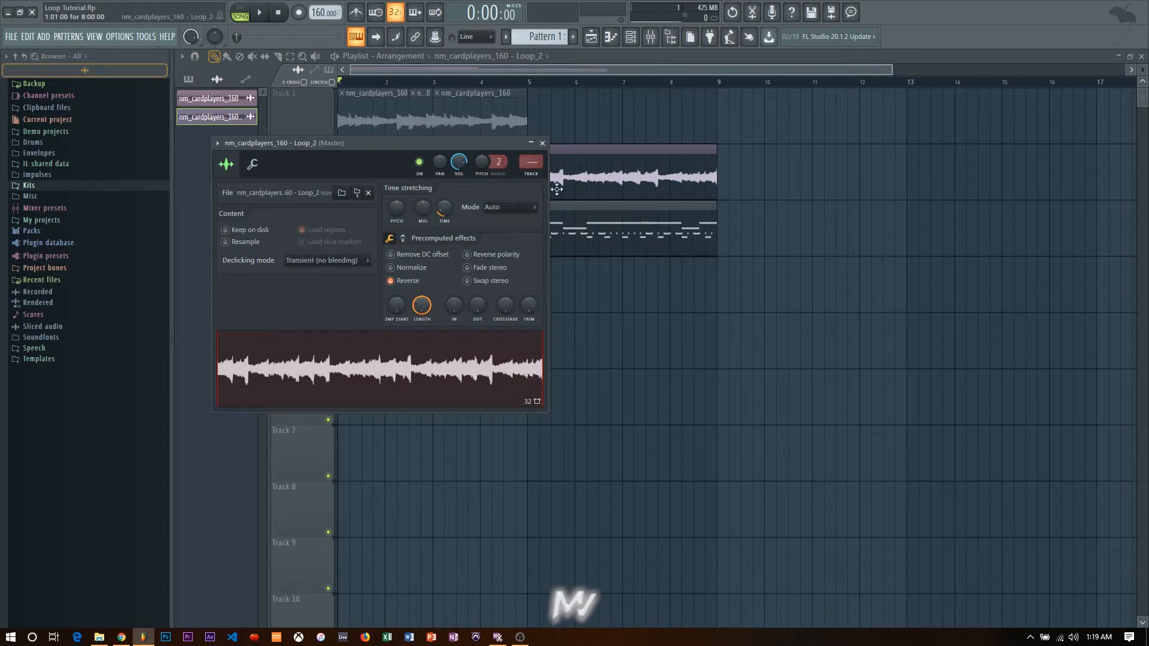
pyautogui.click(391, 281)
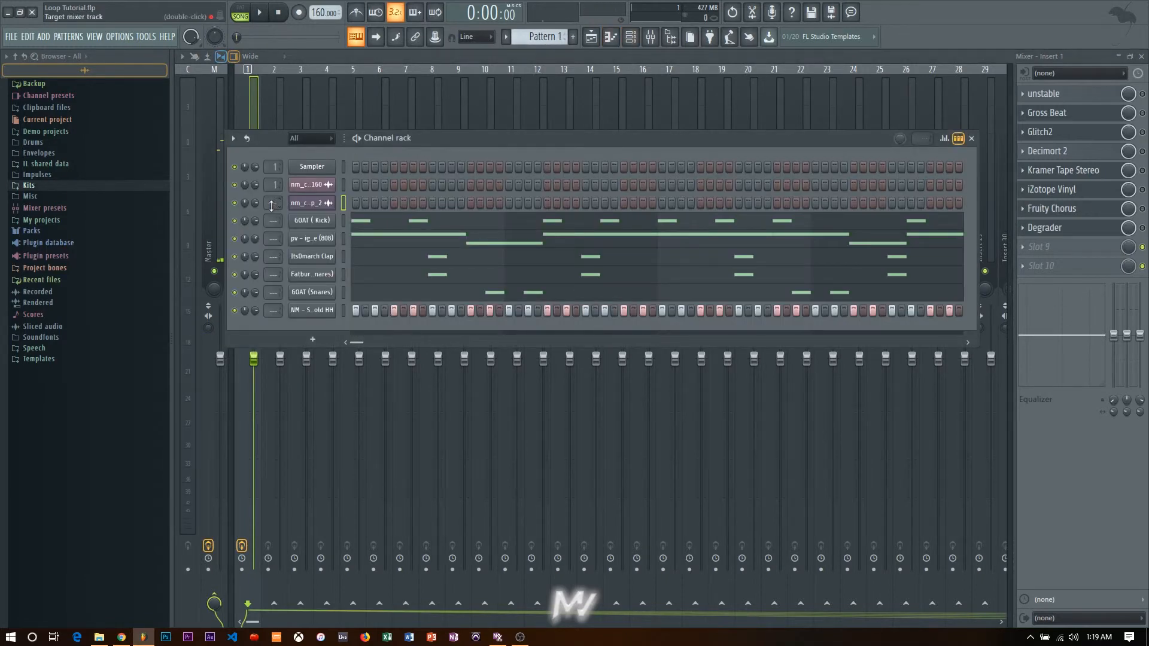
# Step: Route the reversed Loop_2 sample to Insert 1, check levels in the Mixer, and close the windows
pyautogui.click(970, 137)
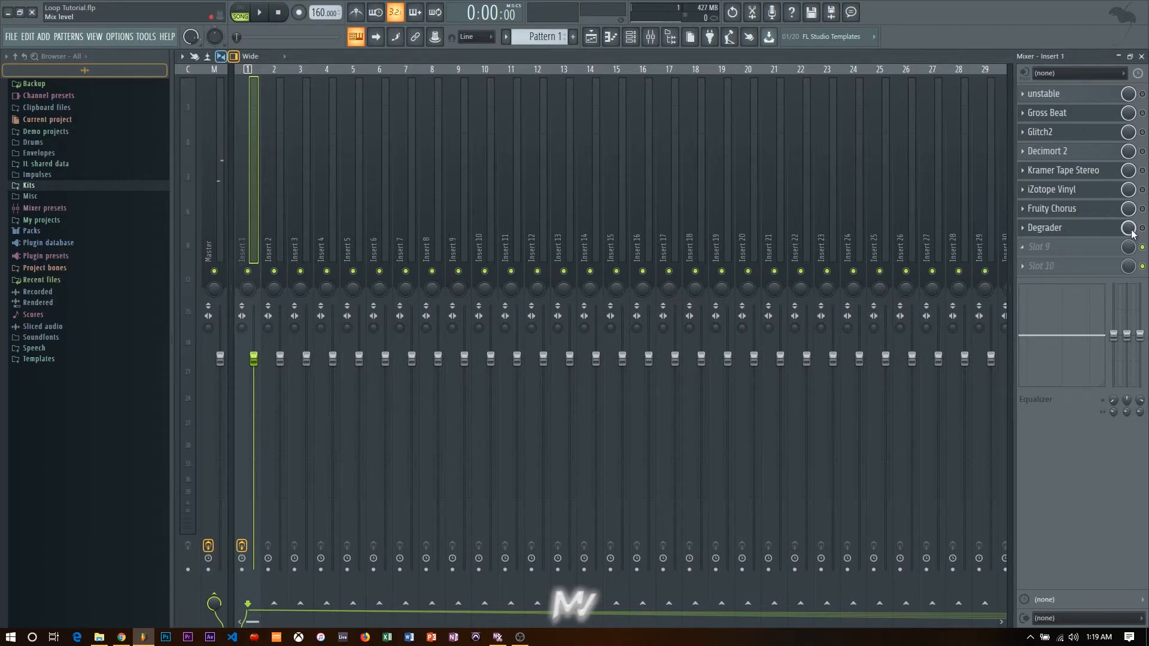
pyautogui.click(259, 12)
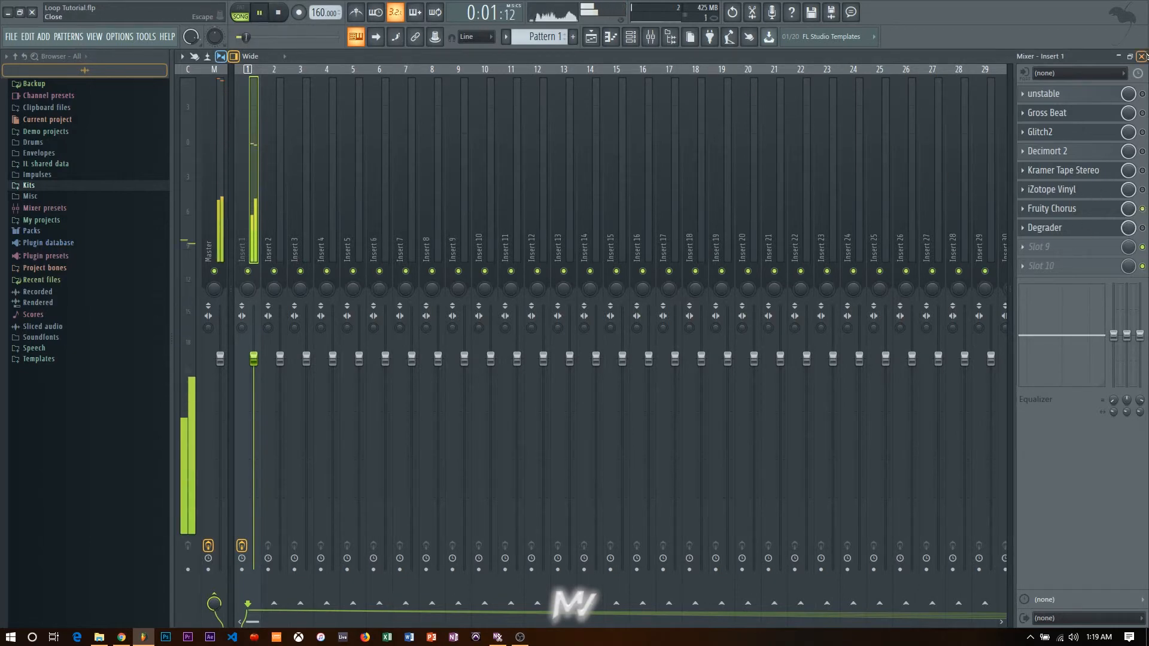
pyautogui.click(354, 36)
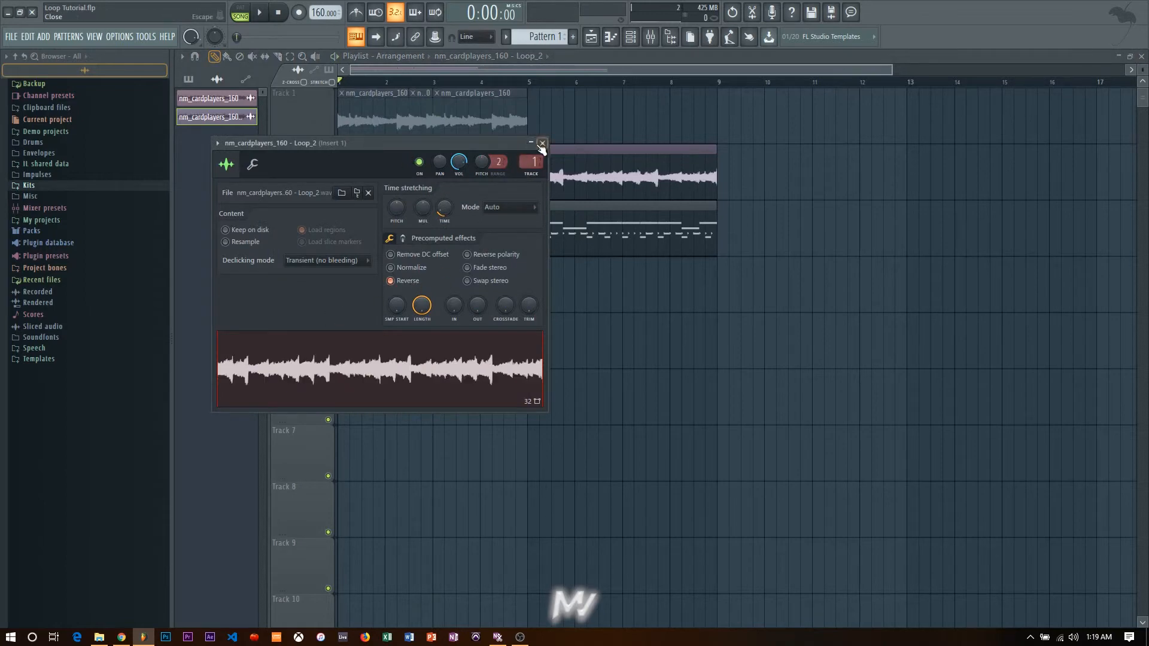
pyautogui.click(542, 142)
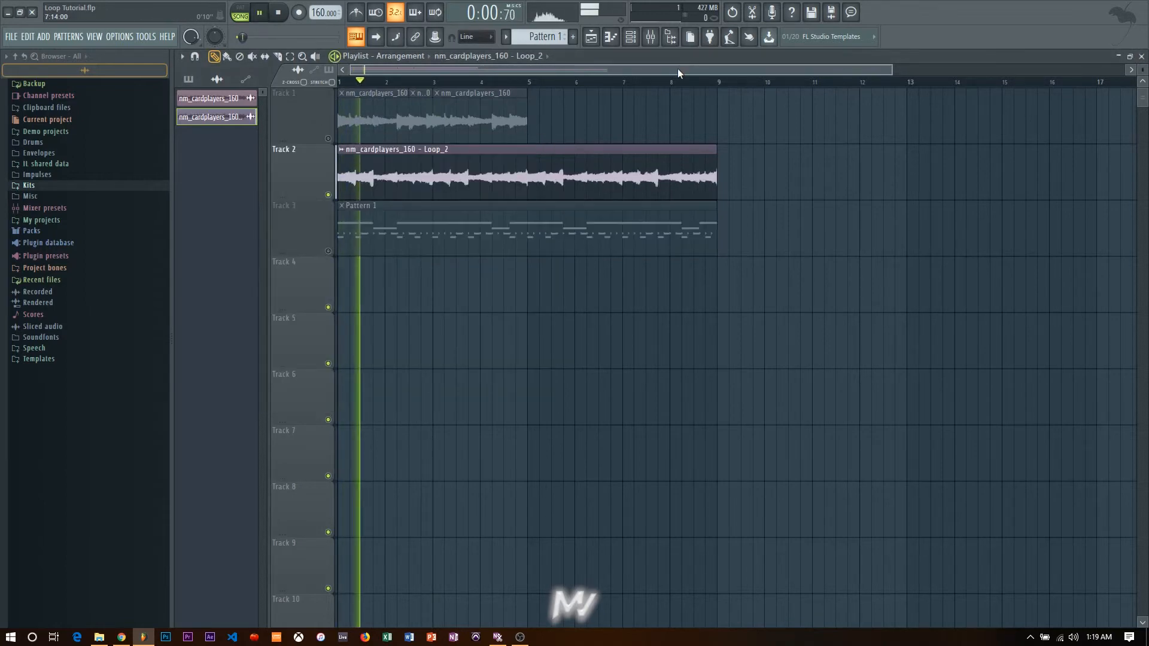
pyautogui.click(650, 37)
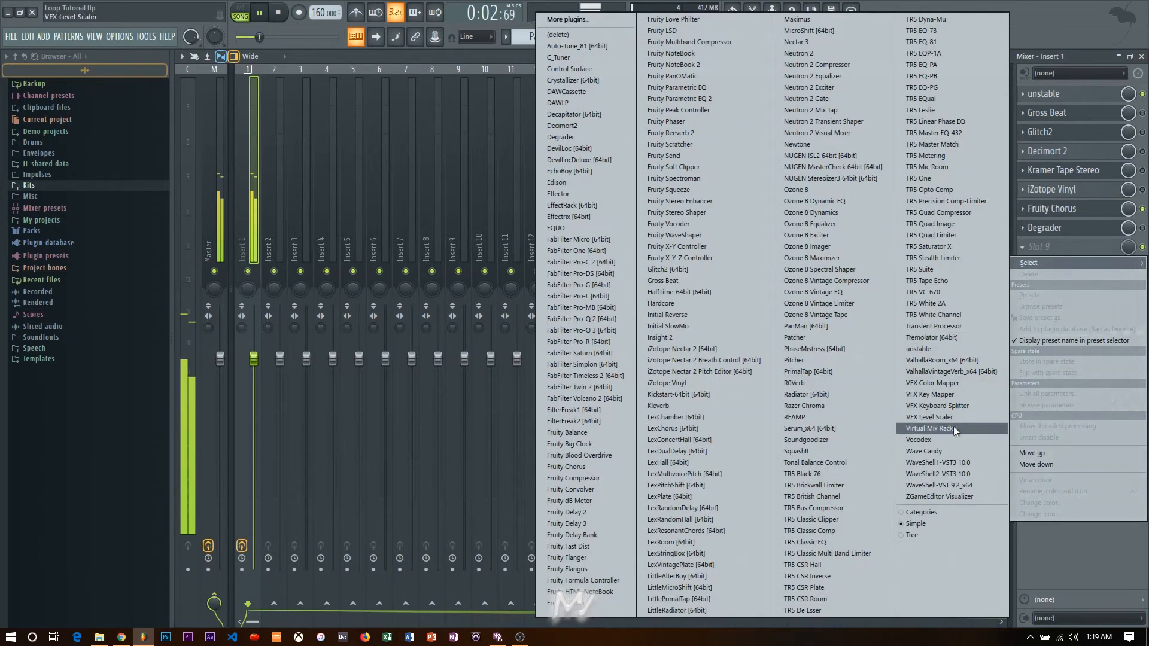
# Step: Load ValhallaRoom into Insert 1's empty slot and lower its mix to about 55%
pyautogui.click(941, 359)
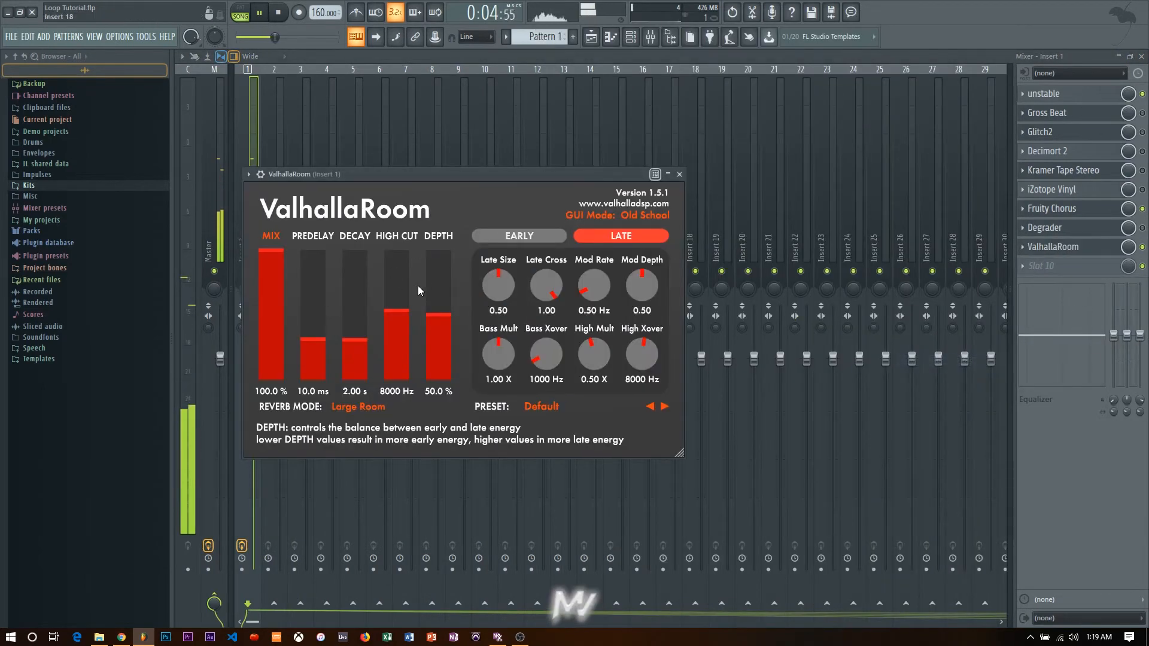
pyautogui.moveTo(437, 315); pyautogui.dragTo(437, 352)
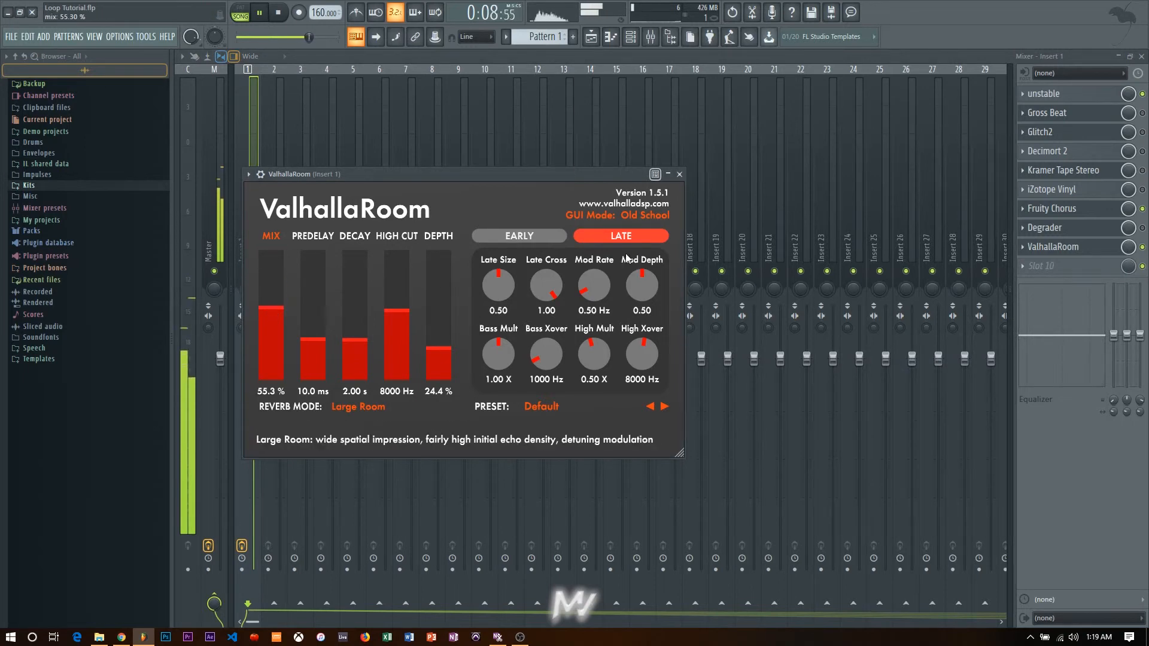
pyautogui.click(678, 174)
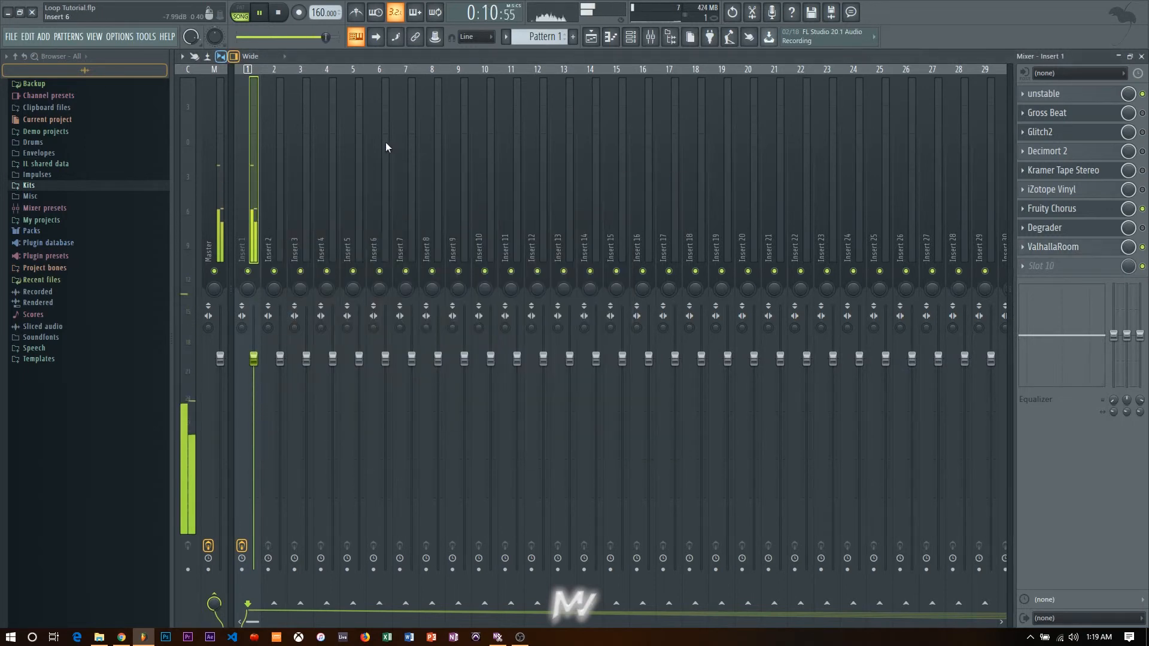